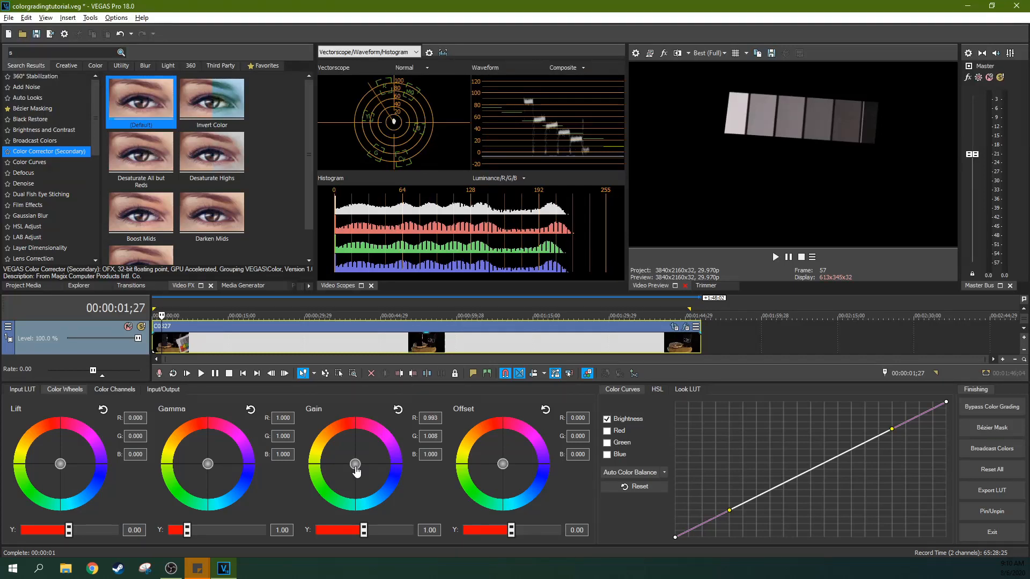
- Nudge the Gain balance, then enable Limit saturation and raise its Low value to isolate colour patches
{"action": "left_click_drag", "start_coordinate": [354, 463], "coordinate": [354, 465]}
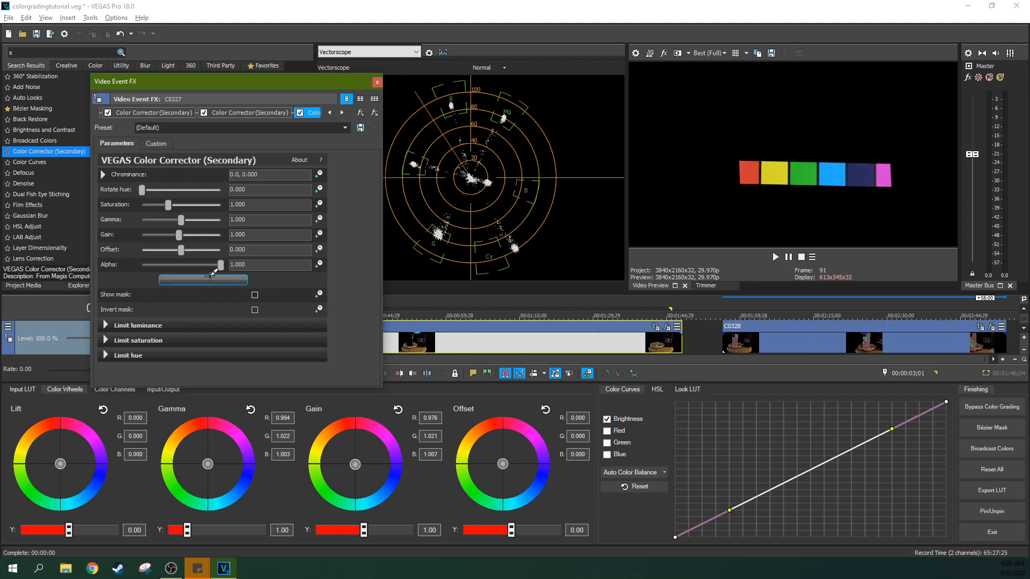
{"action": "left_click", "coordinate": [106, 340]}
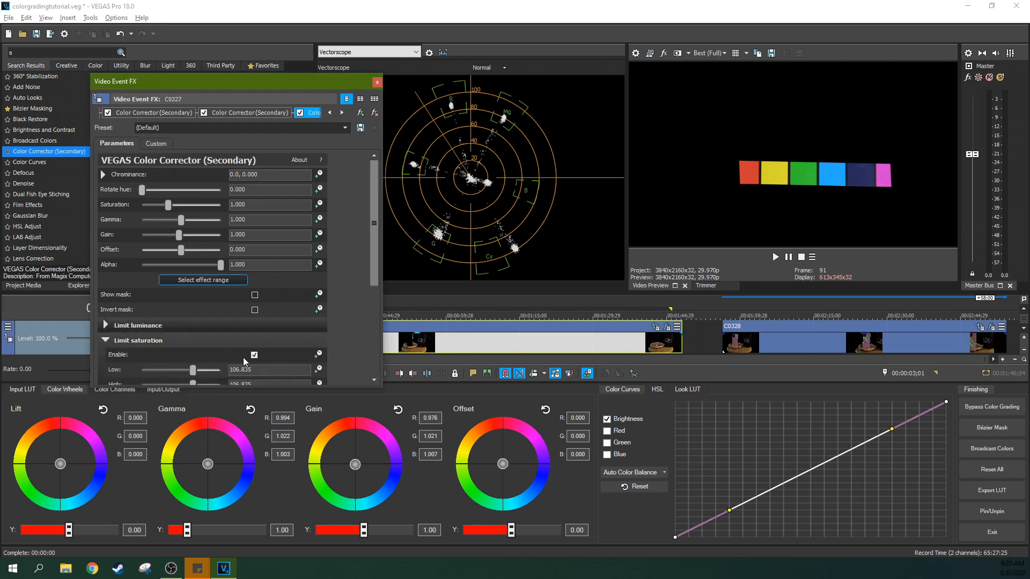
{"action": "left_click_drag", "start_coordinate": [141, 190], "coordinate": [216, 189]}
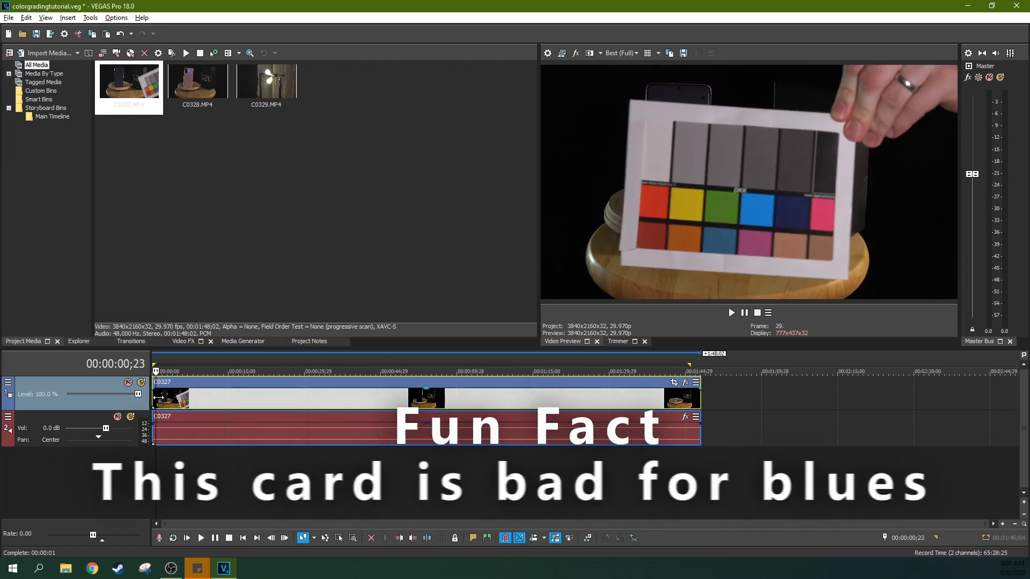
{"action": "left_click", "coordinate": [731, 312]}
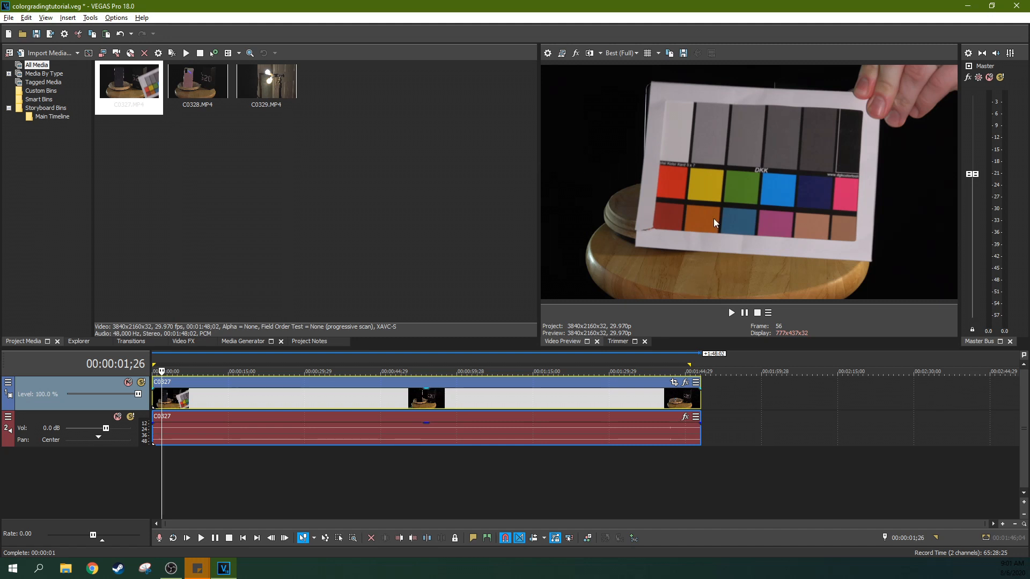
{"action": "mouse_move", "coordinate": [650, 201]}
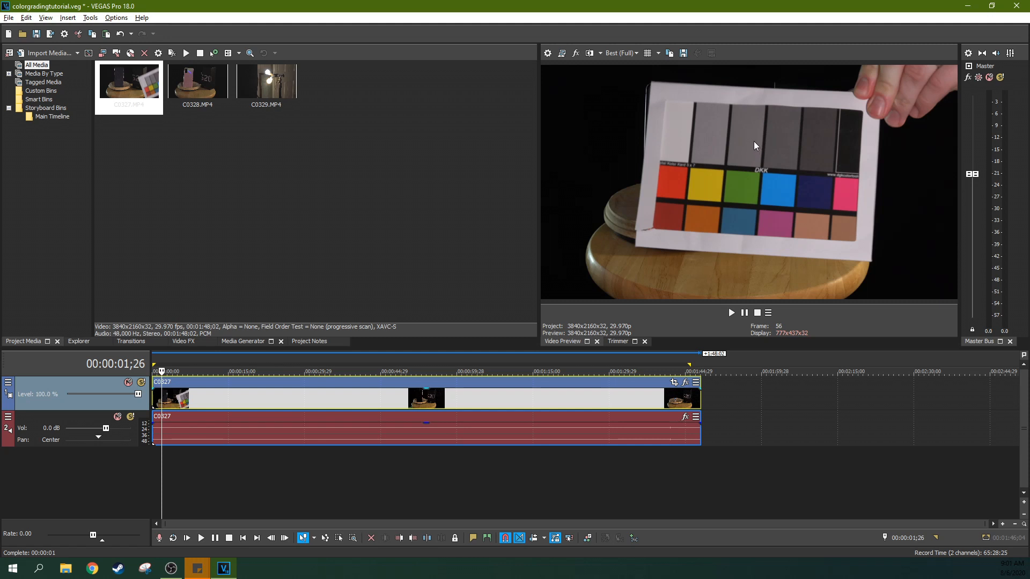
{"action": "mouse_move", "coordinate": [678, 147]}
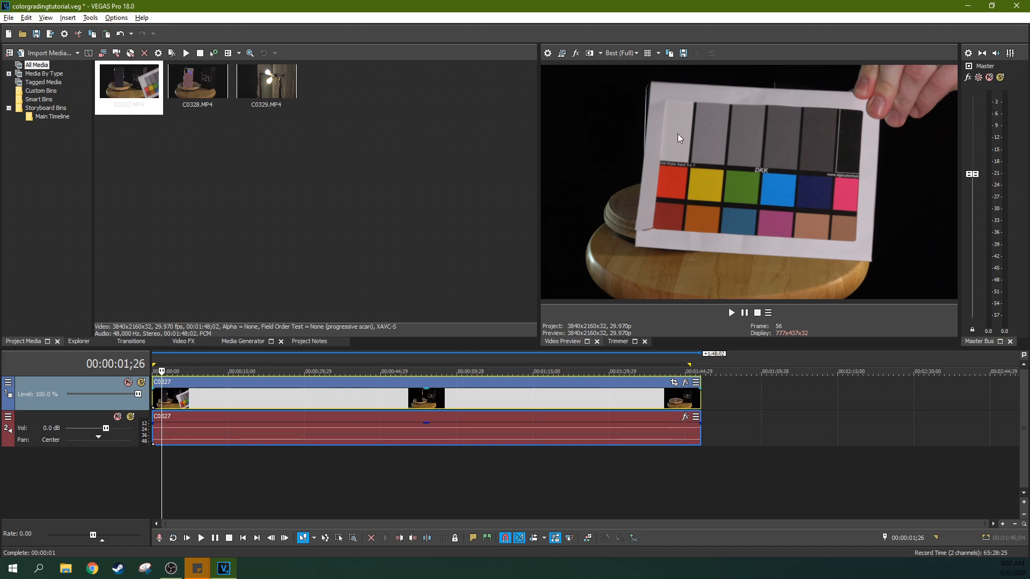
{"action": "mouse_move", "coordinate": [741, 226]}
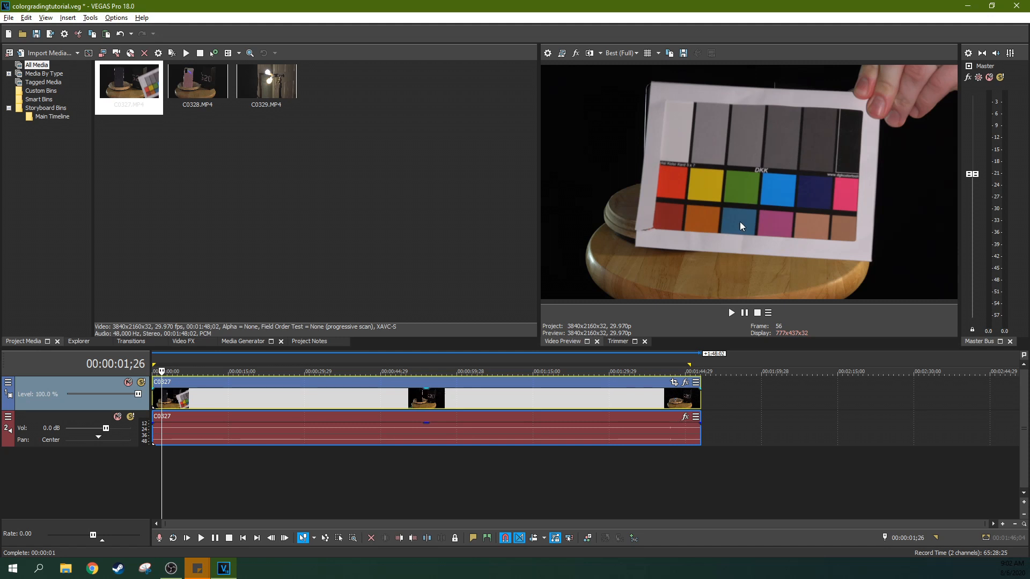
{"action": "mouse_move", "coordinate": [756, 151]}
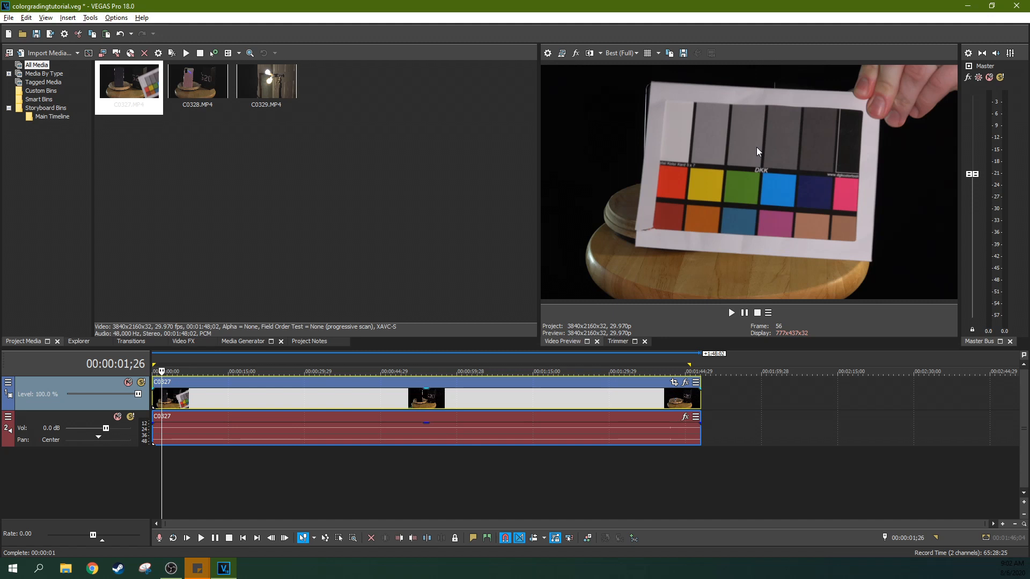
{"action": "mouse_move", "coordinate": [761, 183]}
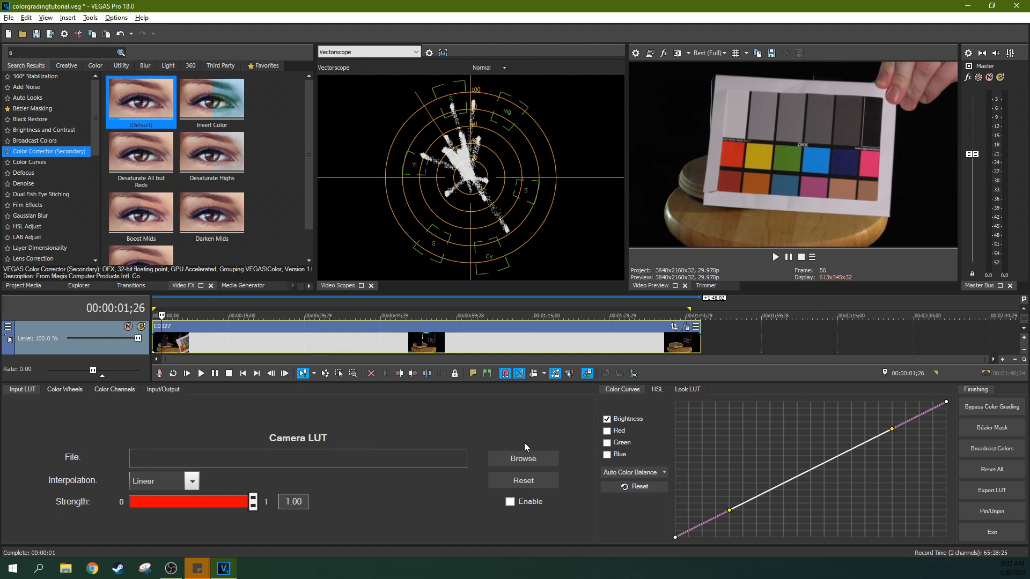
{"action": "left_click", "coordinate": [64, 390]}
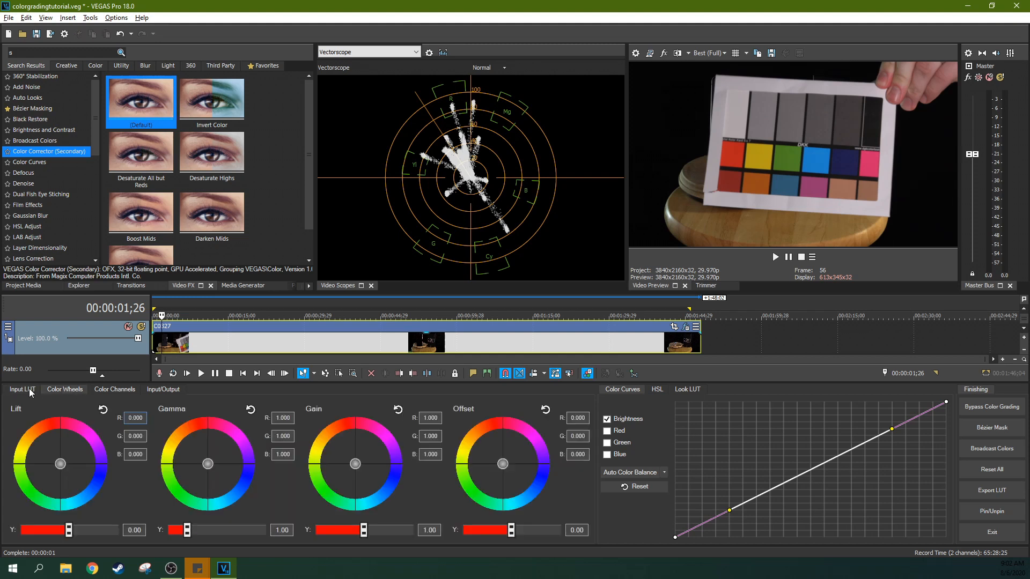
{"action": "left_click", "coordinate": [21, 389]}
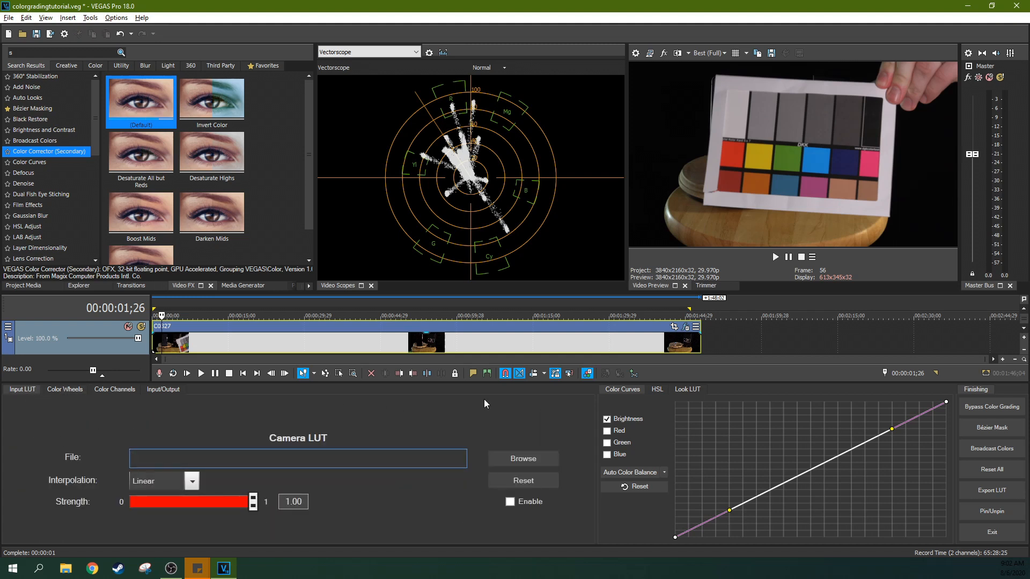
{"action": "mouse_move", "coordinate": [587, 373]}
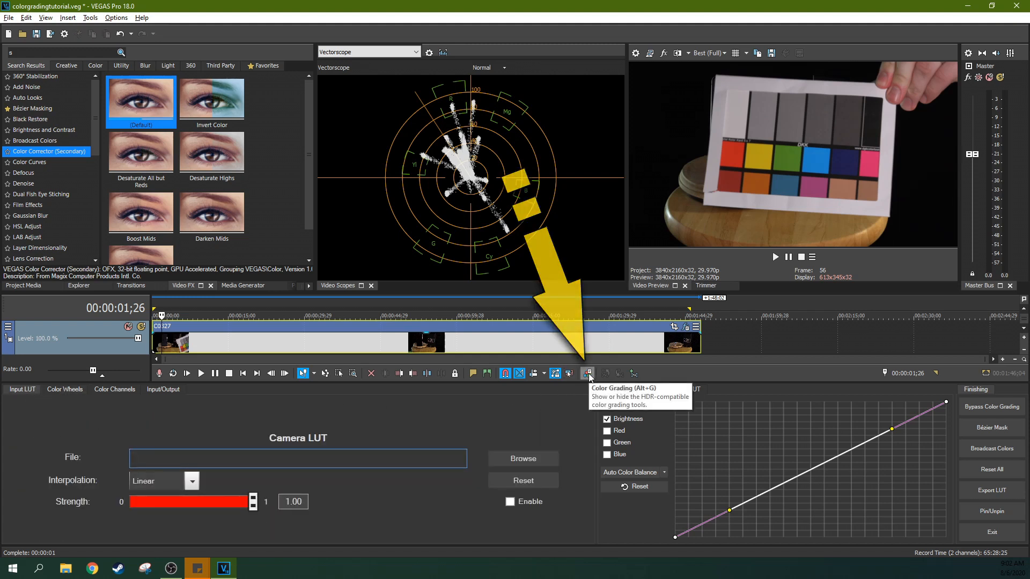
{"action": "left_click", "coordinate": [587, 373]}
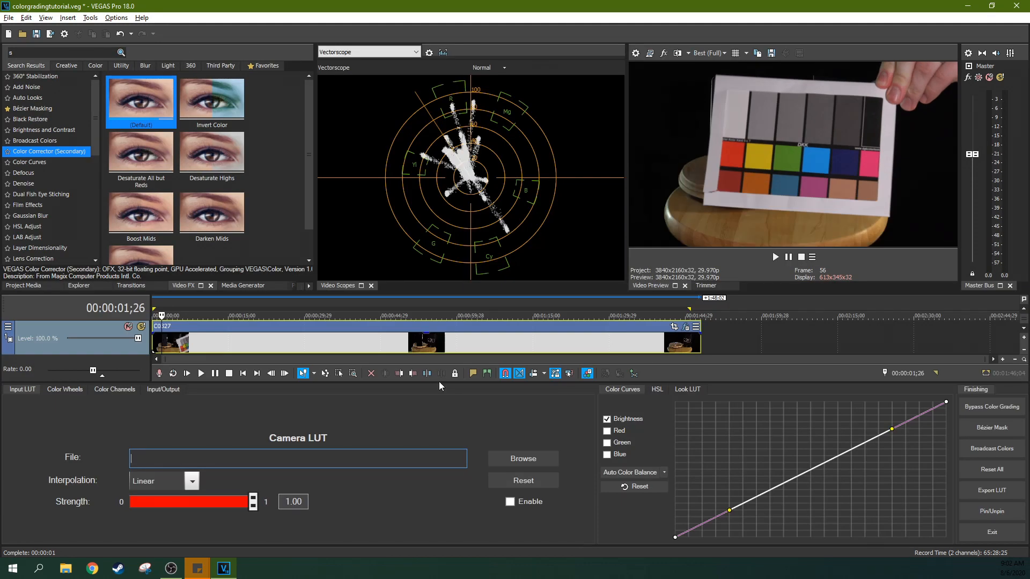
{"action": "left_click", "coordinate": [522, 459]}
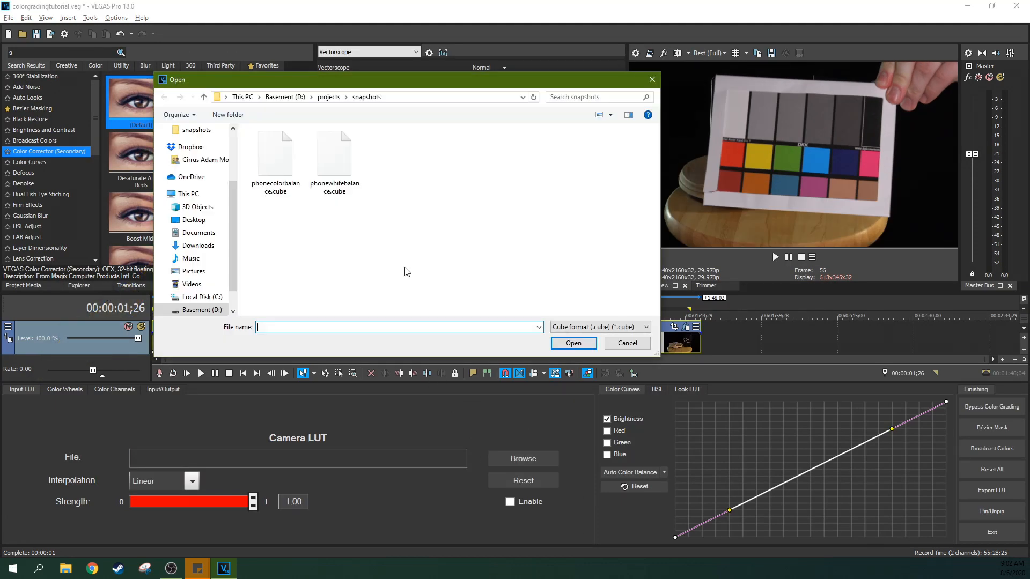
{"action": "left_click", "coordinate": [572, 342]}
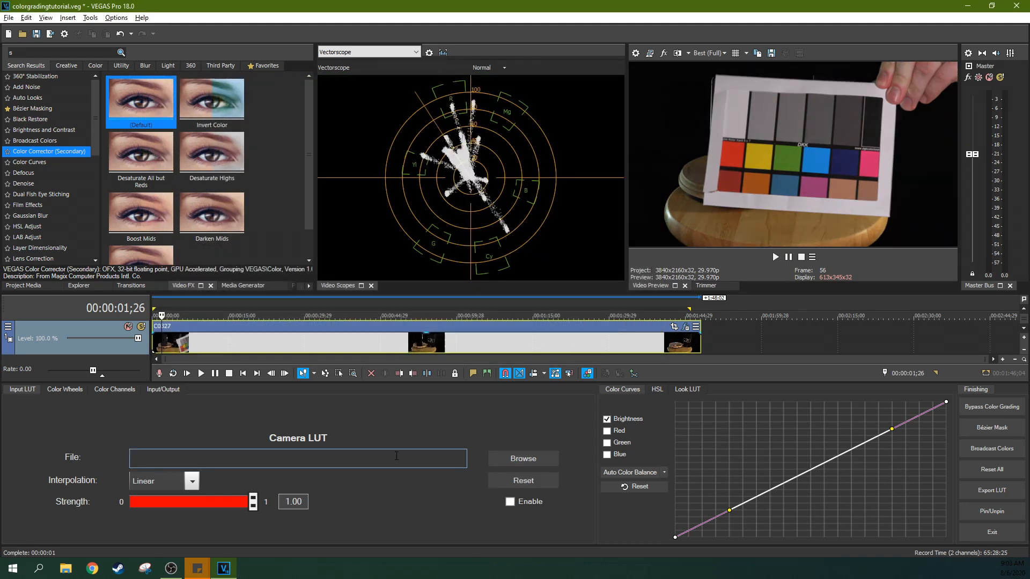
- Show the Color Wheels tab with lift, gamma, gain and offset wheels
{"action": "left_click", "coordinate": [64, 388]}
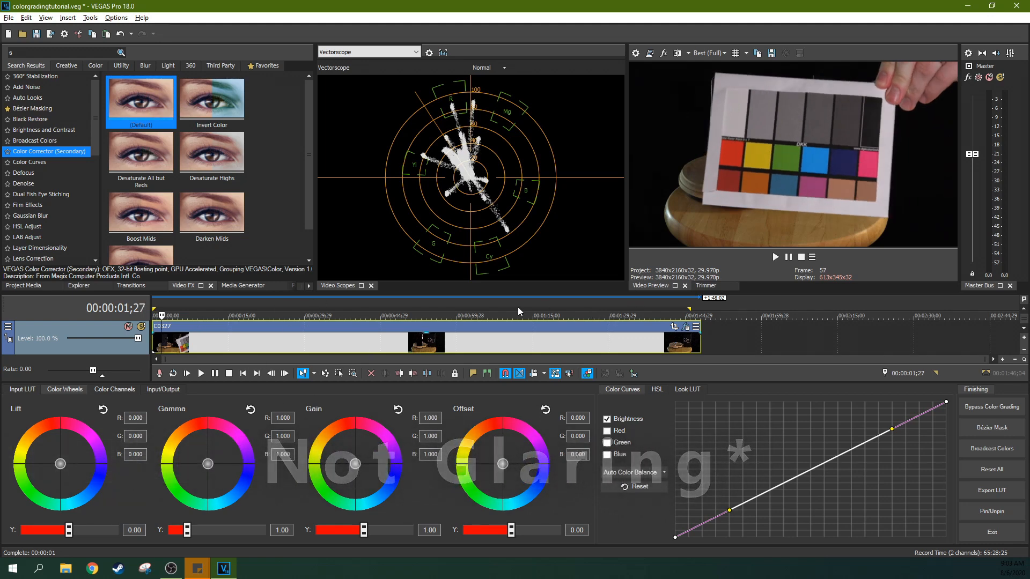
- Open the Event Pan/Crop settings for clip C0327
{"action": "left_click", "coordinate": [674, 327]}
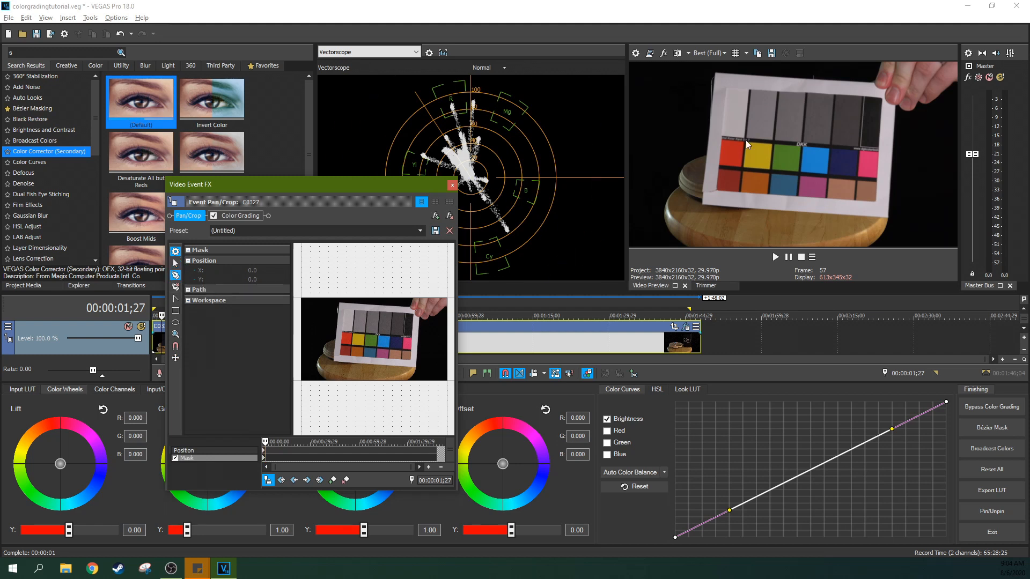
{"action": "mouse_move", "coordinate": [374, 322]}
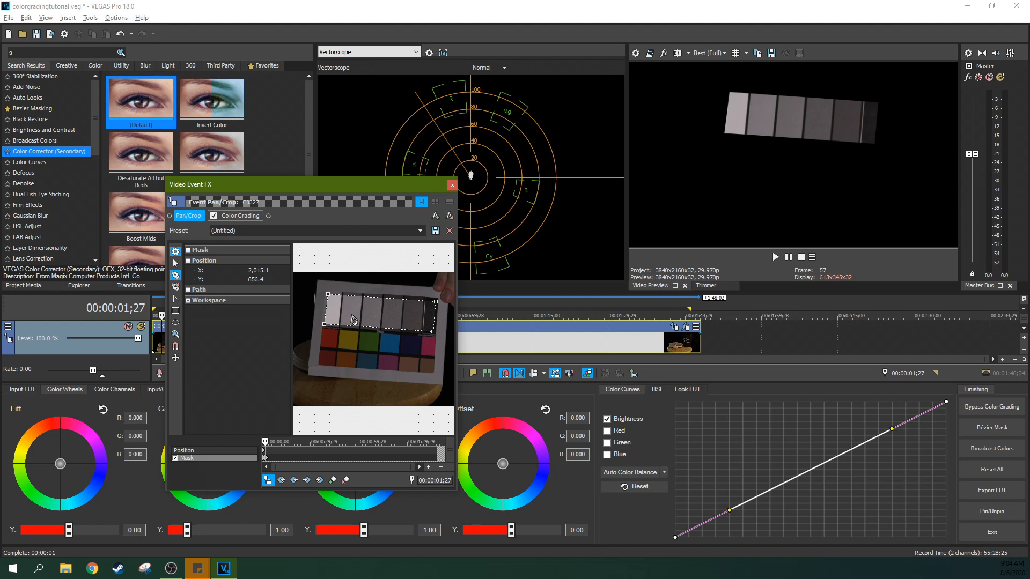
{"action": "mouse_move", "coordinate": [695, 220]}
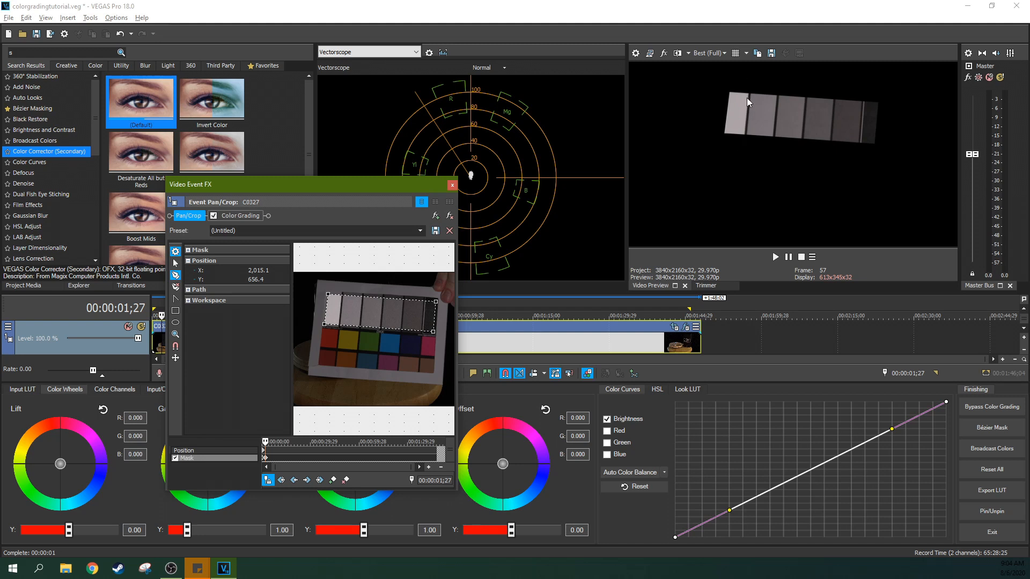
{"action": "mouse_move", "coordinate": [793, 121]}
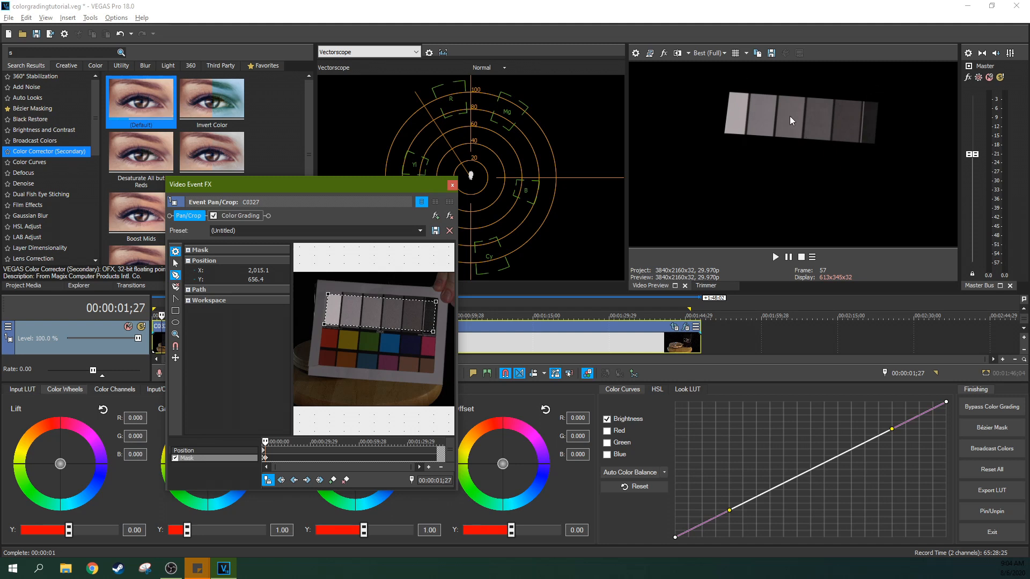
{"action": "mouse_move", "coordinate": [455, 197]}
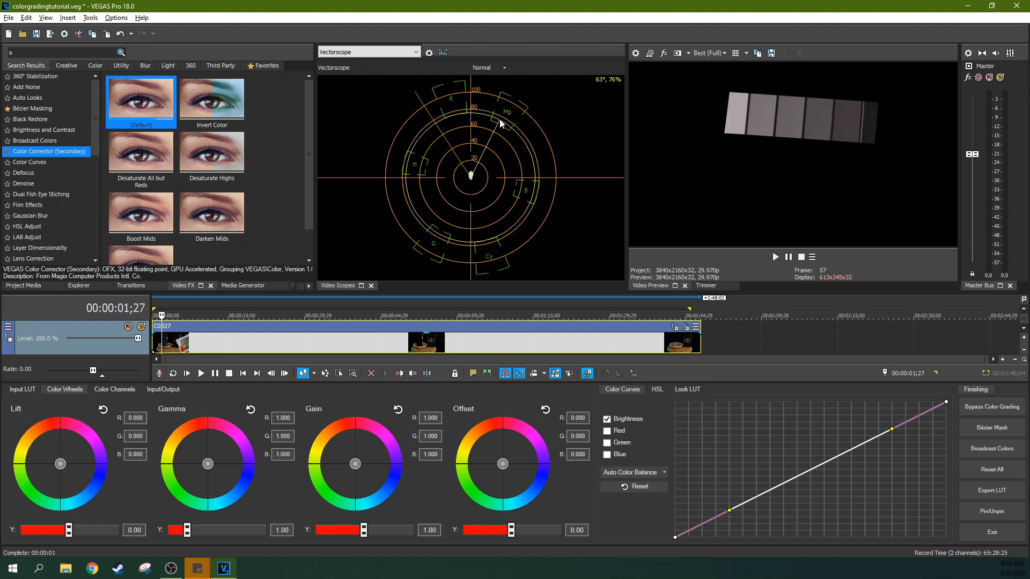
- Set scopes to Vectorscope/Waveform/Histogram with the histogram on Luminance/R/G/B
{"action": "left_click", "coordinate": [368, 52]}
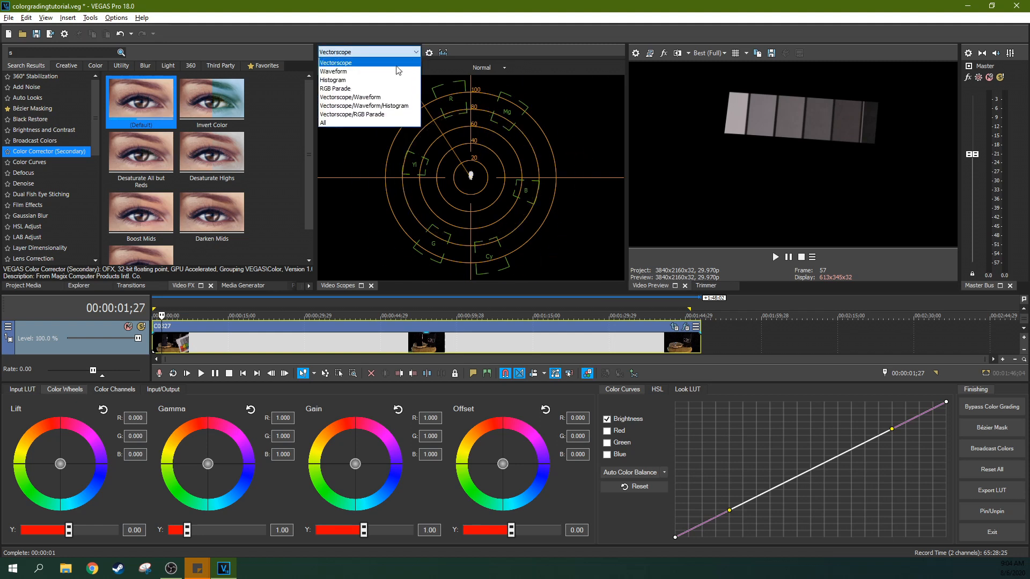
{"action": "mouse_move", "coordinate": [365, 105]}
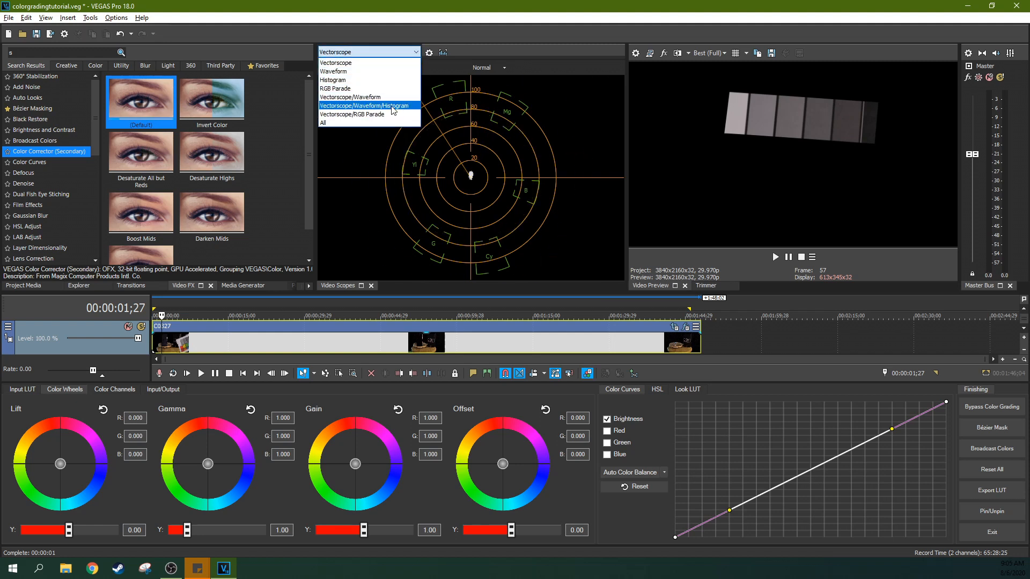
{"action": "left_click", "coordinate": [366, 105]}
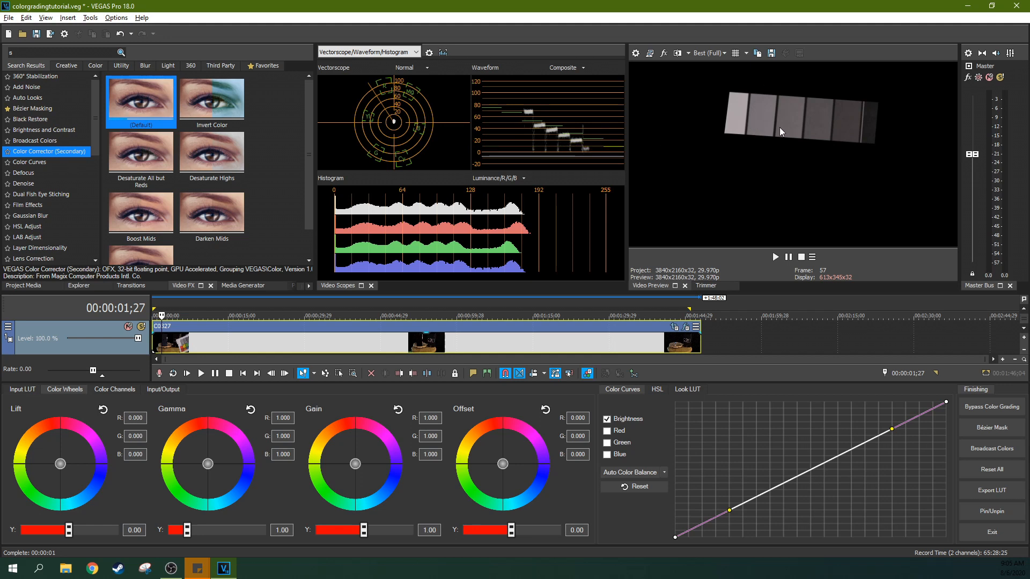
{"action": "mouse_move", "coordinate": [403, 146]}
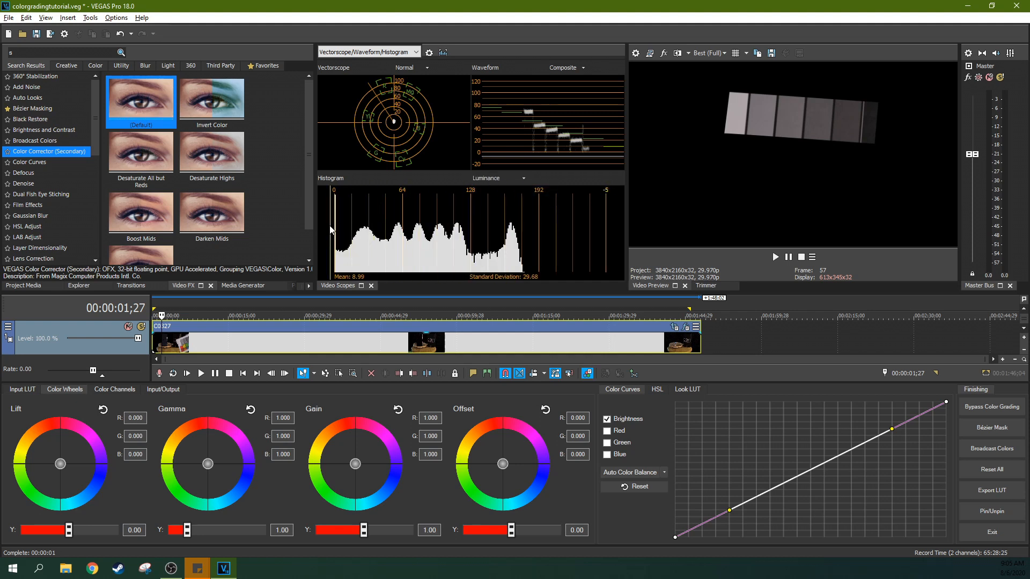
{"action": "left_click", "coordinate": [517, 178]}
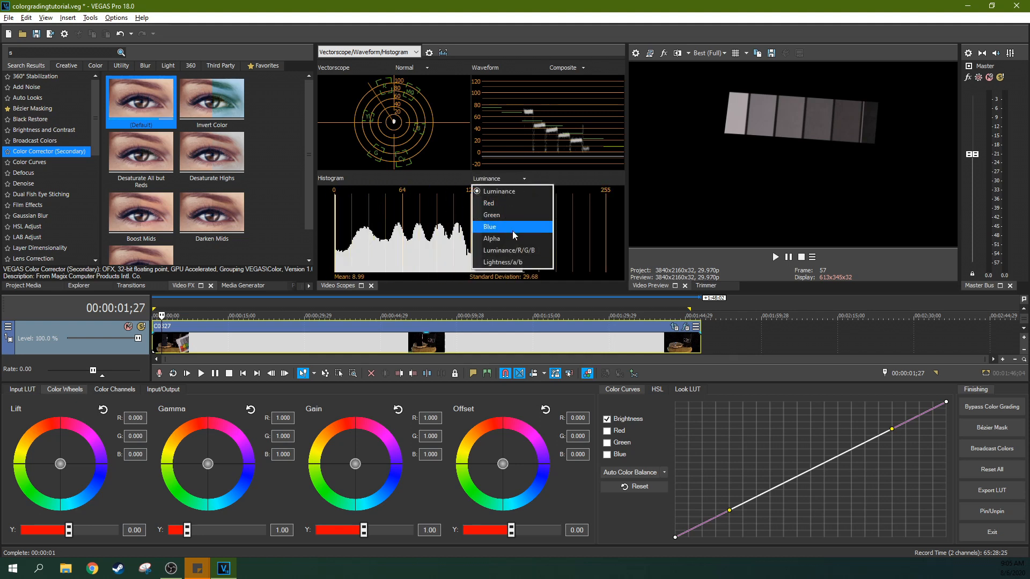
{"action": "left_click", "coordinate": [509, 250]}
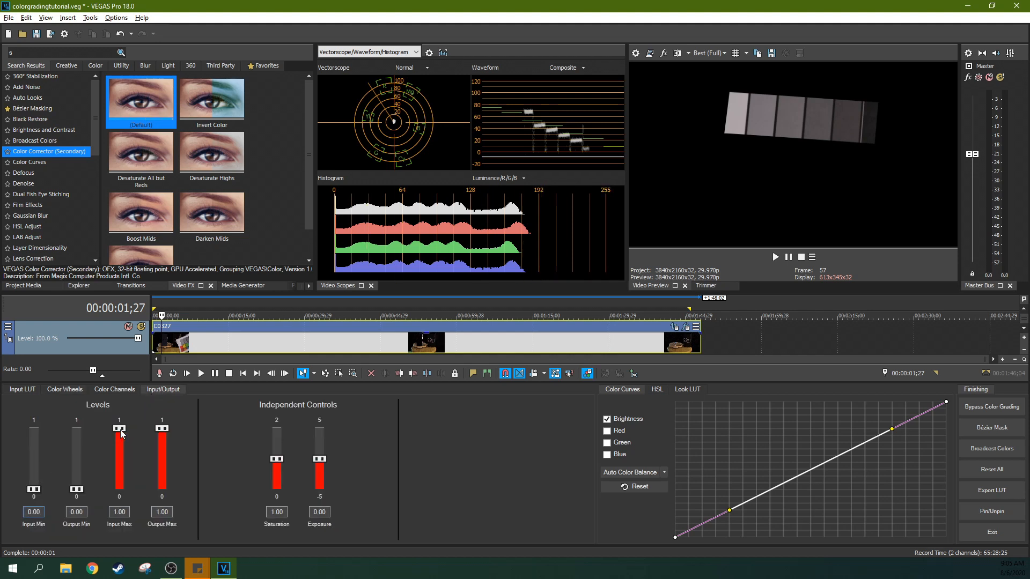
- Adjust the Input Max level back and forth, settling around 0.81
{"action": "left_click_drag", "start_coordinate": [119, 432], "coordinate": [119, 438]}
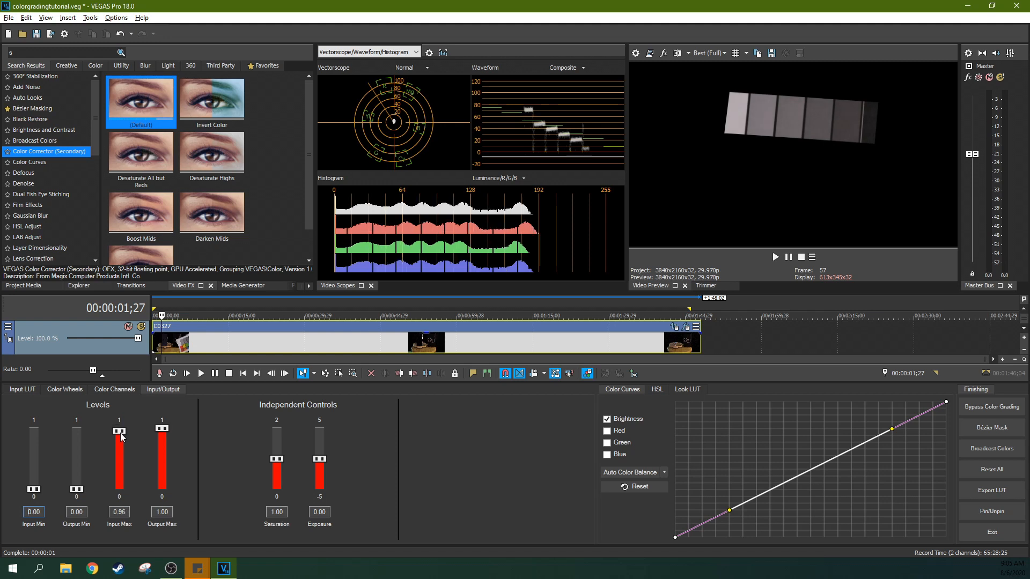
{"action": "left_click_drag", "start_coordinate": [119, 430], "coordinate": [119, 444]}
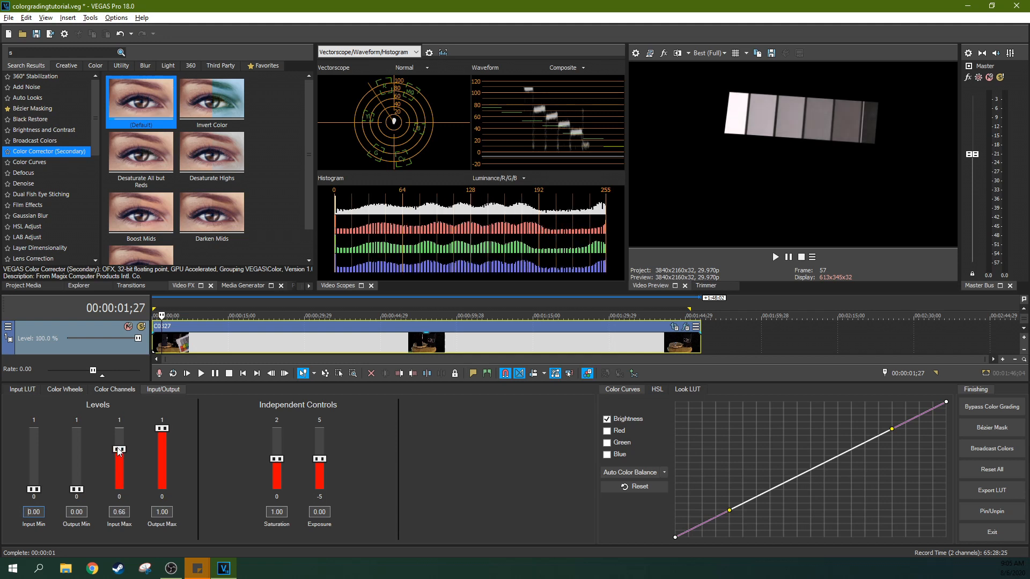
{"action": "left_click_drag", "start_coordinate": [119, 453], "coordinate": [119, 442]}
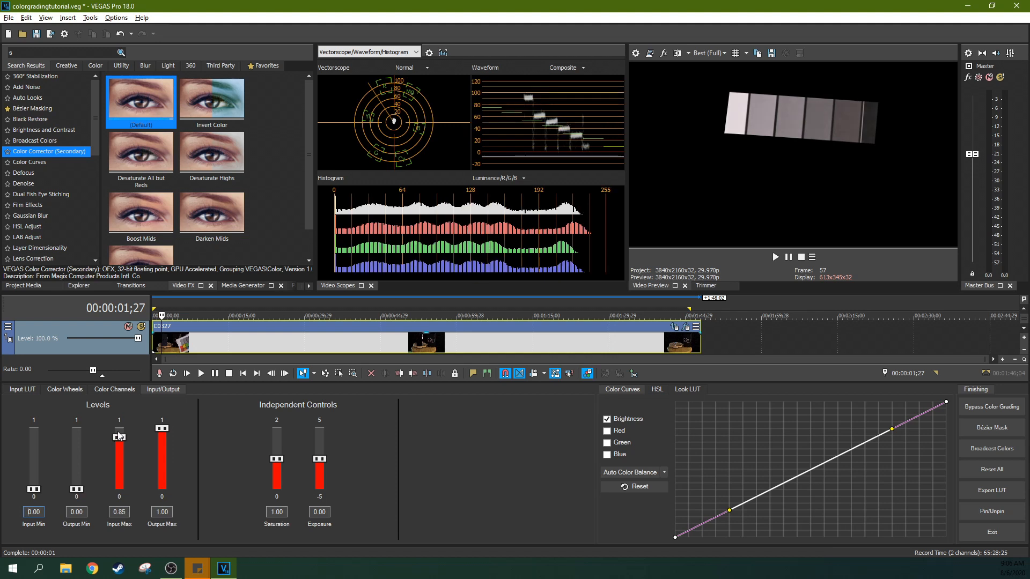
{"action": "left_click_drag", "start_coordinate": [119, 460], "coordinate": [119, 447]}
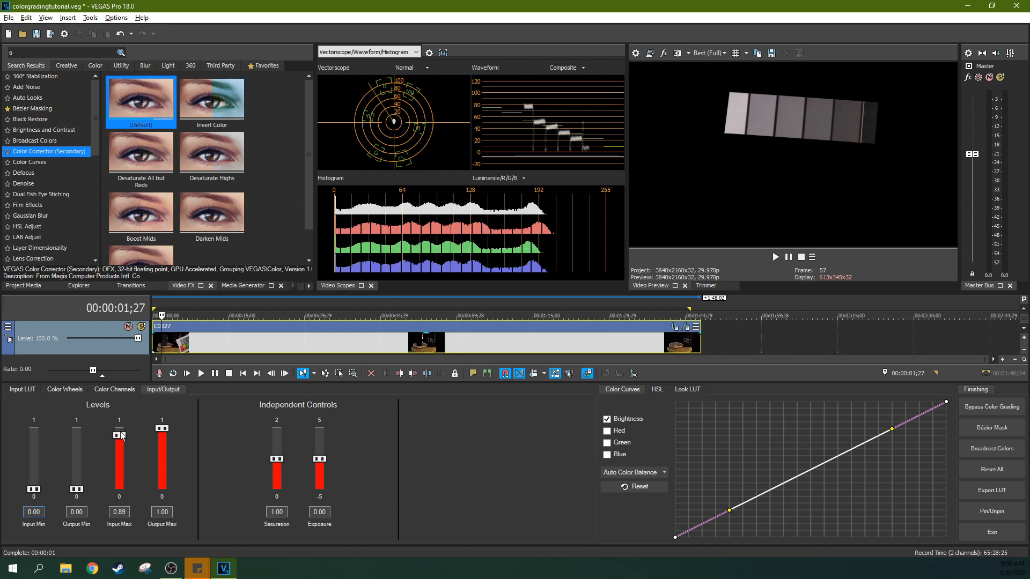
{"action": "left_click_drag", "start_coordinate": [119, 436], "coordinate": [119, 441]}
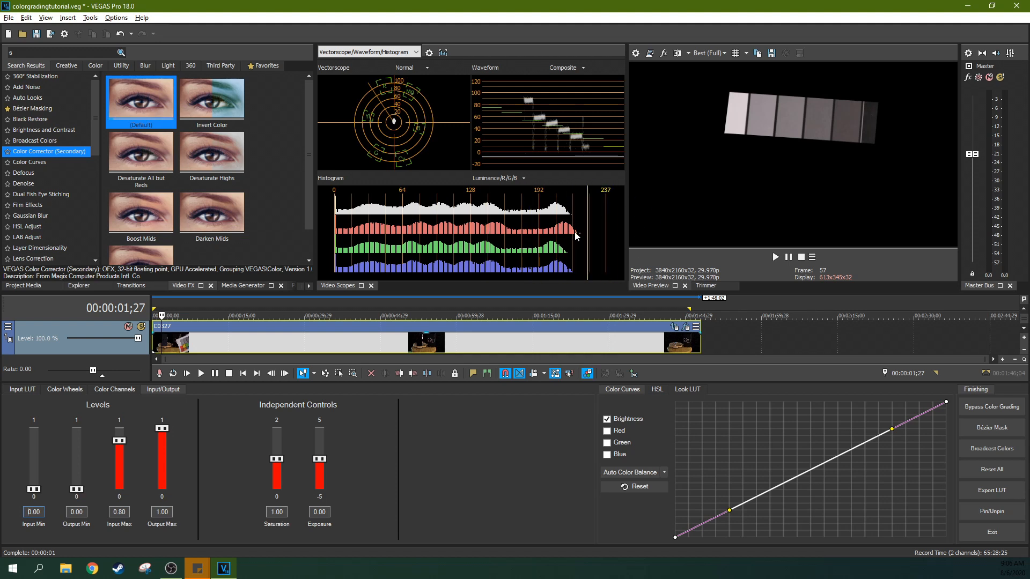
{"action": "left_click_drag", "start_coordinate": [119, 445], "coordinate": [119, 456]}
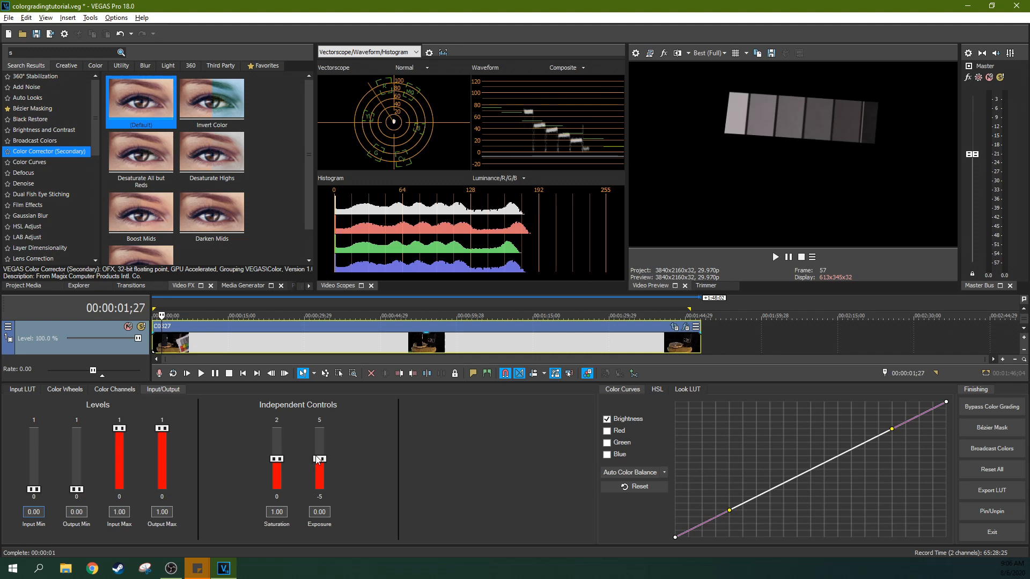
{"action": "left_click_drag", "start_coordinate": [319, 459], "coordinate": [319, 452]}
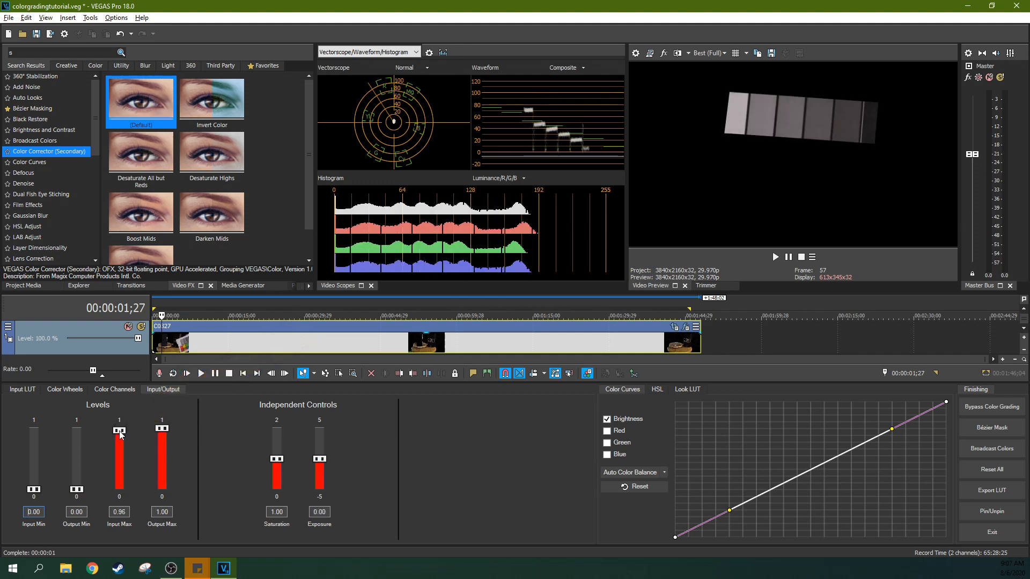
{"action": "left_click_drag", "start_coordinate": [119, 435], "coordinate": [119, 444]}
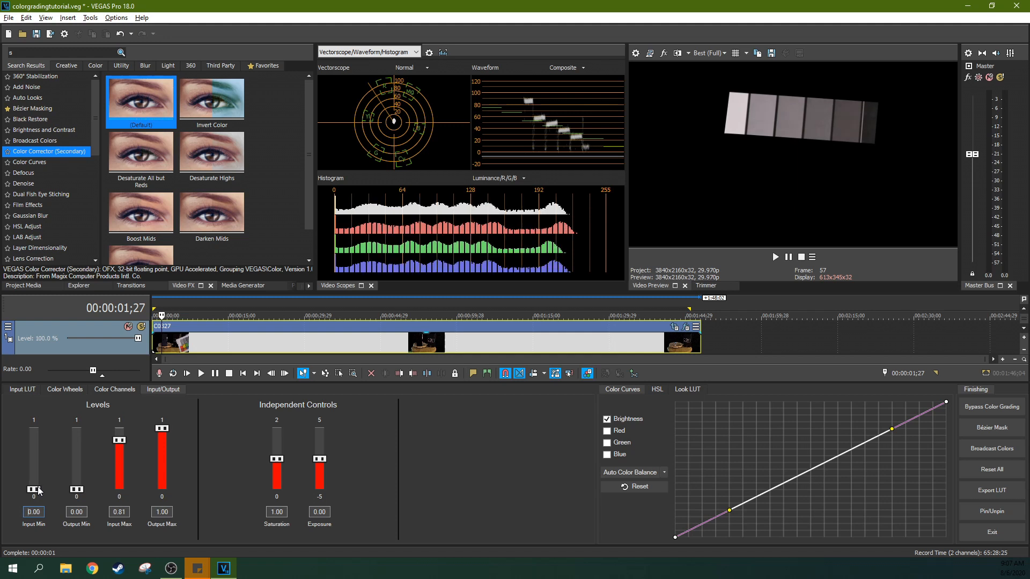
- Set Input Min to 0.04, compare against 0.00, then restore 0.04
{"action": "left_click_drag", "start_coordinate": [33, 489], "coordinate": [33, 485]}
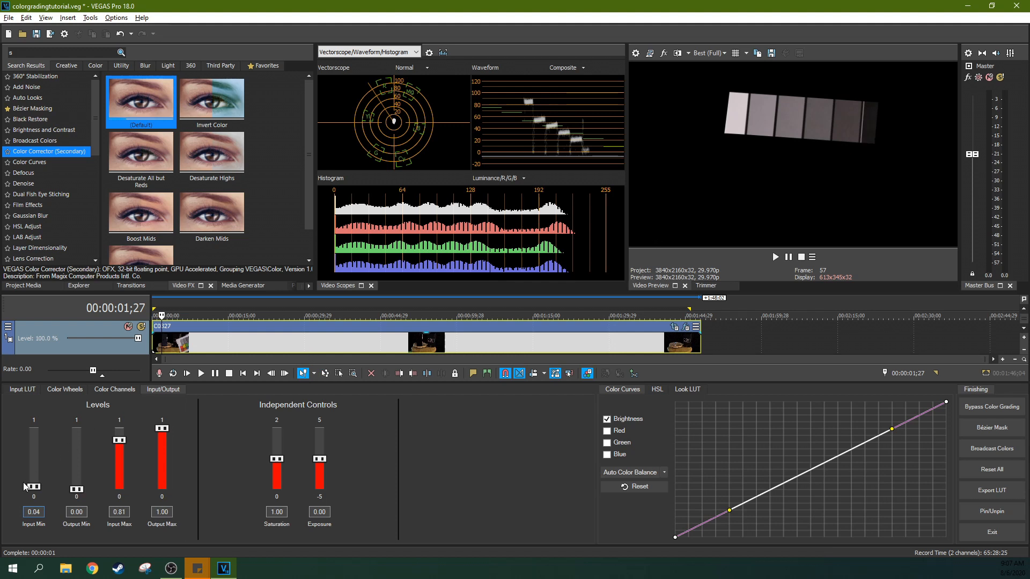
{"action": "left_click_drag", "start_coordinate": [32, 486], "coordinate": [33, 483]}
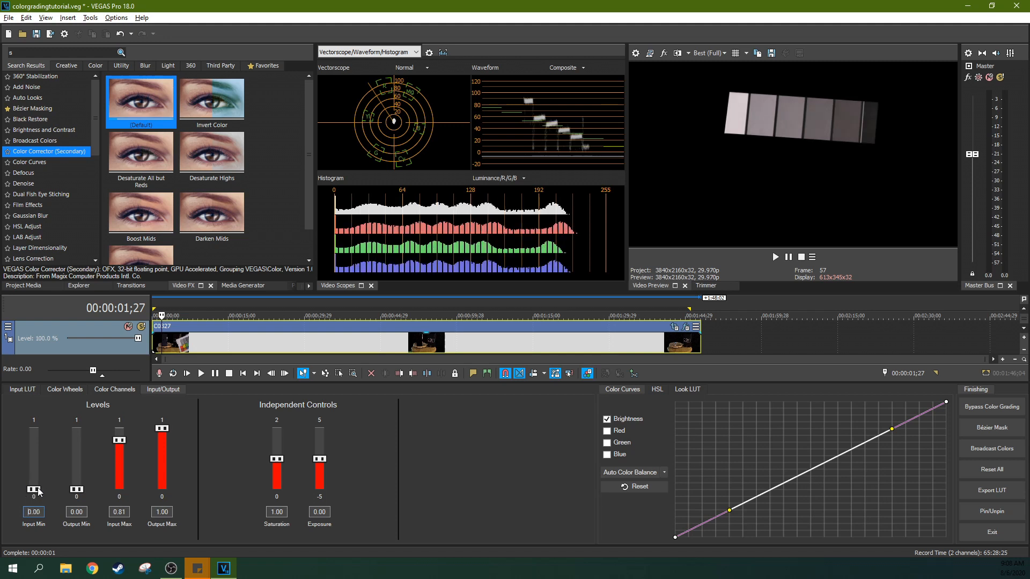
{"action": "left_click_drag", "start_coordinate": [34, 492], "coordinate": [33, 486]}
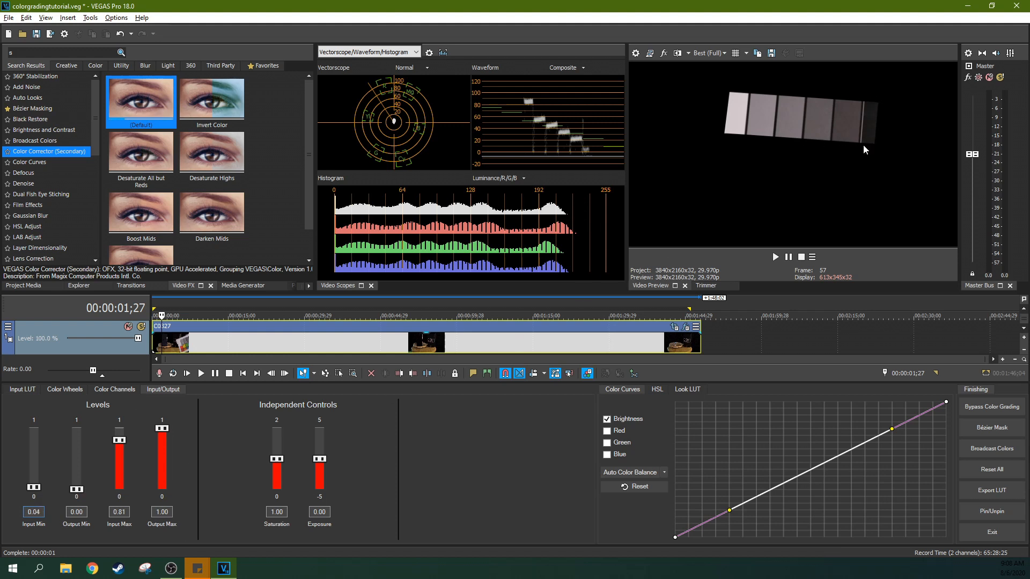
{"action": "mouse_move", "coordinate": [870, 119]}
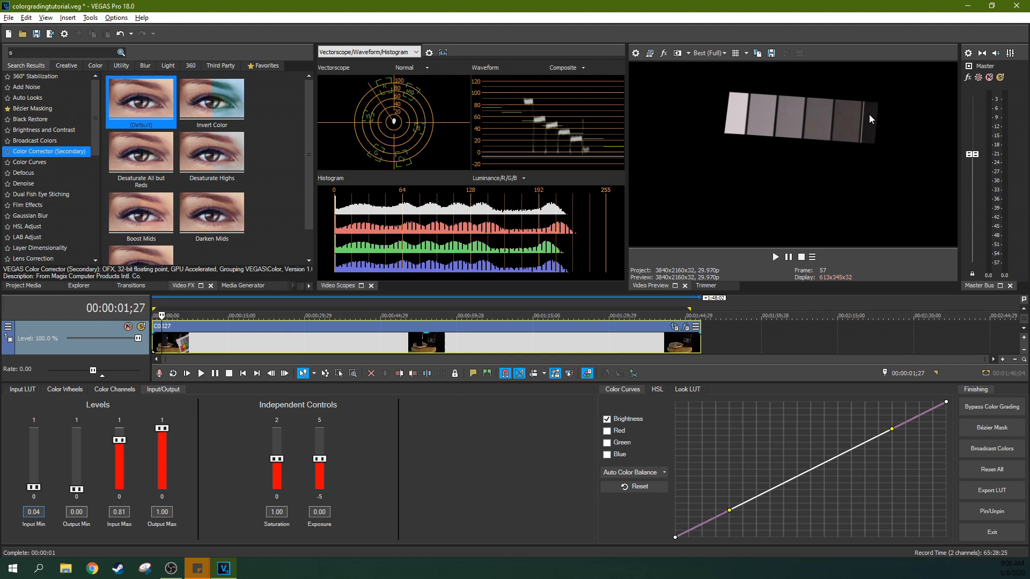
{"action": "mouse_move", "coordinate": [870, 141]}
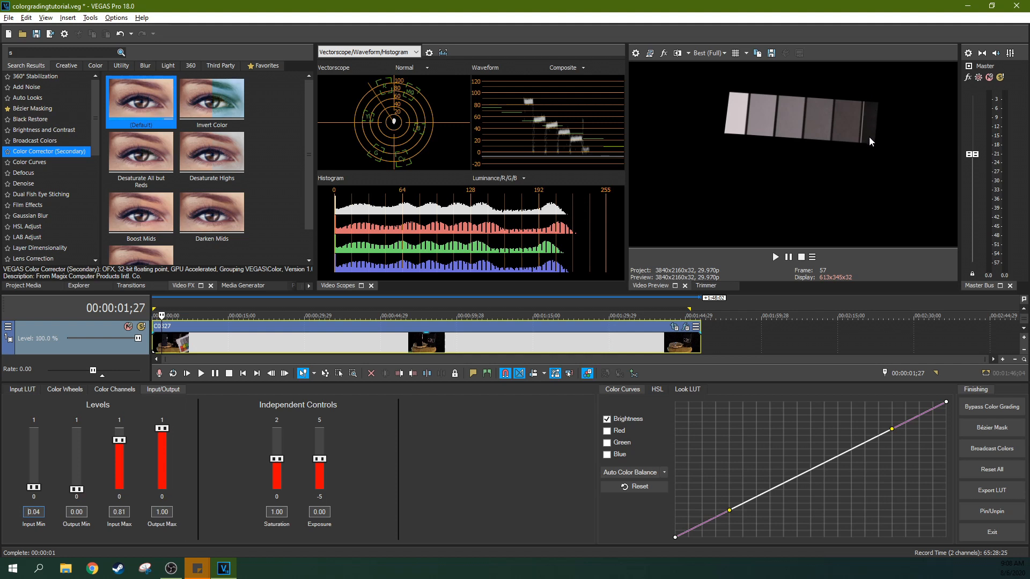
{"action": "mouse_move", "coordinate": [873, 129]}
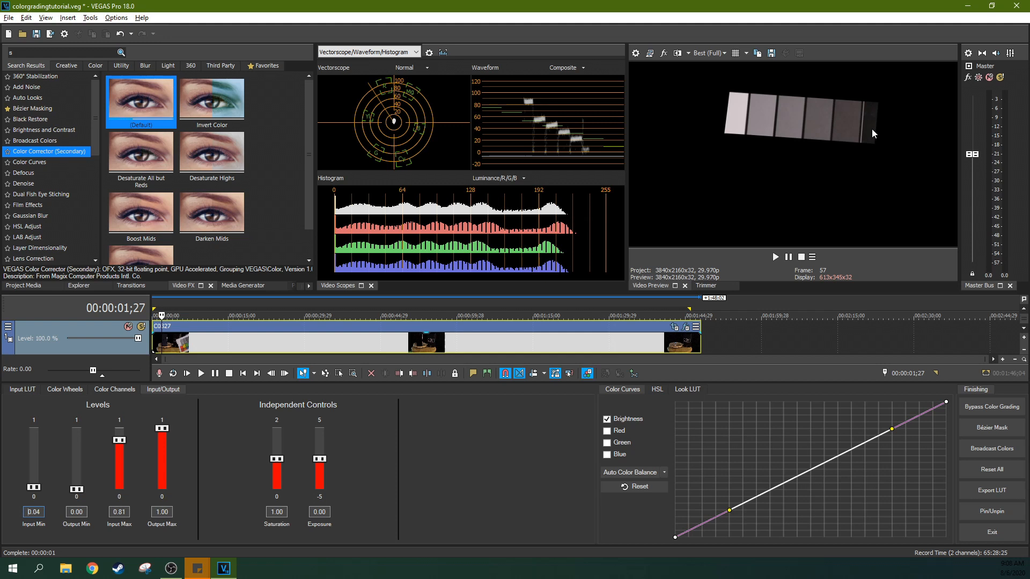
{"action": "mouse_move", "coordinate": [354, 334]}
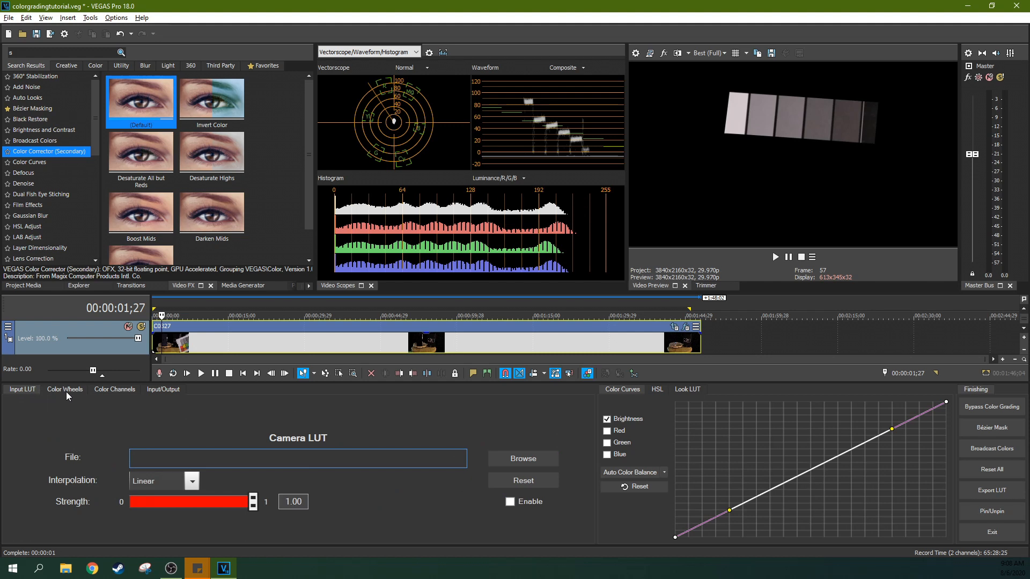
- Switch to Color Wheels, glance at Color Channels, and return to Color Wheels
{"action": "left_click", "coordinate": [64, 389]}
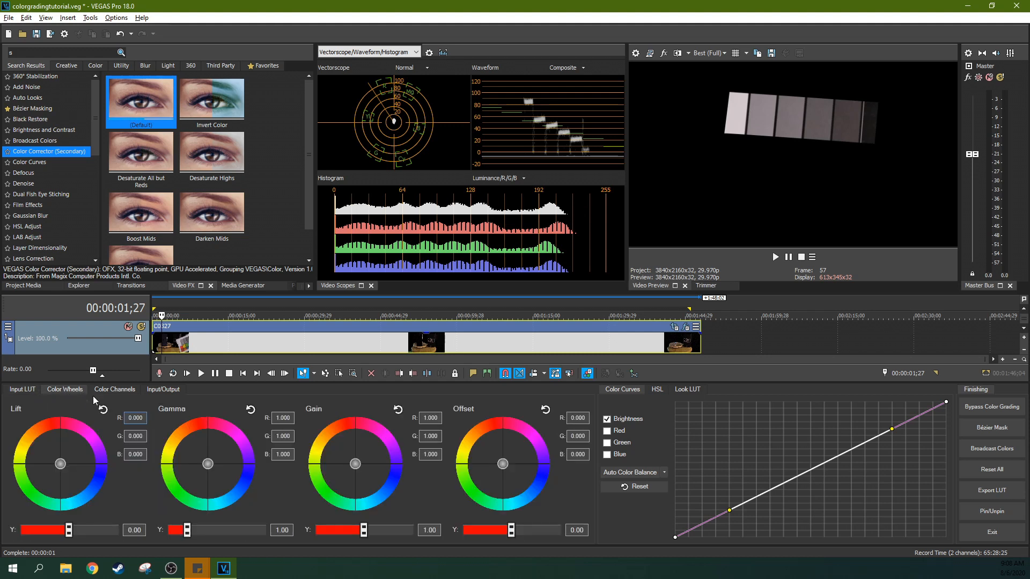
{"action": "left_click", "coordinate": [114, 389]}
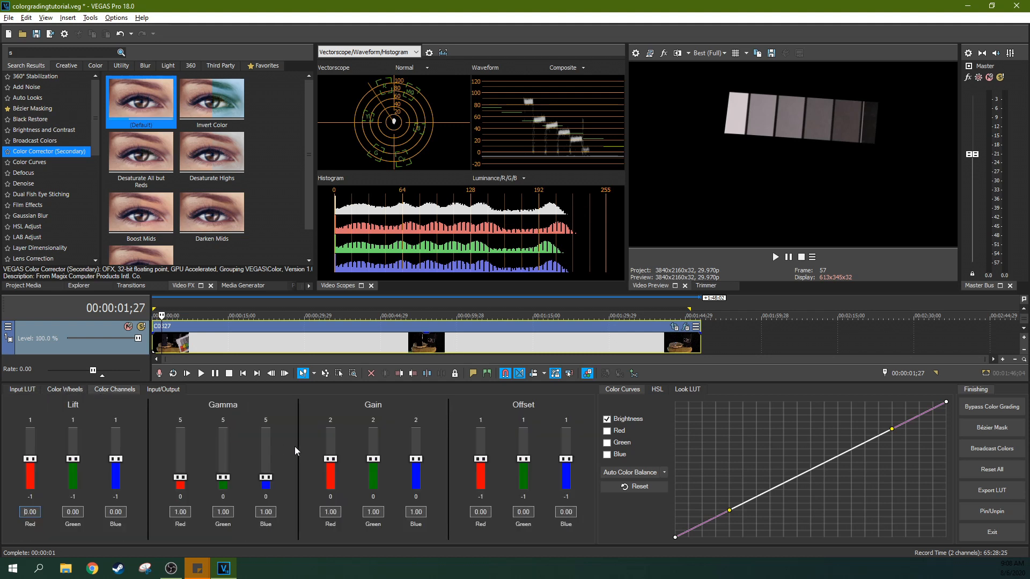
{"action": "mouse_move", "coordinate": [169, 433]}
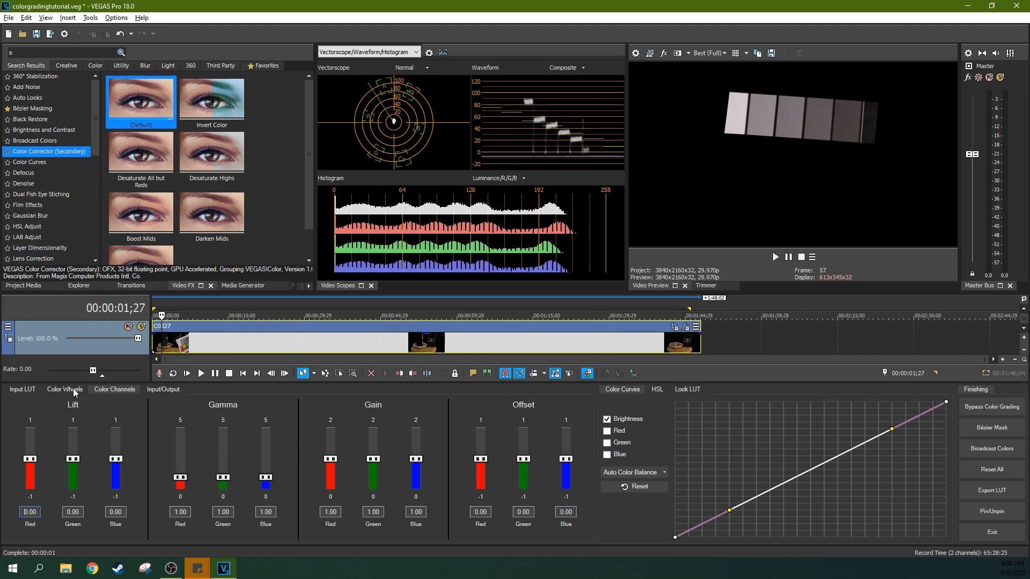
{"action": "left_click", "coordinate": [65, 389]}
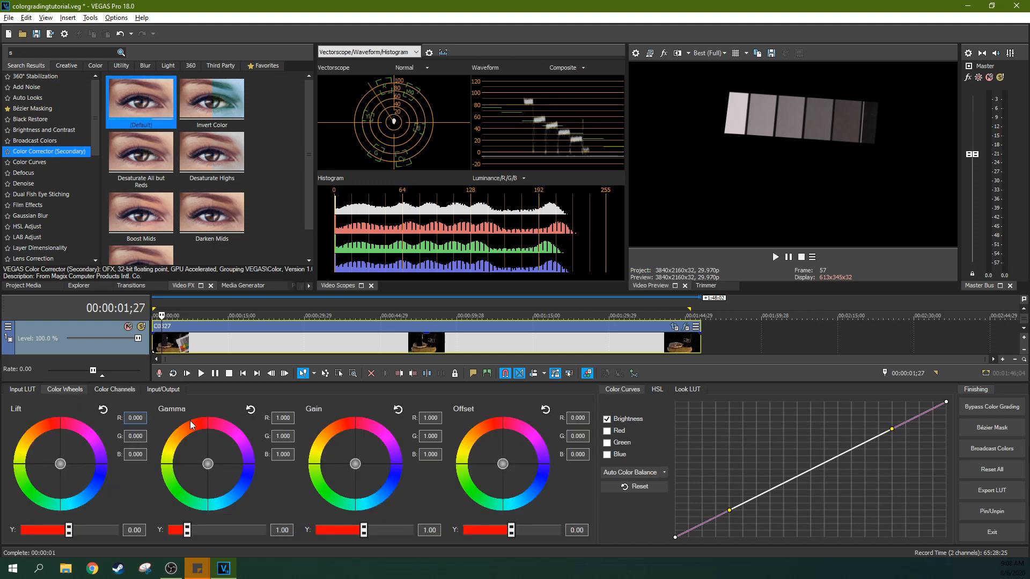
{"action": "mouse_move", "coordinate": [512, 411]}
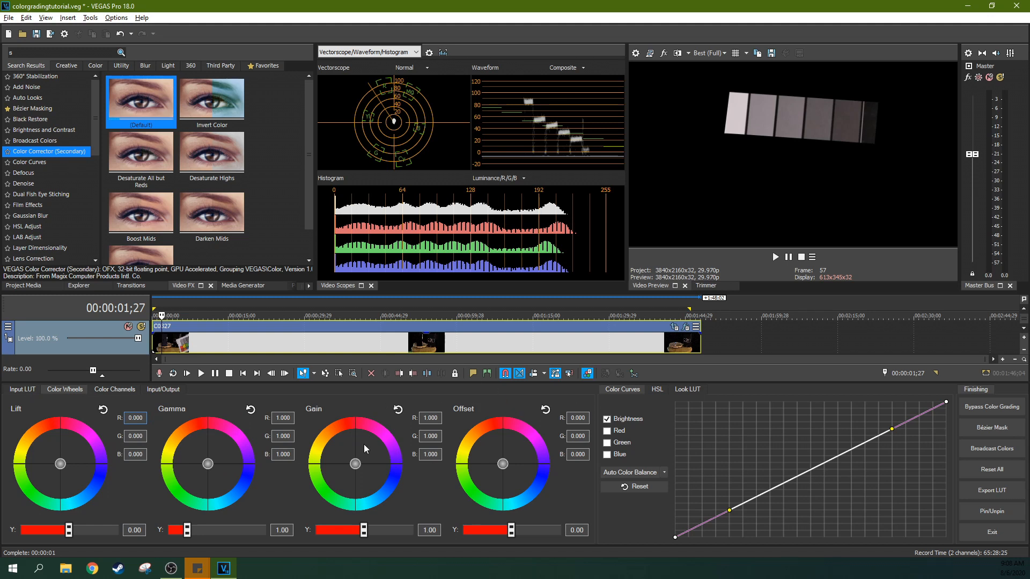
{"action": "left_click_drag", "start_coordinate": [354, 463], "coordinate": [395, 491]}
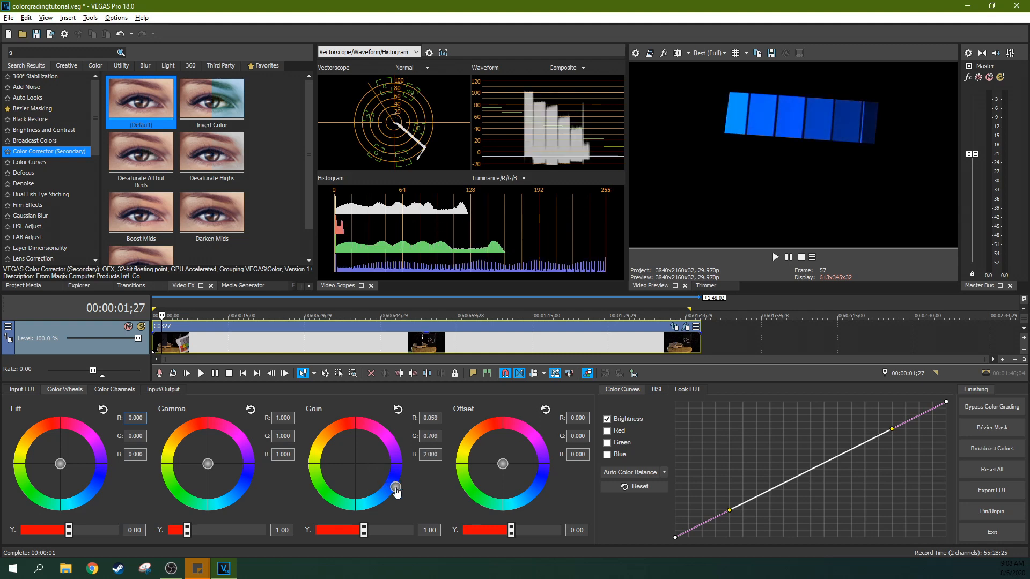
{"action": "left_click_drag", "start_coordinate": [396, 491], "coordinate": [395, 488]}
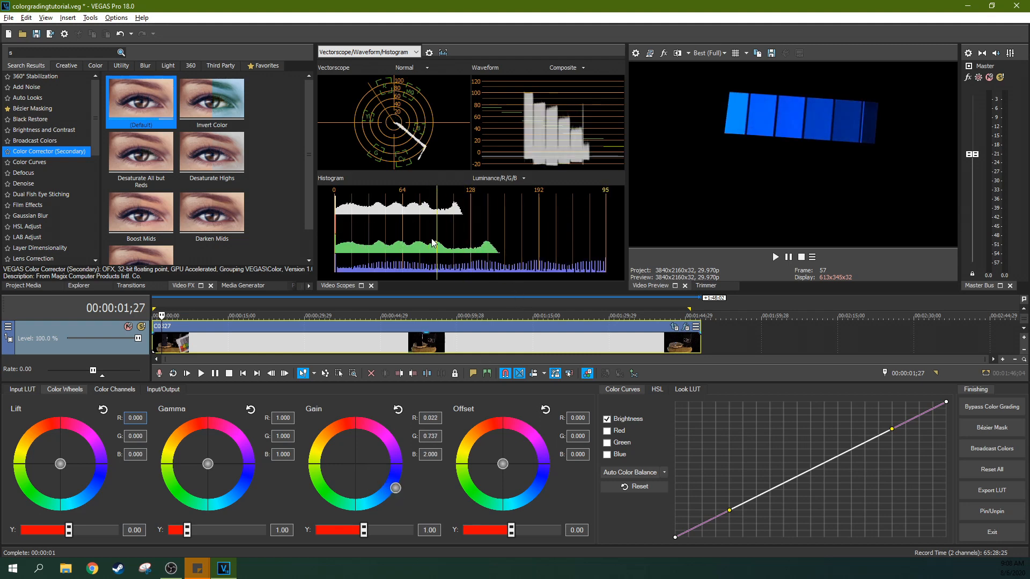
{"action": "left_click_drag", "start_coordinate": [395, 488], "coordinate": [355, 465]}
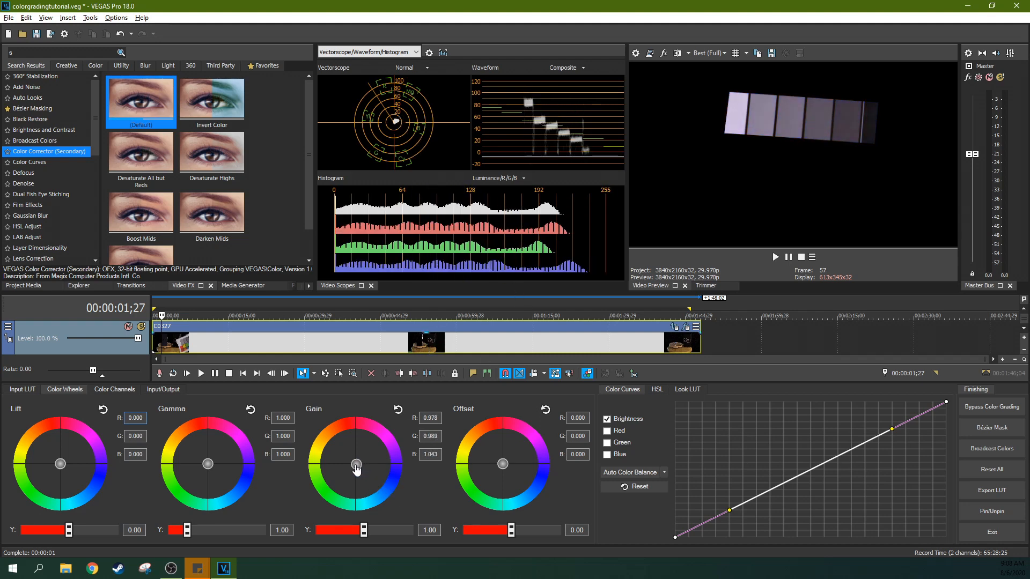
{"action": "left_click_drag", "start_coordinate": [355, 463], "coordinate": [357, 439]}
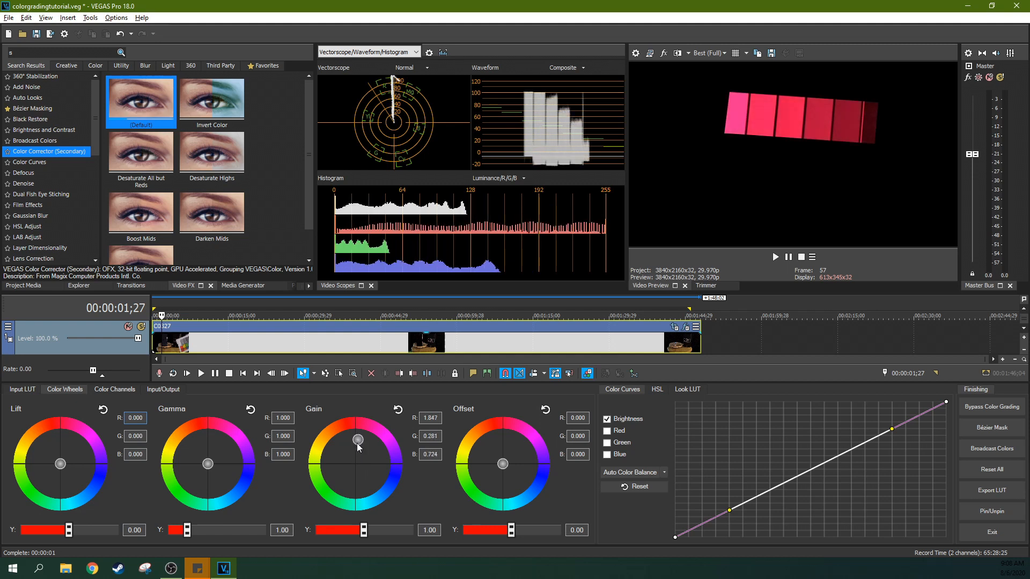
{"action": "mouse_move", "coordinate": [371, 436]}
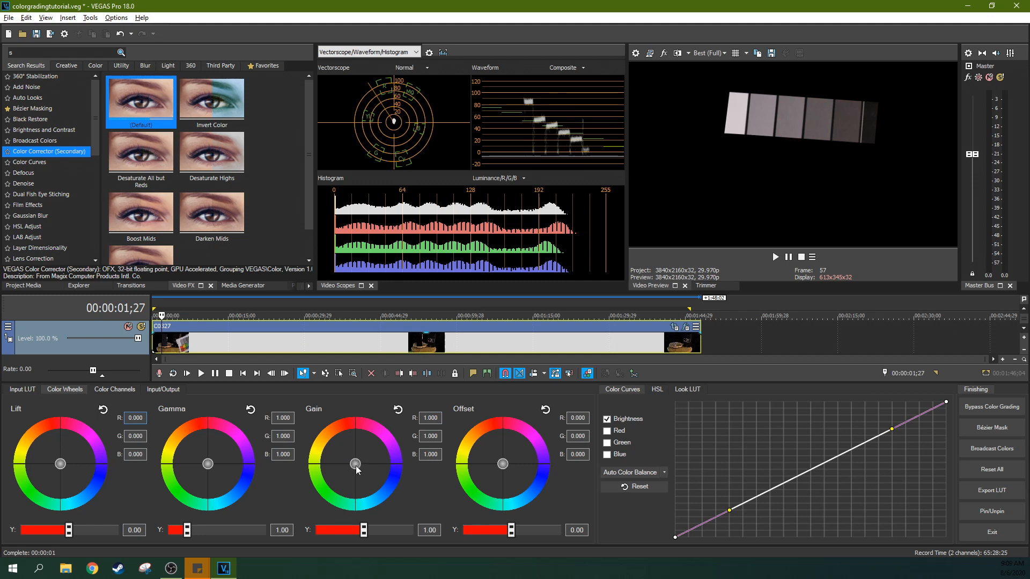
{"action": "mouse_move", "coordinate": [360, 467]}
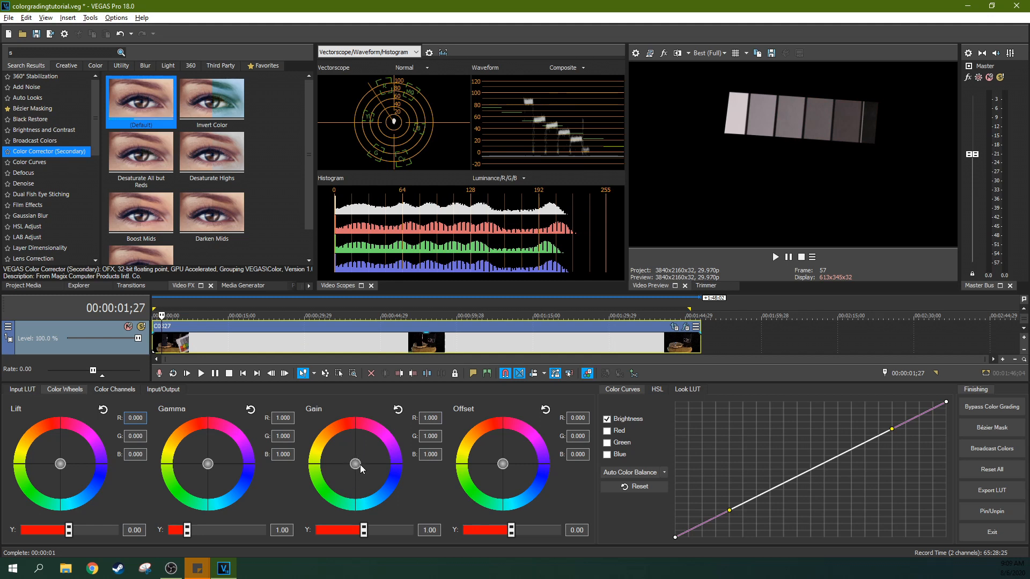
{"action": "mouse_move", "coordinate": [315, 404]}
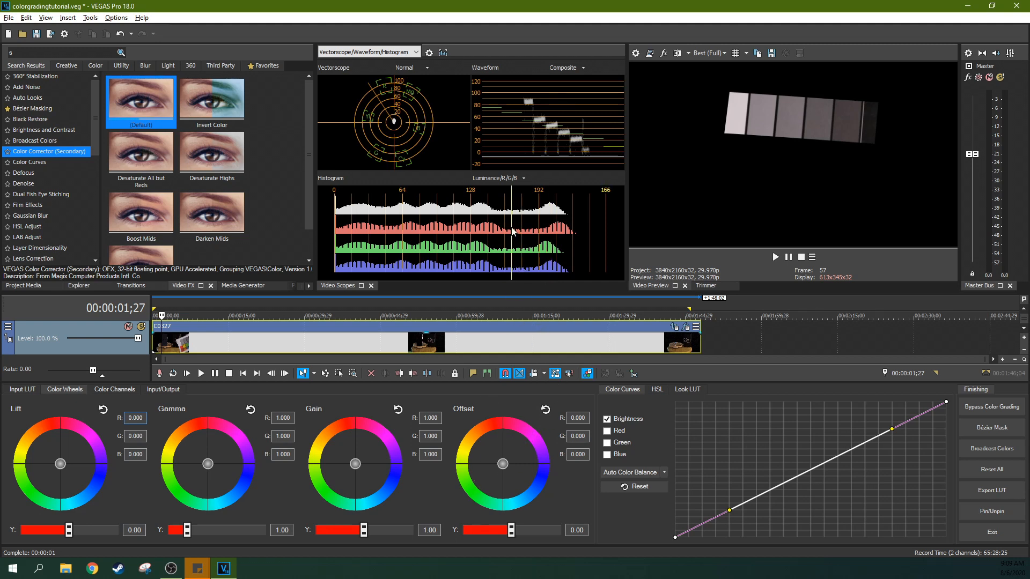
{"action": "left_click", "coordinate": [368, 52]}
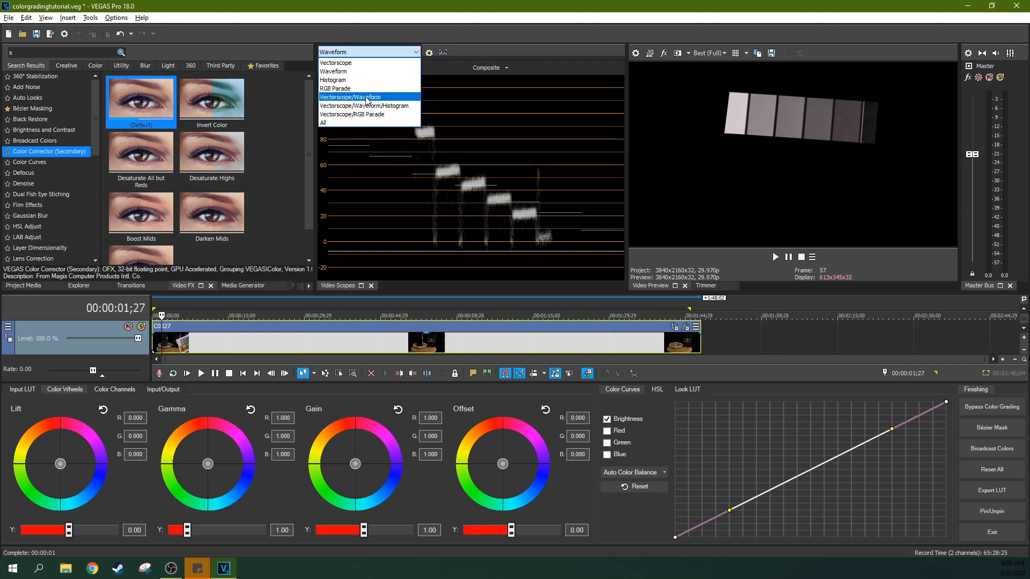
{"action": "left_click", "coordinate": [365, 105]}
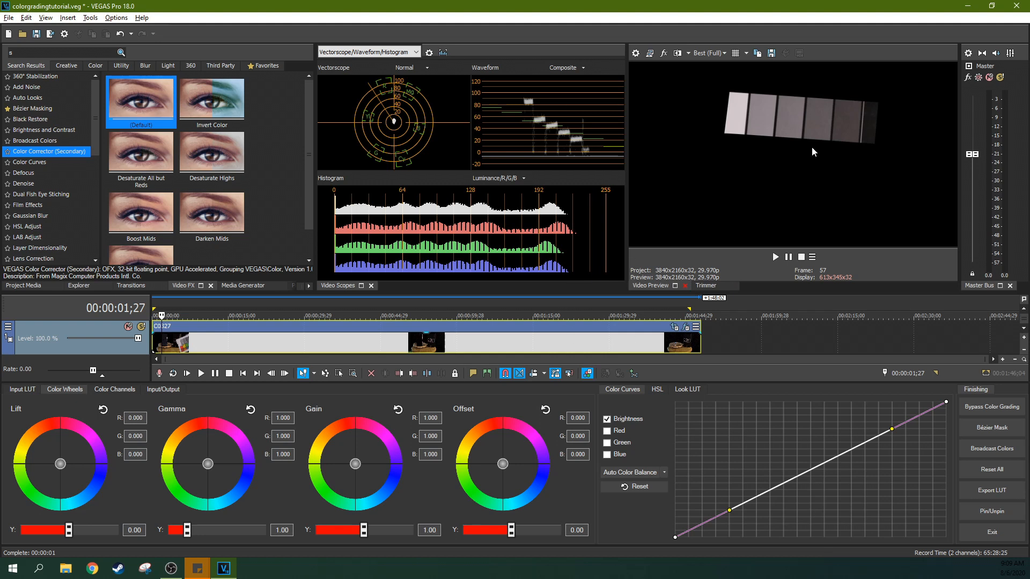
{"action": "mouse_move", "coordinate": [507, 479]}
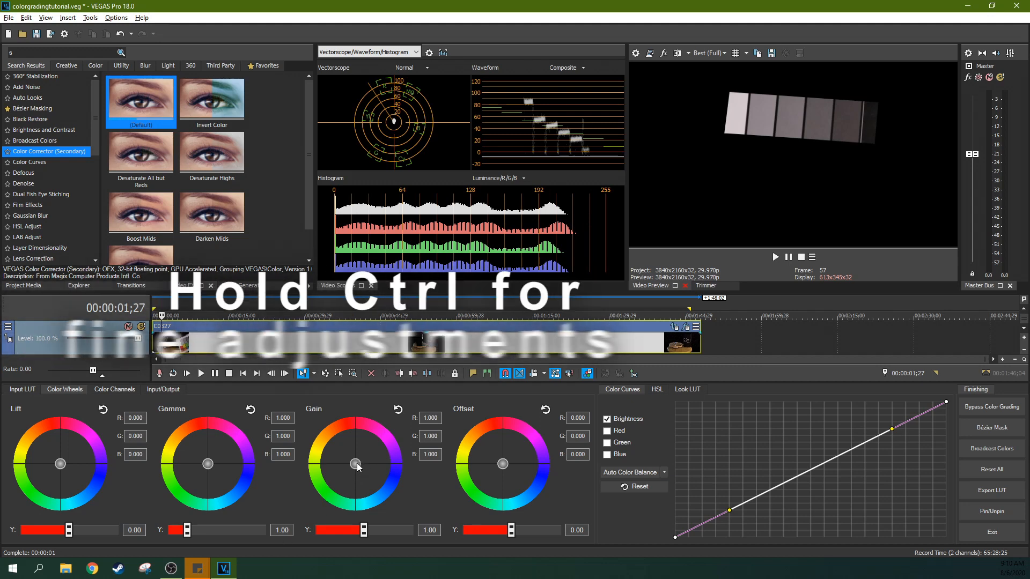
- Swing the Gain wheel toward magenta and green, then bring it back to neutral
{"action": "left_click_drag", "start_coordinate": [354, 463], "coordinate": [355, 462]}
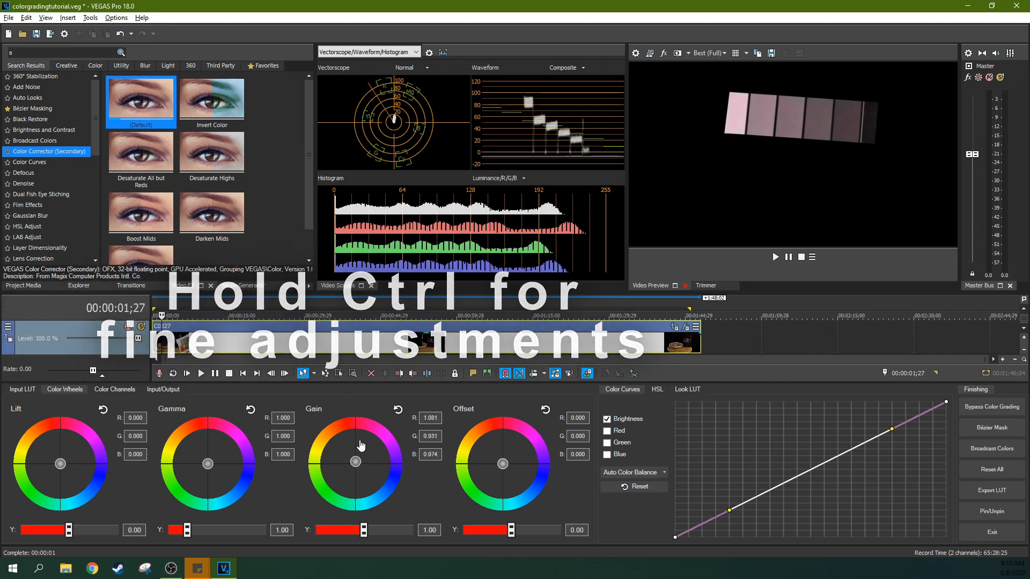
{"action": "left_click_drag", "start_coordinate": [355, 461], "coordinate": [386, 437]}
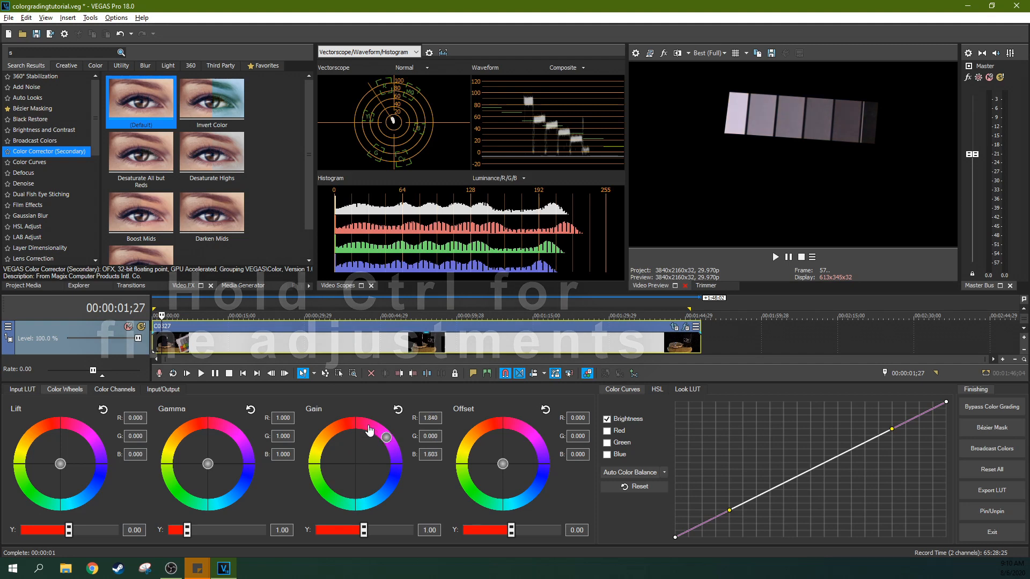
{"action": "left_click_drag", "start_coordinate": [386, 438], "coordinate": [314, 488]}
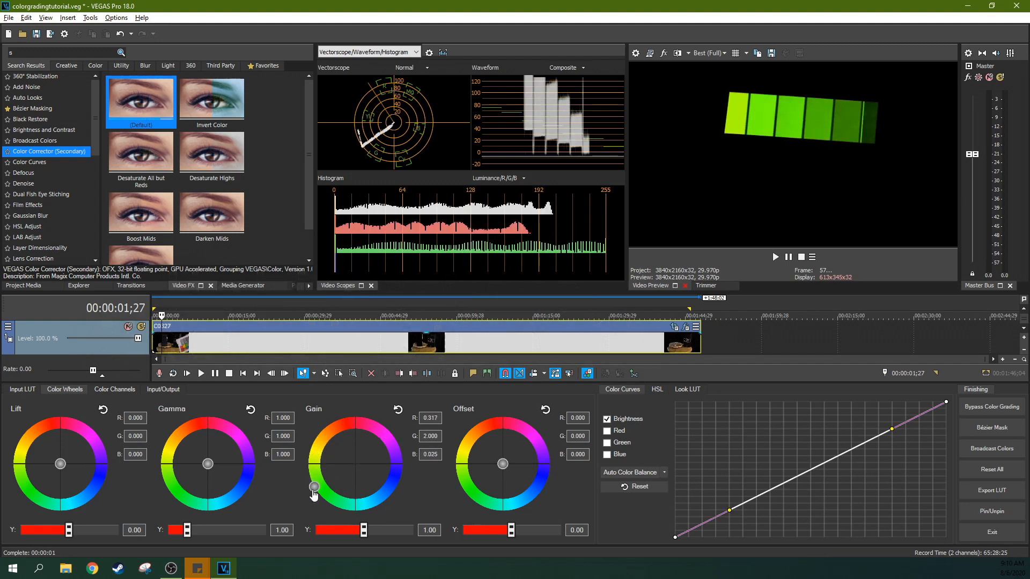
{"action": "left_click_drag", "start_coordinate": [314, 487], "coordinate": [356, 463]}
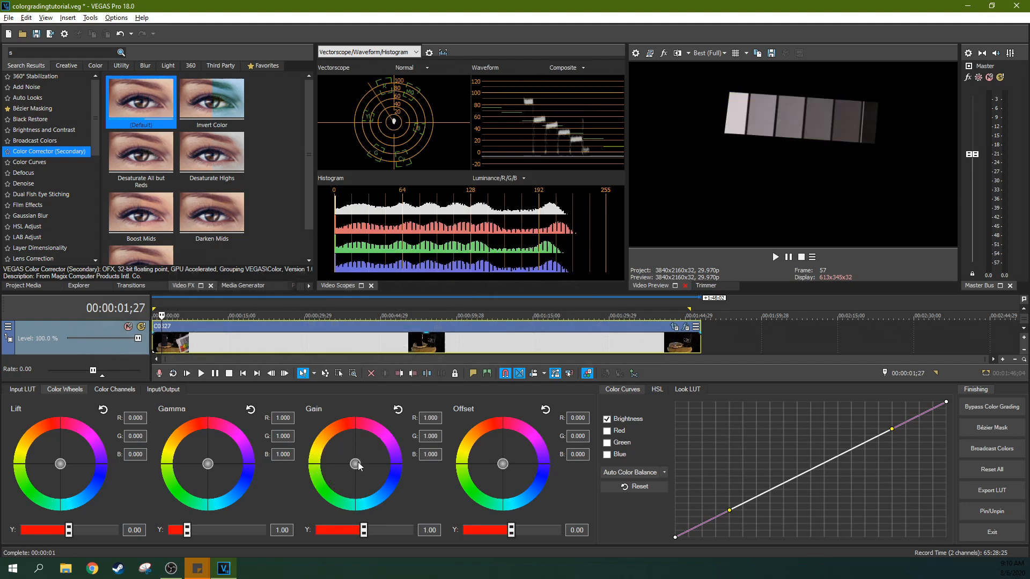
{"action": "left_click_drag", "start_coordinate": [356, 464], "coordinate": [359, 463]}
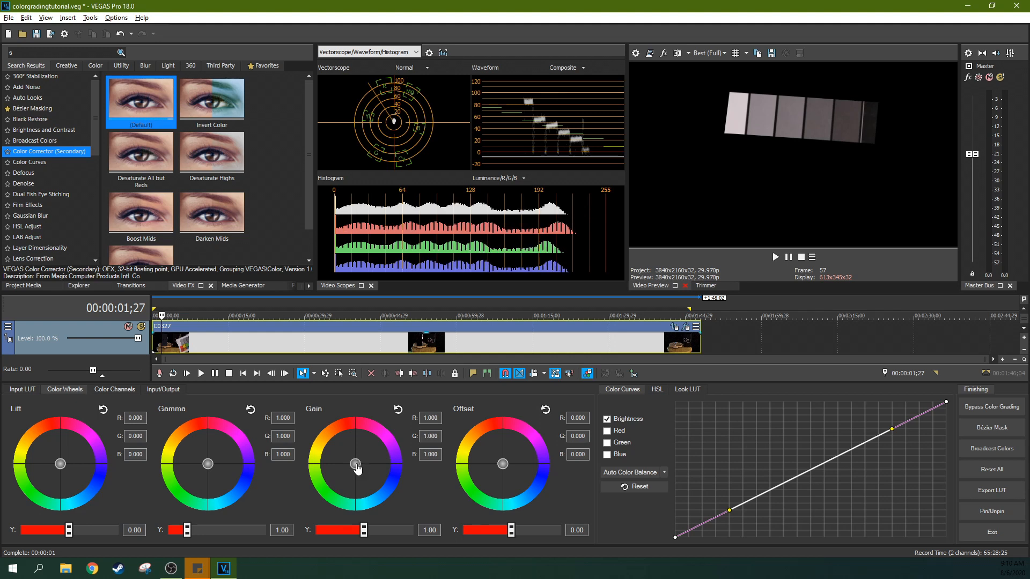
- Ctrl-drag the Gain wheel in small steps toward green until chart greys look neutral
{"action": "left_click_drag", "start_coordinate": [355, 463], "coordinate": [355, 468]}
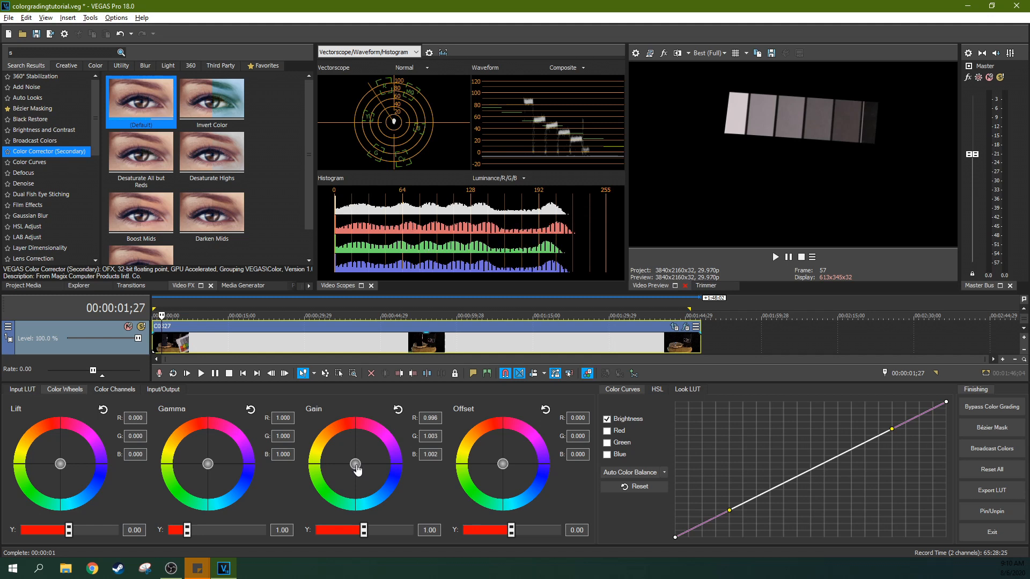
{"action": "left_click_drag", "start_coordinate": [355, 464], "coordinate": [354, 466]}
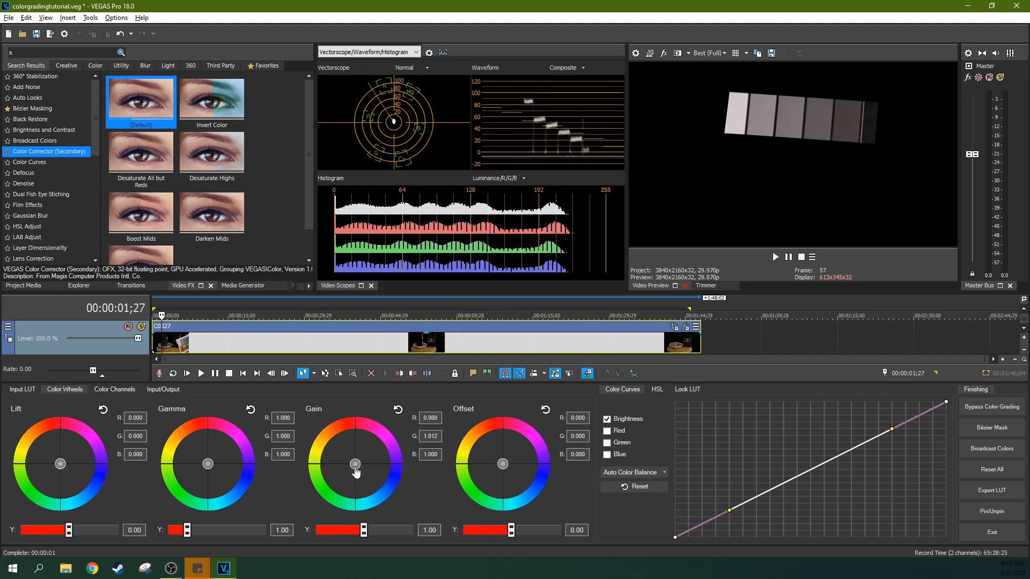
{"action": "left_click_drag", "start_coordinate": [354, 464], "coordinate": [355, 473]}
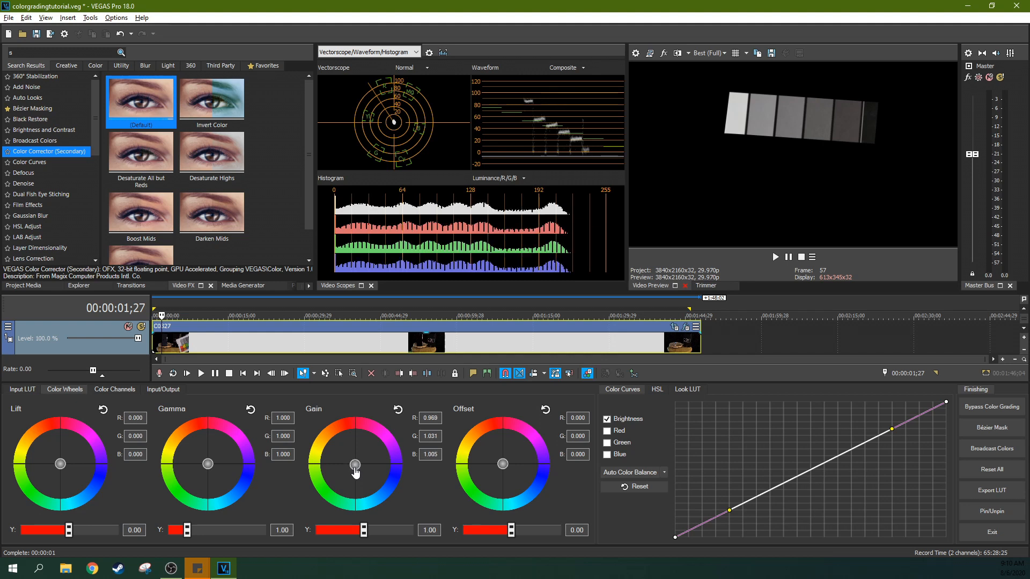
{"action": "left_click_drag", "start_coordinate": [354, 464], "coordinate": [354, 466]}
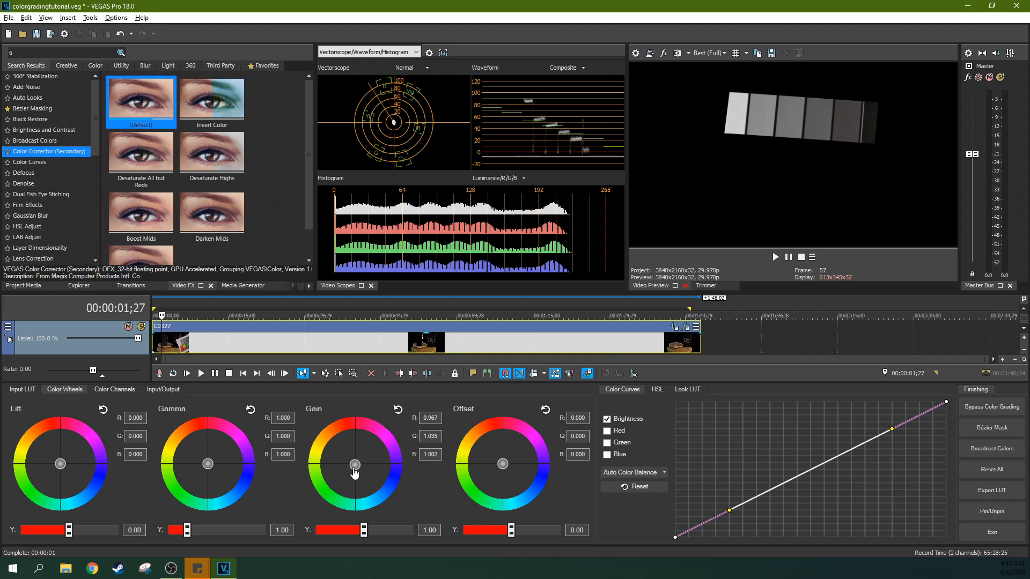
{"action": "left_click_drag", "start_coordinate": [354, 464], "coordinate": [354, 470]}
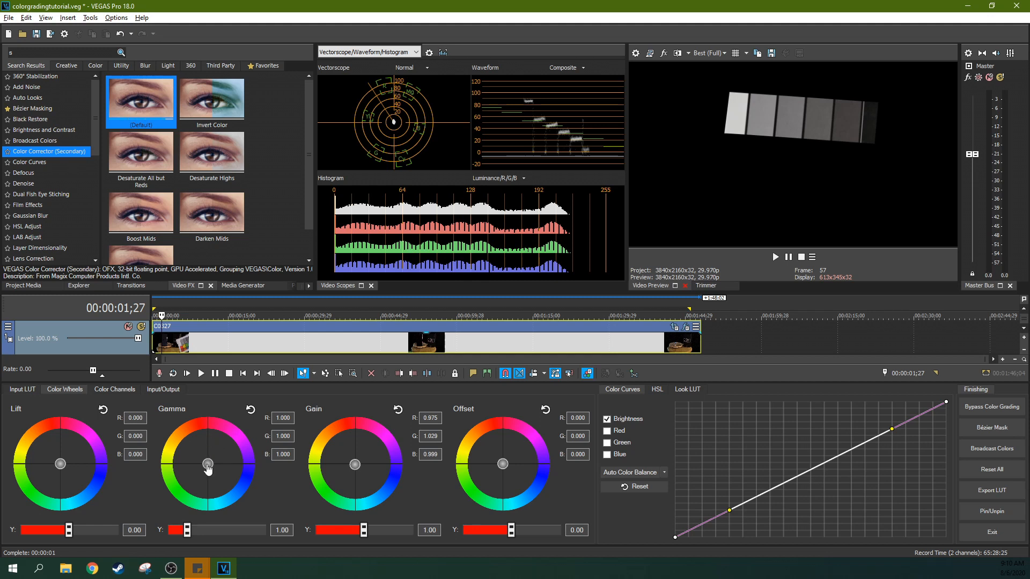
- Ctrl-drag the Gamma wheel slightly toward green
{"action": "left_click_drag", "start_coordinate": [208, 467], "coordinate": [207, 469]}
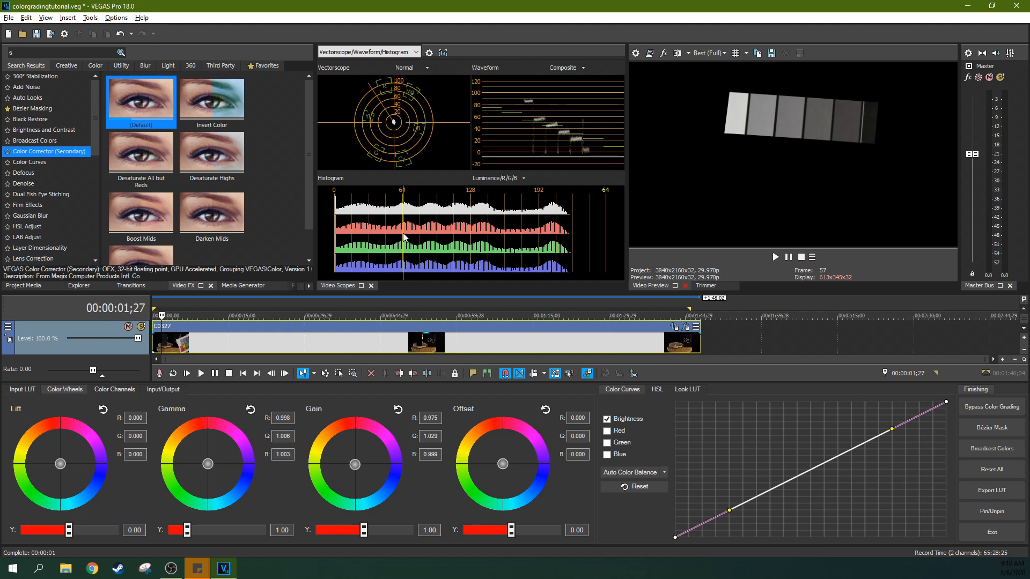
{"action": "left_click_drag", "start_coordinate": [208, 464], "coordinate": [208, 471]}
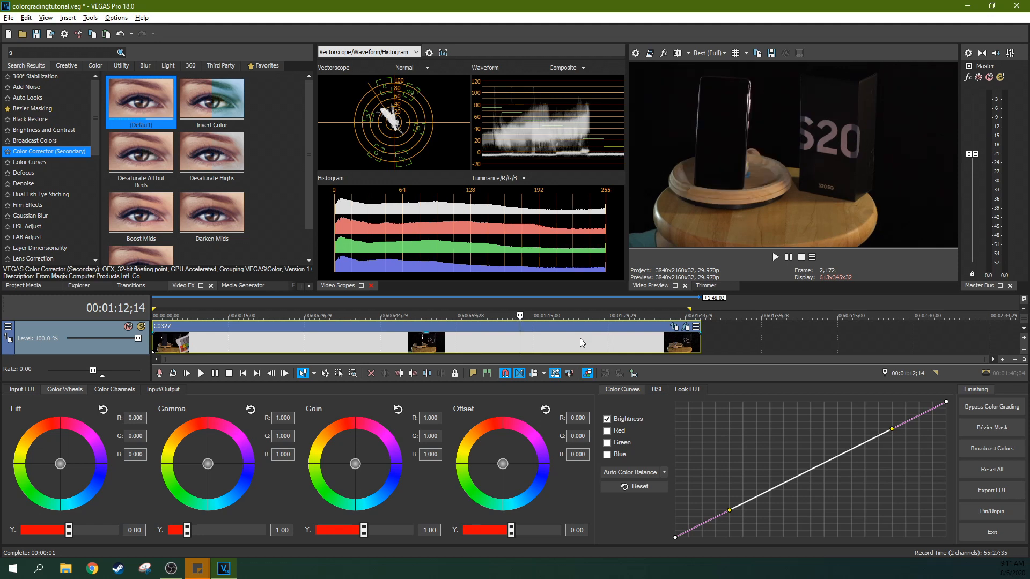
- Show the Project Media tab listing the project's clips
{"action": "left_click", "coordinate": [611, 335]}
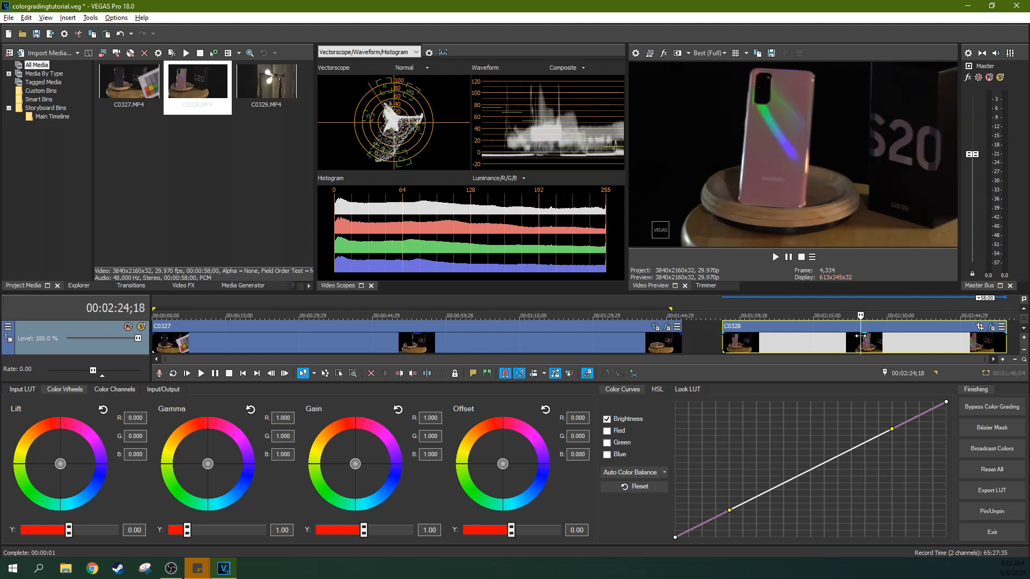
{"action": "mouse_move", "coordinate": [554, 349]}
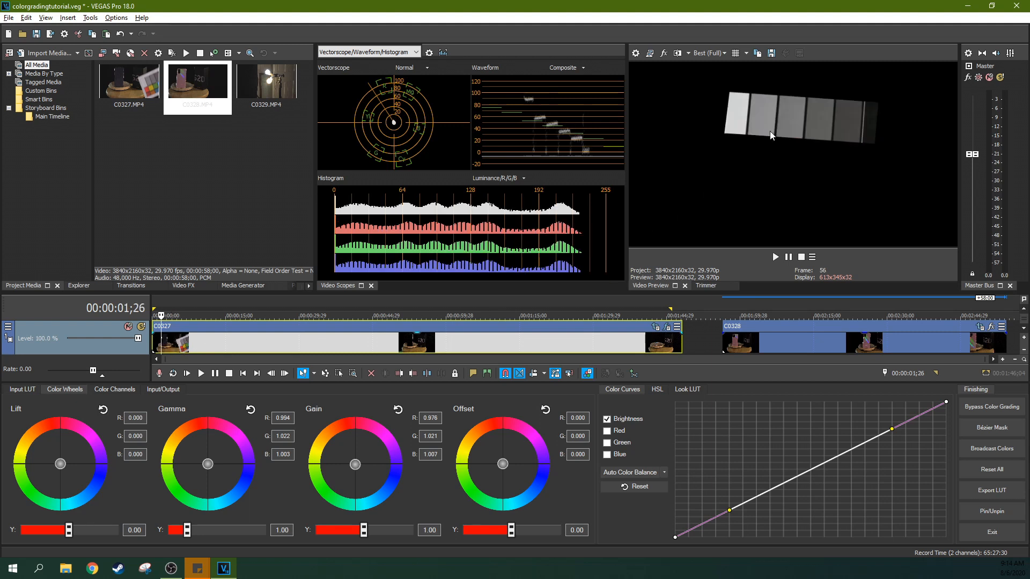
{"action": "mouse_move", "coordinate": [454, 357]}
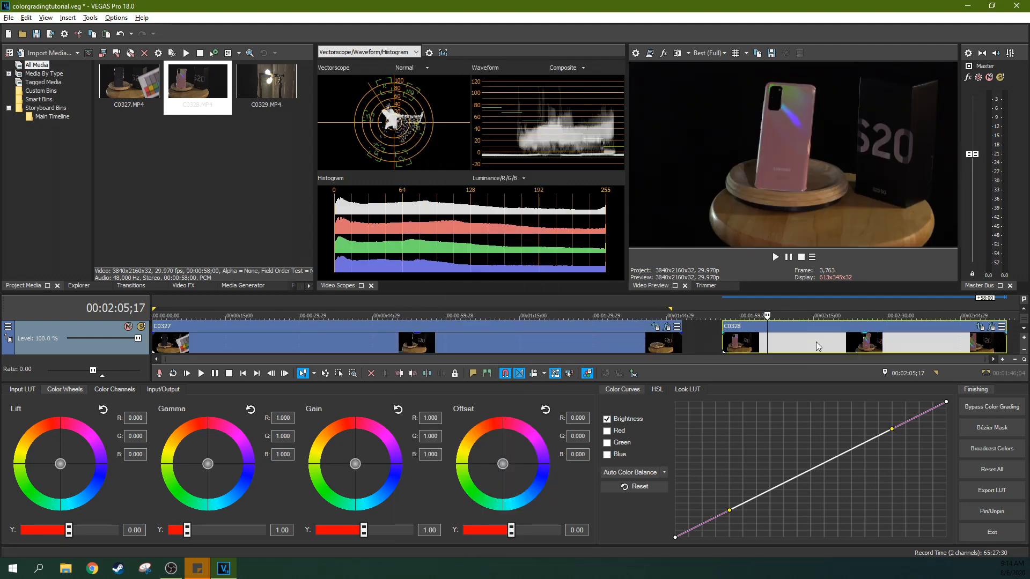
- Paste C0327's event attributes, including its mask and grading, onto clip C0328
{"action": "right_click", "coordinate": [817, 345]}
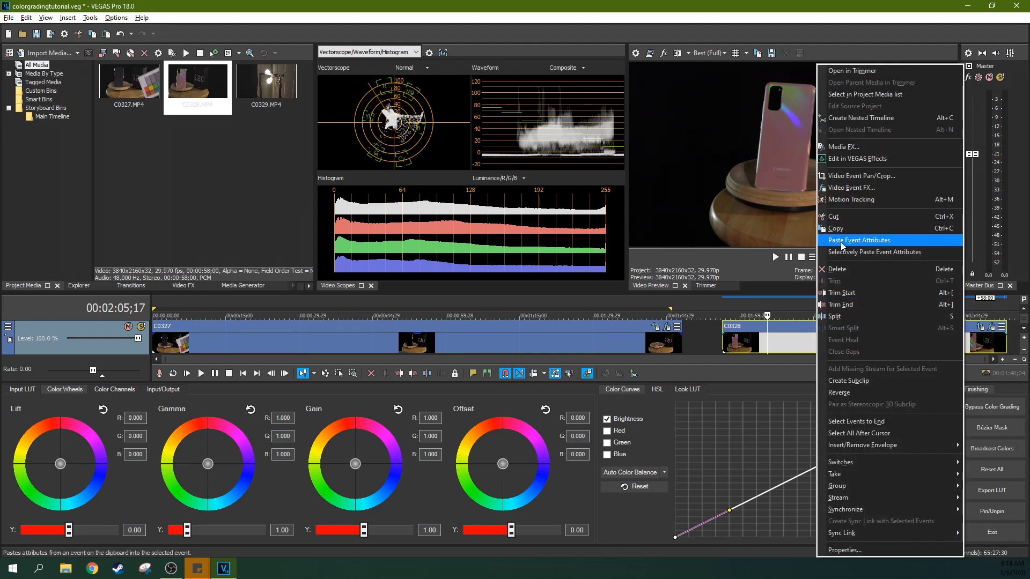
{"action": "left_click", "coordinate": [858, 239]}
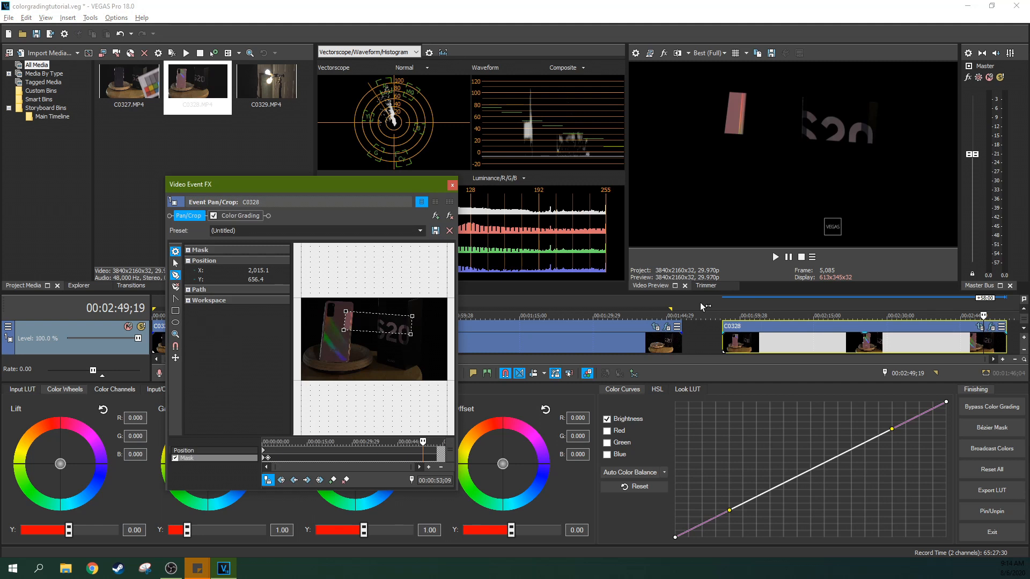
{"action": "mouse_move", "coordinate": [177, 460]}
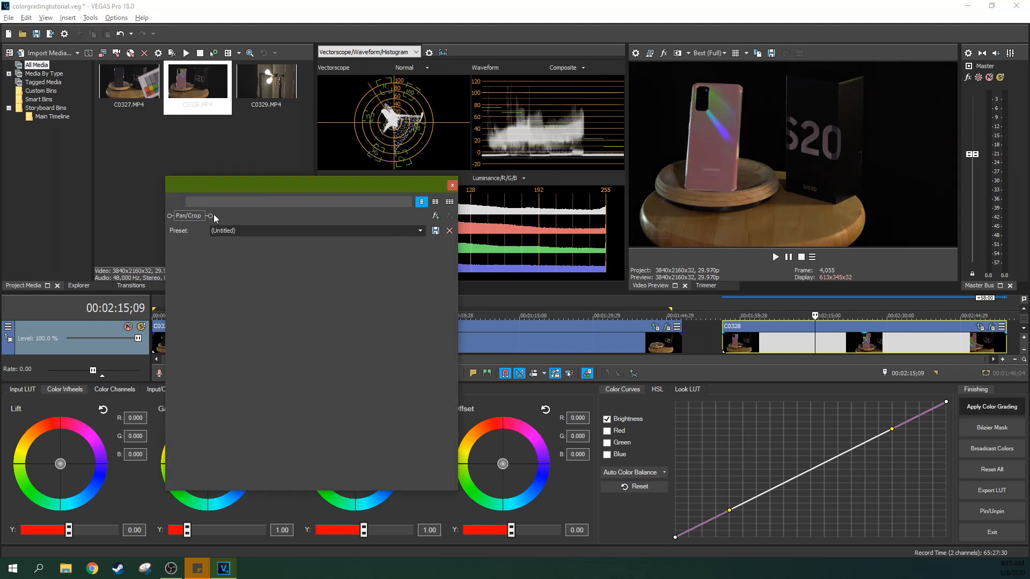
- Close clip C0328's Video Event FX window
{"action": "left_click", "coordinate": [991, 407]}
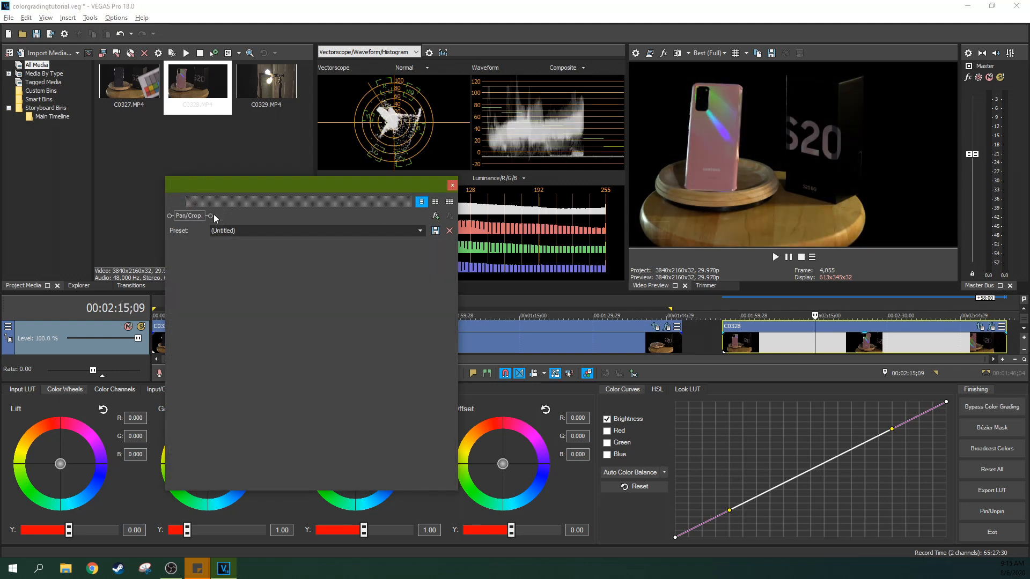
{"action": "left_click", "coordinate": [992, 406]}
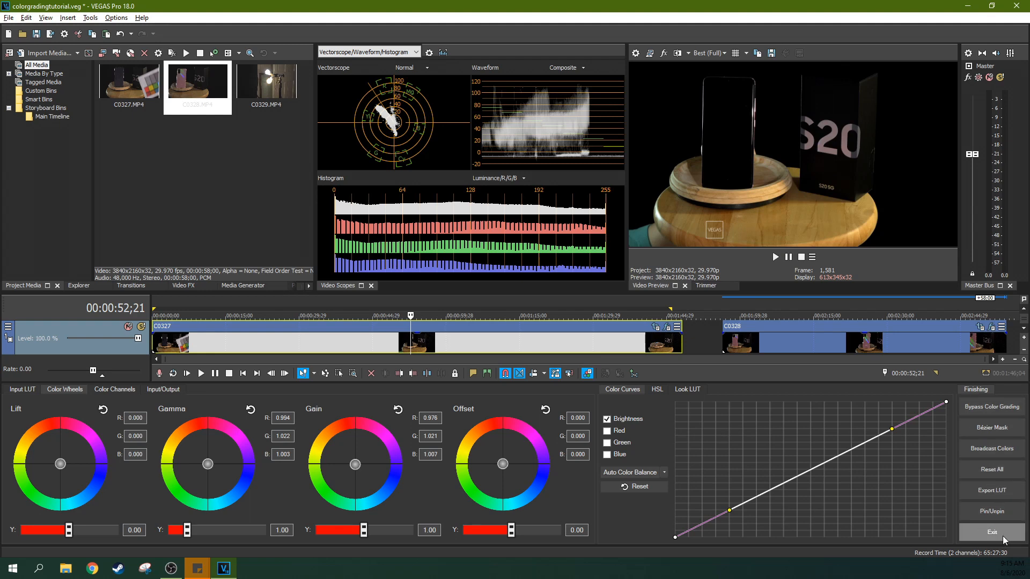
- Export C0327's grade as the LUT file wbforphone and bring up C0328's camera LUT settings
{"action": "left_click", "coordinate": [991, 490]}
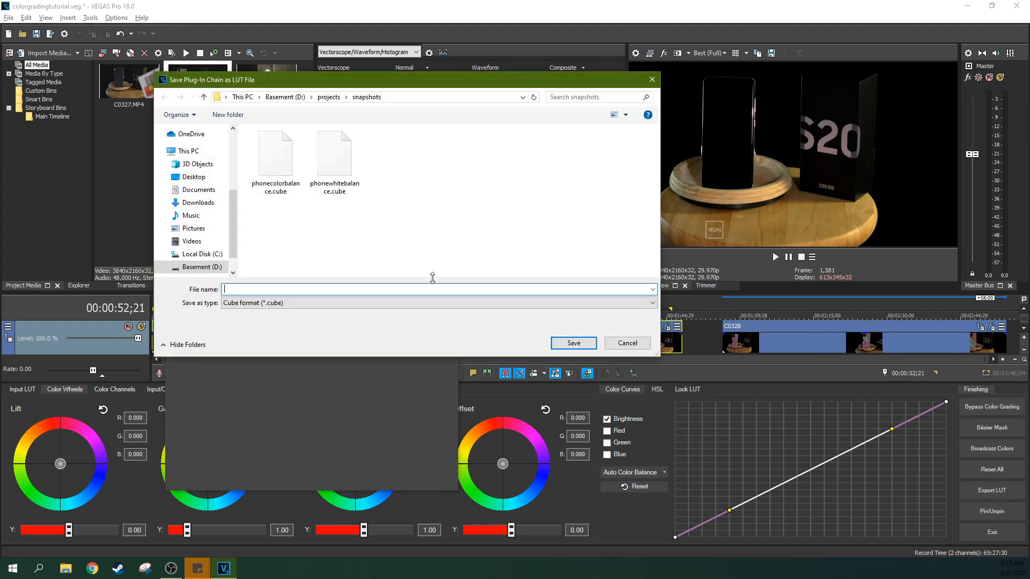
{"action": "type", "text": "wbfo"}
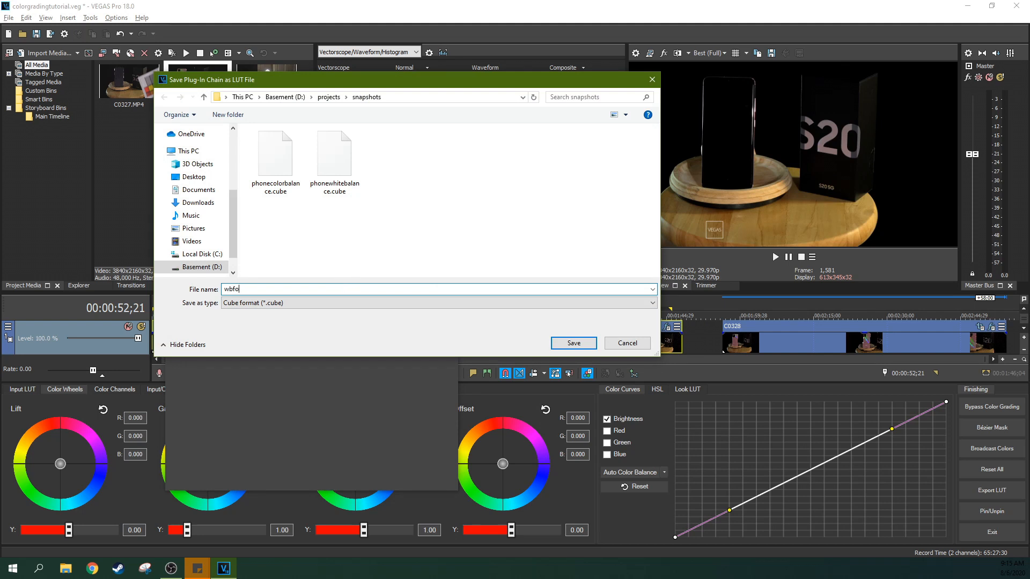
{"action": "type", "text": "phone"}
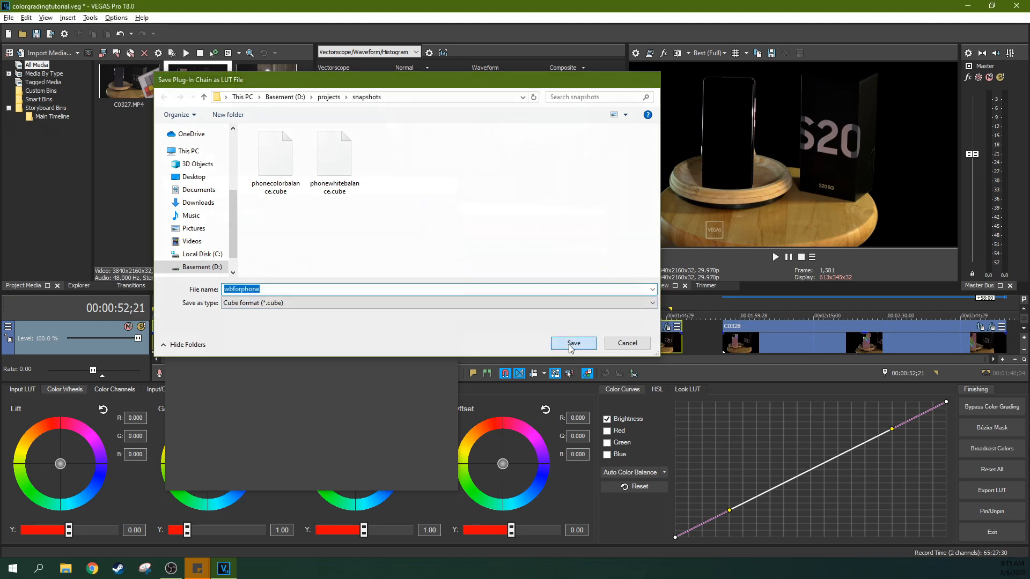
{"action": "left_click", "coordinate": [572, 343]}
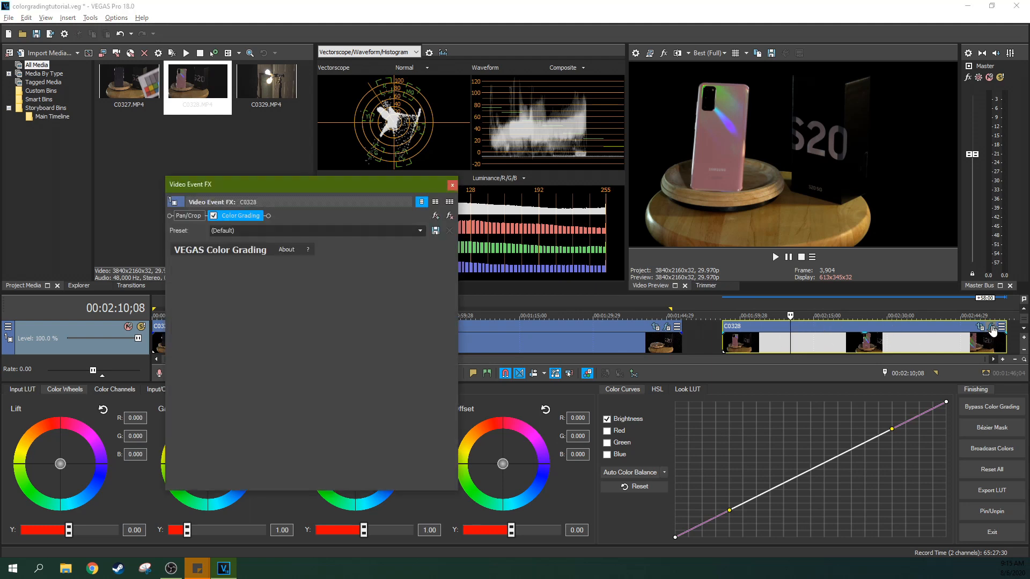
{"action": "left_click", "coordinate": [453, 184]}
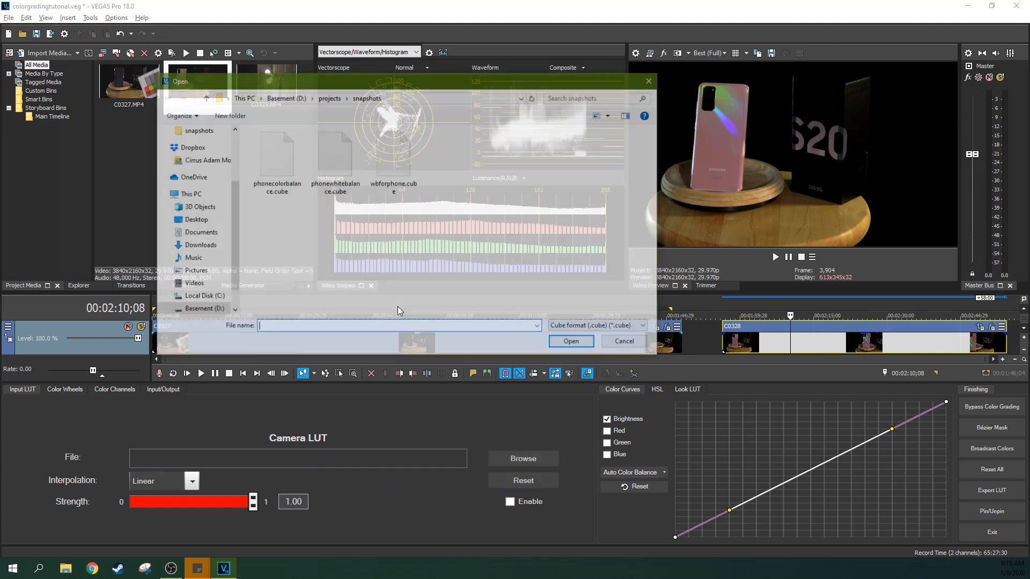
- Browse the camera LUT .cube files, then return to C0327's colour wheel controls
{"action": "left_click", "coordinate": [570, 341]}
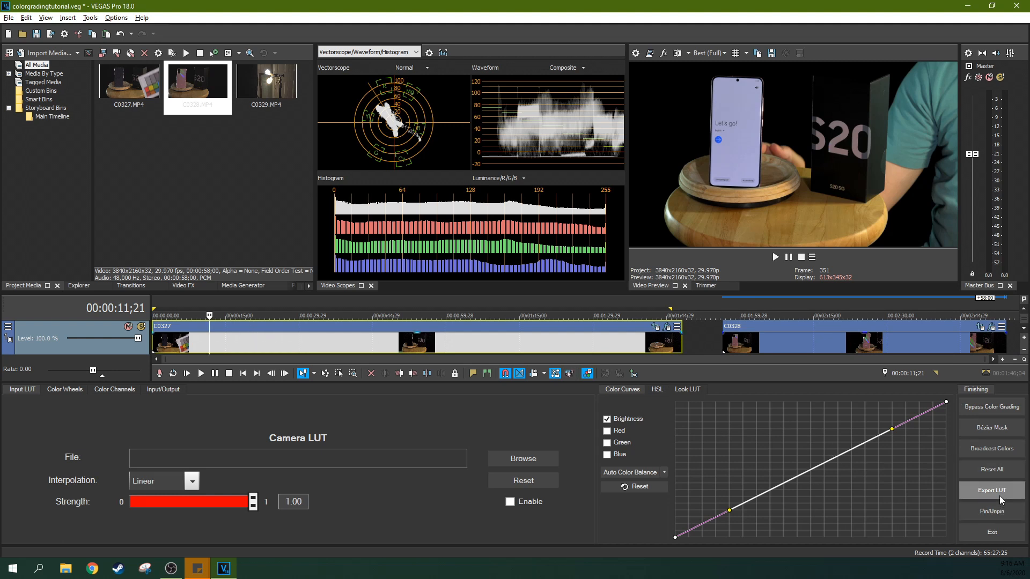
{"action": "left_click", "coordinate": [64, 388]}
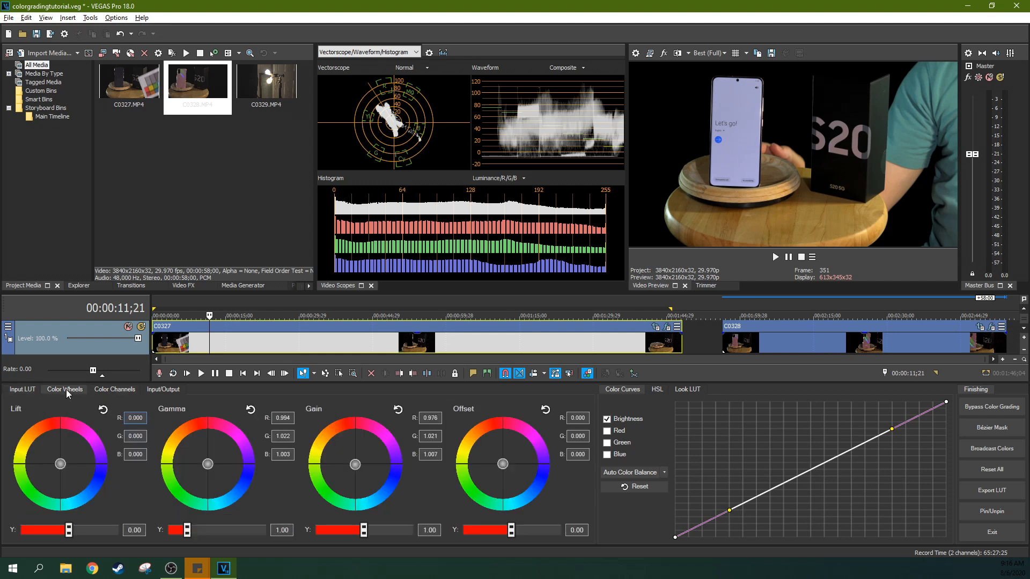
{"action": "mouse_move", "coordinate": [199, 346]}
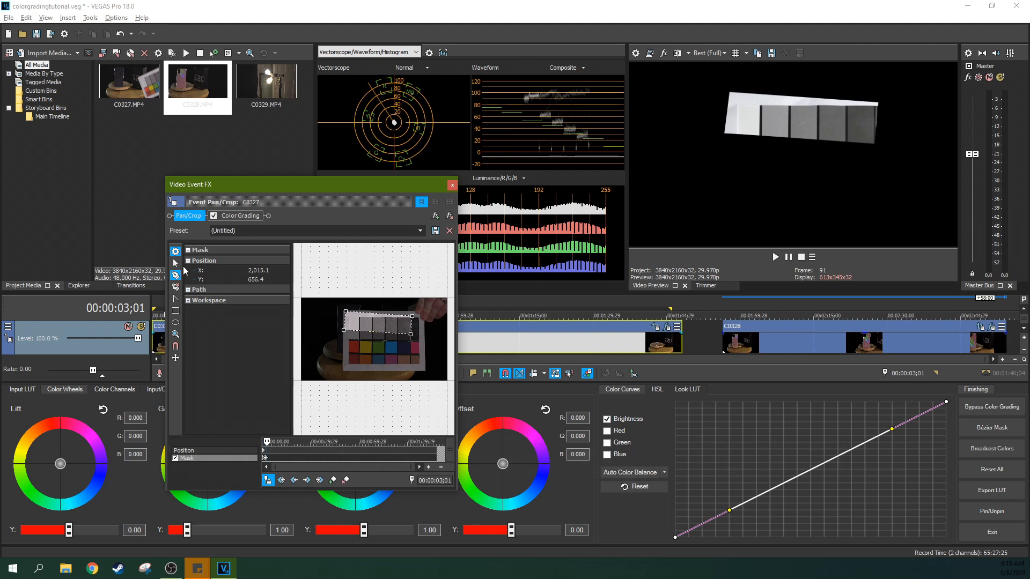
- Move C0327's mask onto the chart's row of colour patches and close Pan/Crop
{"action": "left_click_drag", "start_coordinate": [374, 325], "coordinate": [374, 346]}
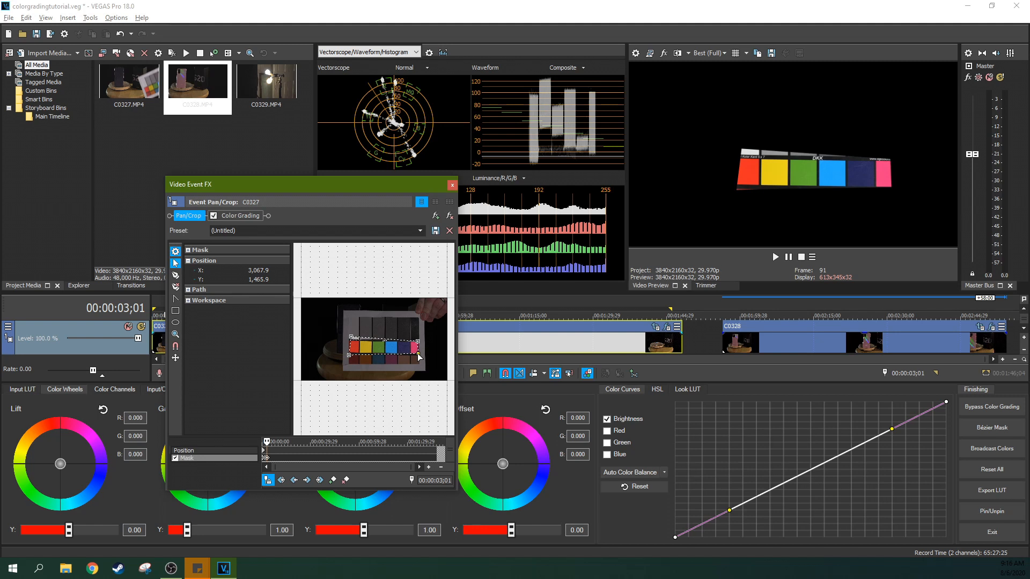
{"action": "left_click_drag", "start_coordinate": [417, 356], "coordinate": [352, 354]}
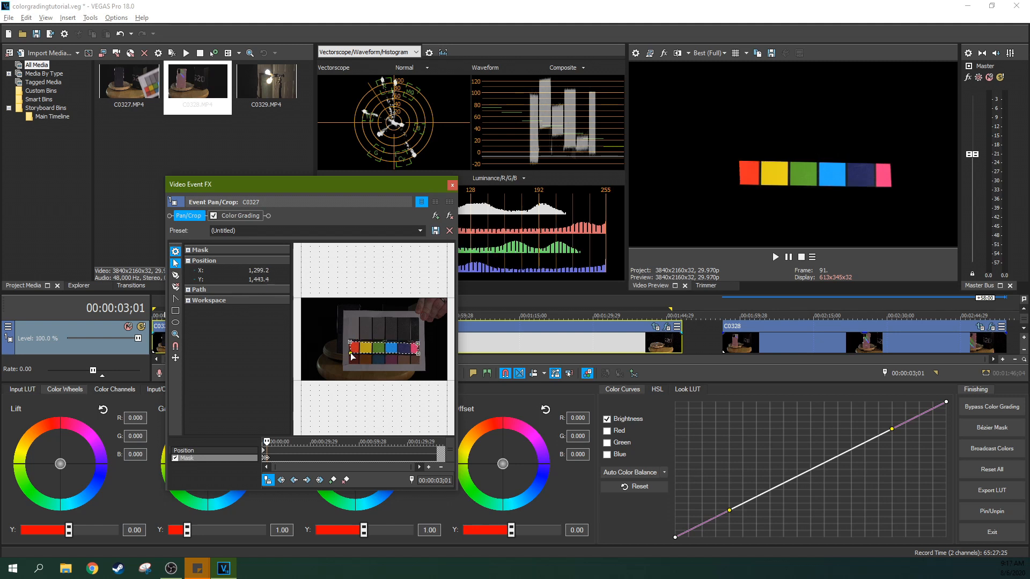
{"action": "left_click", "coordinate": [451, 184]}
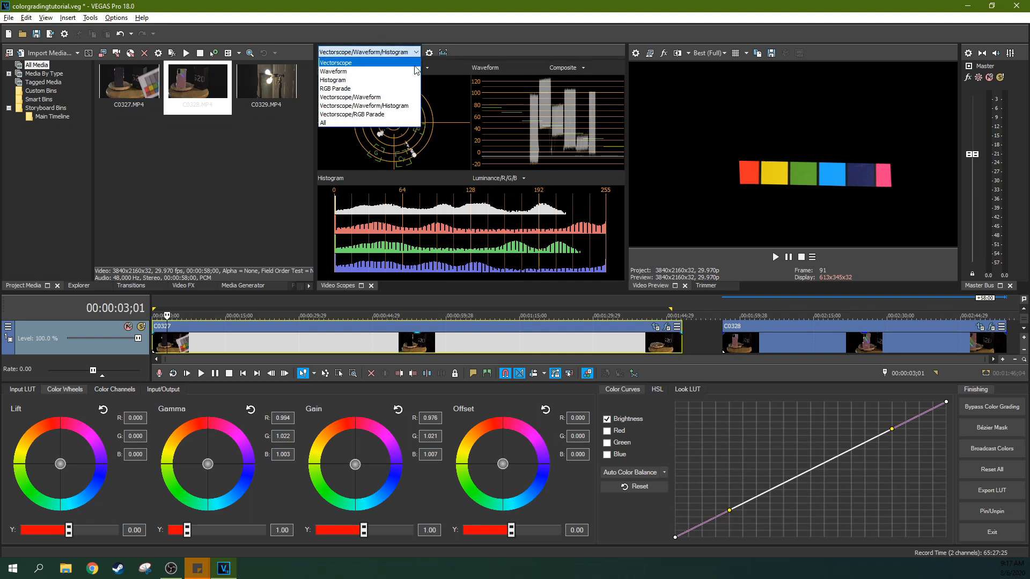
{"action": "left_click", "coordinate": [336, 62]}
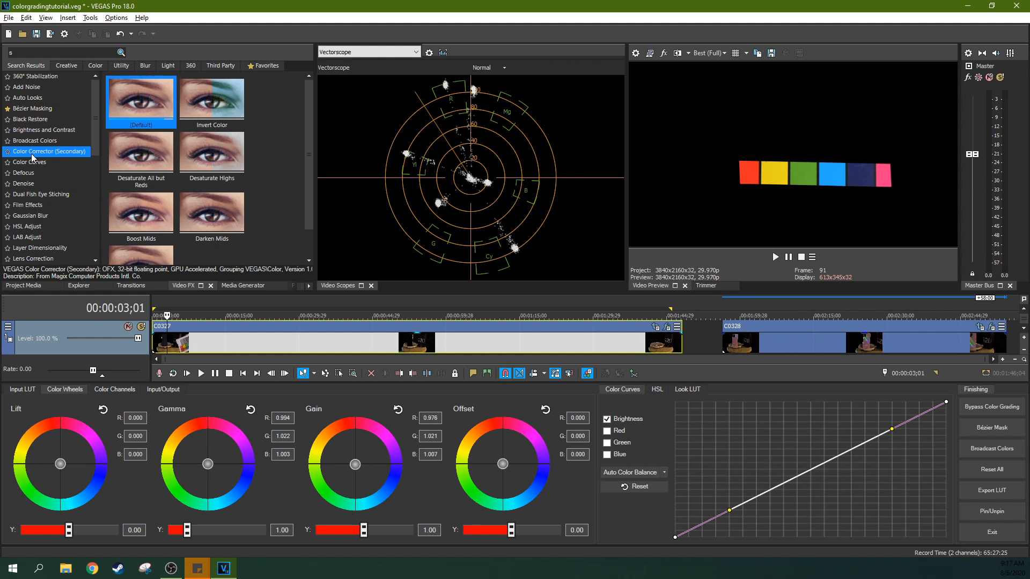
{"action": "mouse_move", "coordinate": [29, 161]}
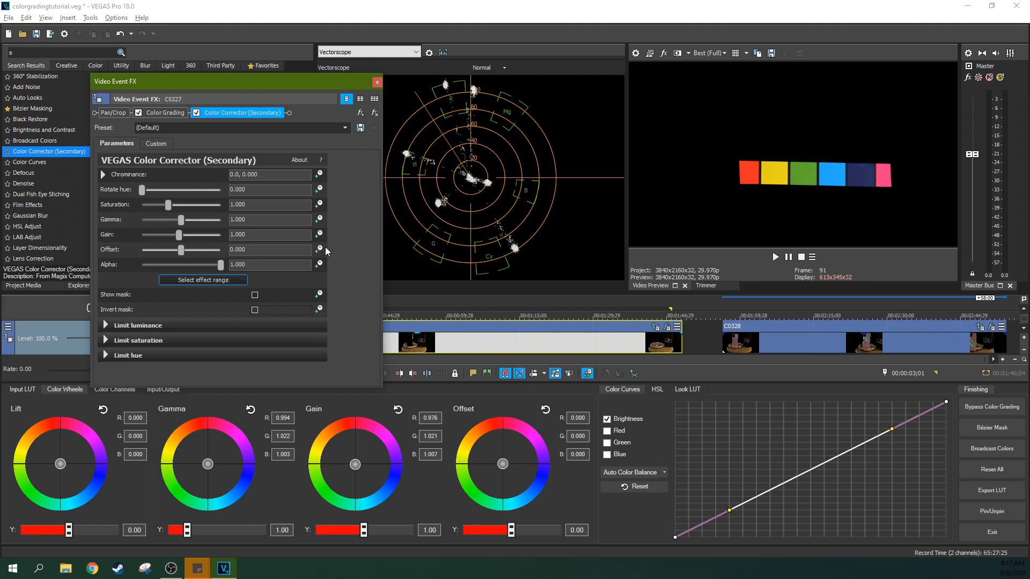
{"action": "mouse_move", "coordinate": [150, 195]}
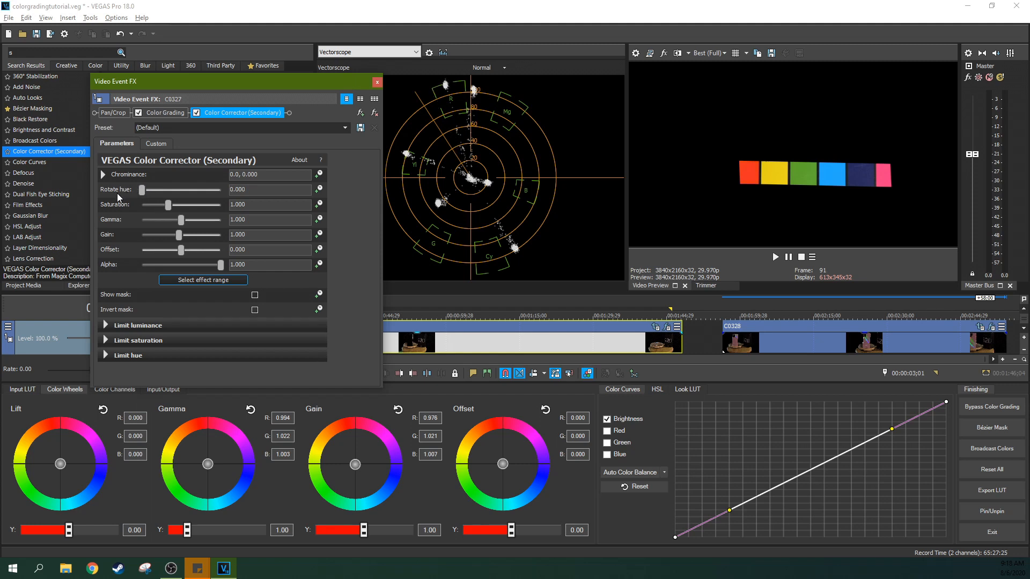
- Test Rotate hue through magenta and green, reset it to 0, and set saturation to 0.776
{"action": "left_click_drag", "start_coordinate": [142, 190], "coordinate": [221, 190]}
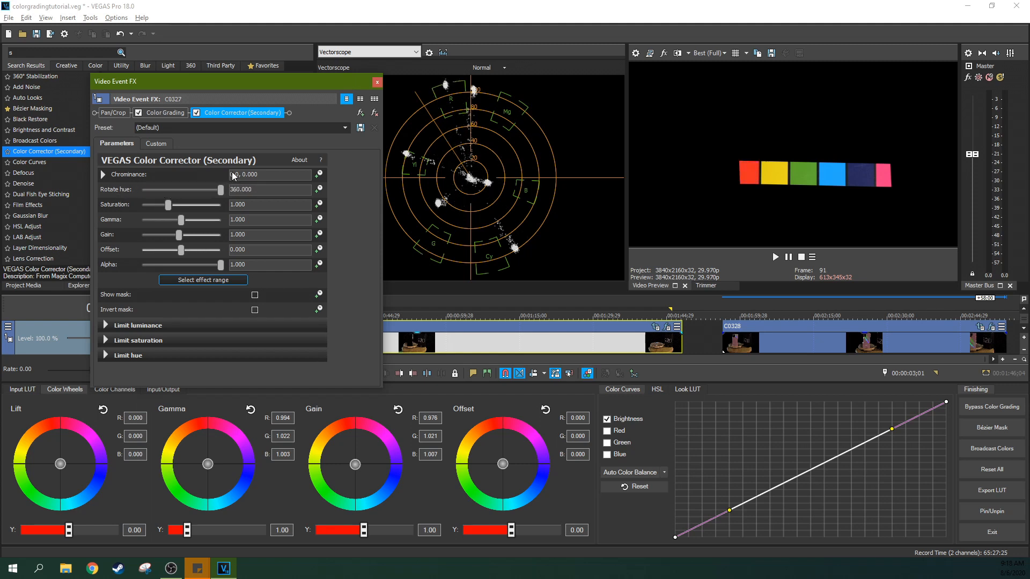
{"action": "left_click_drag", "start_coordinate": [221, 189], "coordinate": [208, 189]}
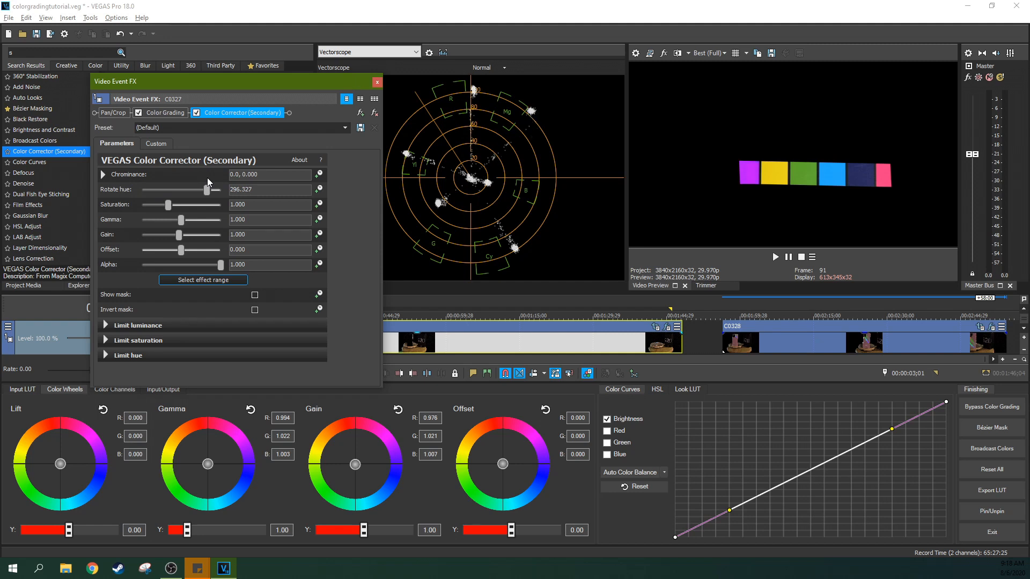
{"action": "left_click_drag", "start_coordinate": [208, 189], "coordinate": [156, 190]}
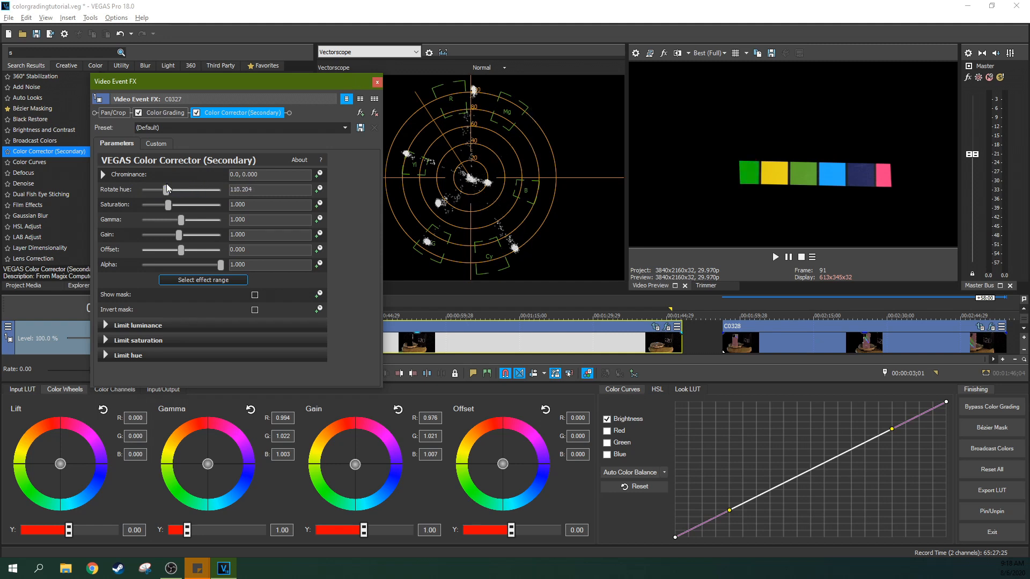
{"action": "left_click_drag", "start_coordinate": [167, 189], "coordinate": [141, 190]}
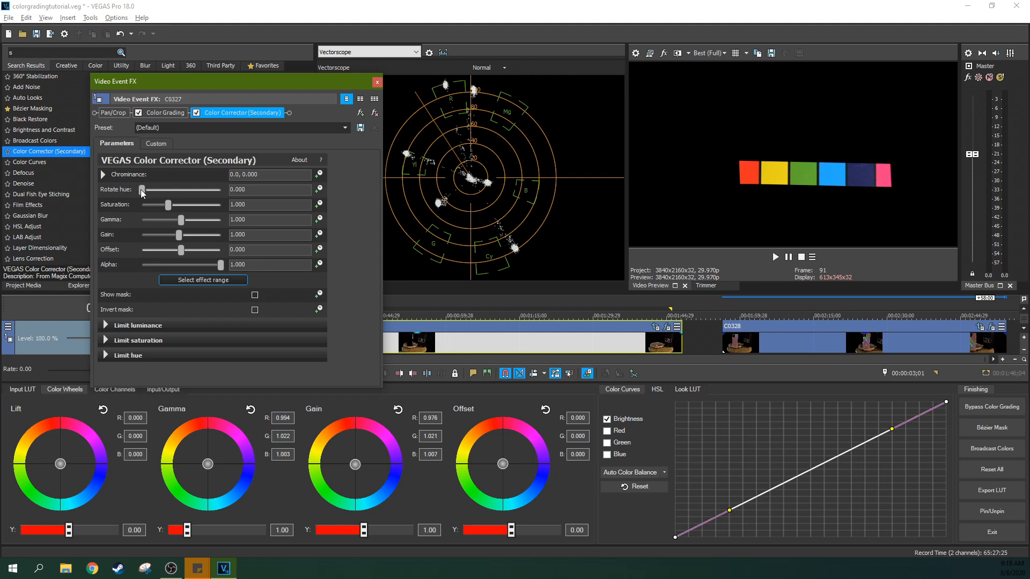
{"action": "mouse_move", "coordinate": [182, 184]}
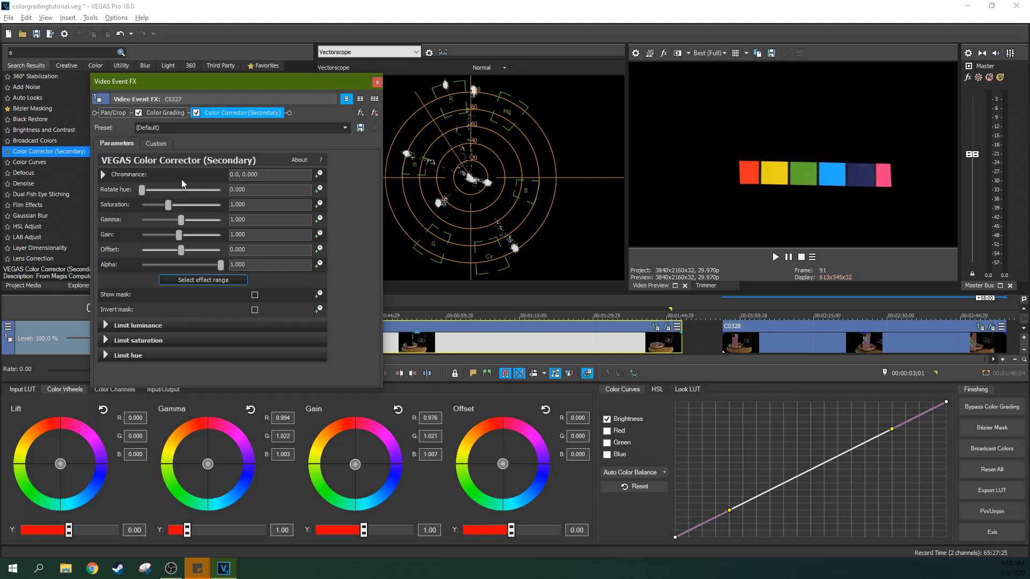
{"action": "left_click_drag", "start_coordinate": [168, 205], "coordinate": [166, 205]}
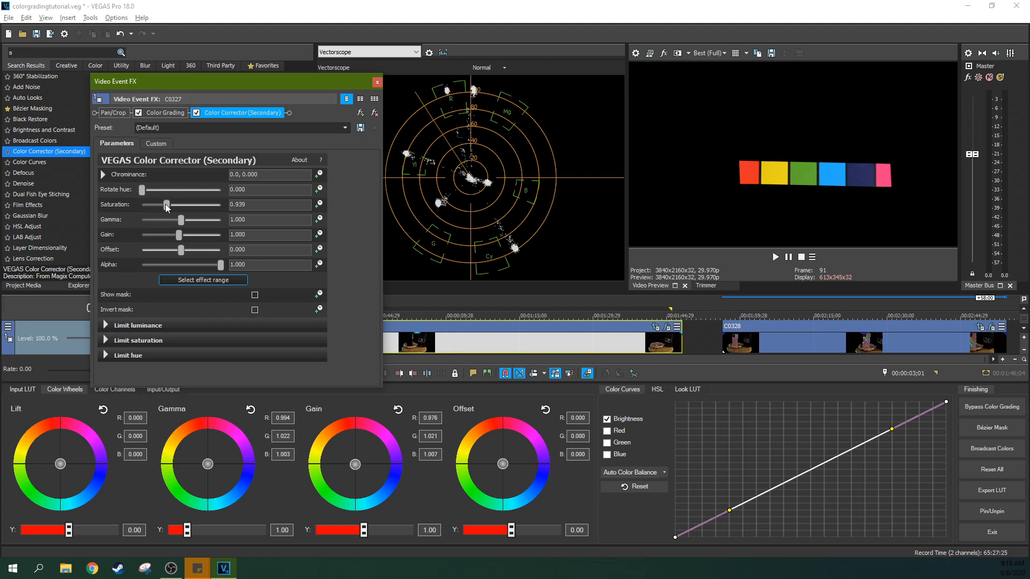
{"action": "left_click_drag", "start_coordinate": [165, 206], "coordinate": [162, 206]}
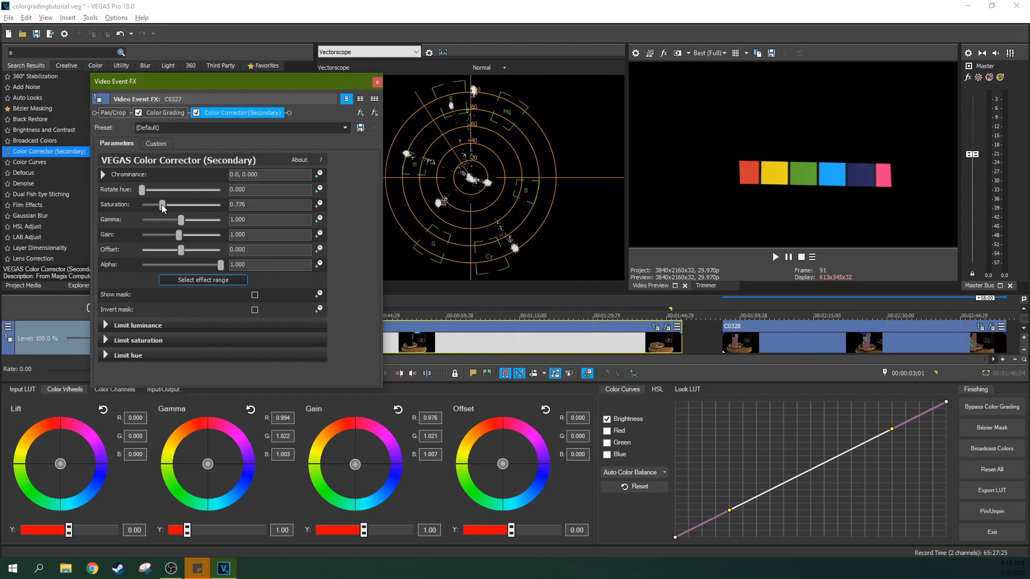
{"action": "mouse_move", "coordinate": [447, 144]}
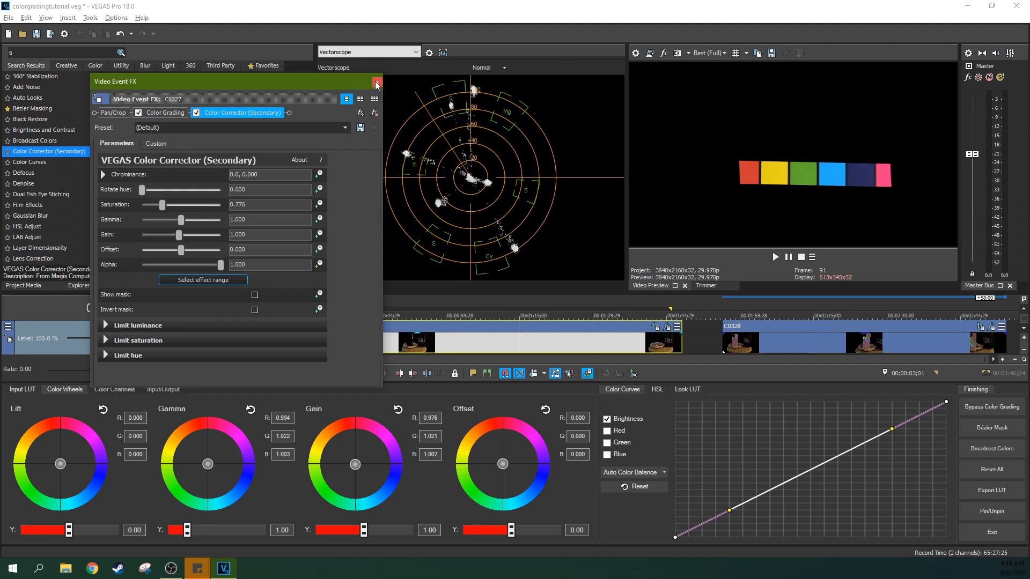
- Collapse the luminance and hue limit sections and rotate hue to about 333
{"action": "left_click", "coordinate": [376, 84]}
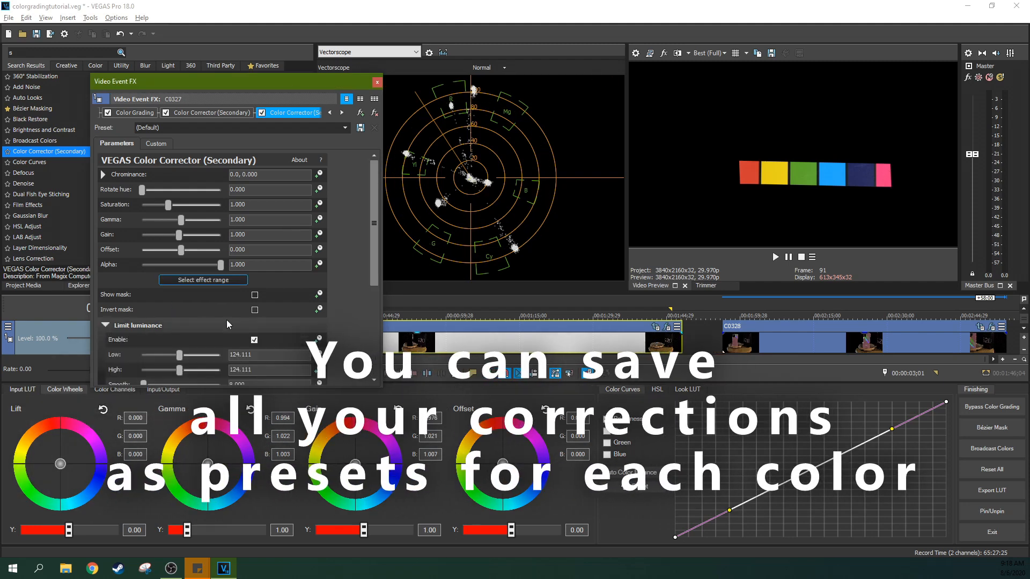
{"action": "left_click", "coordinate": [104, 325]}
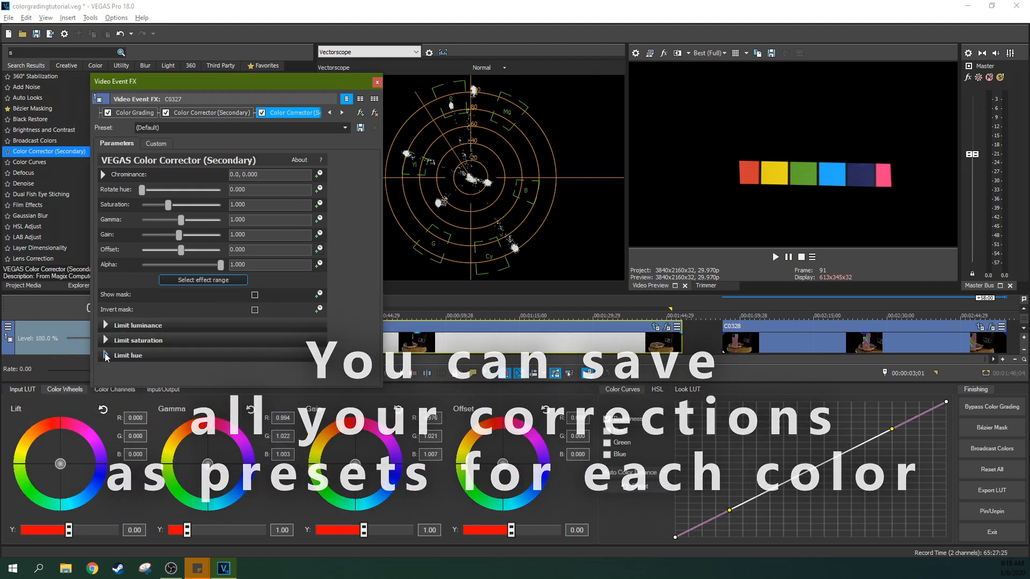
{"action": "left_click", "coordinate": [105, 340]}
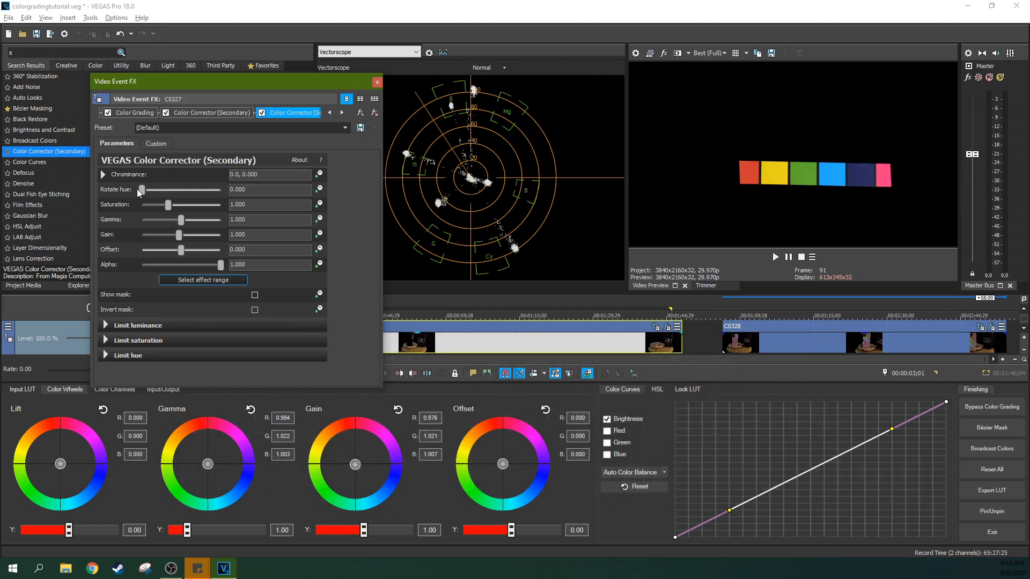
{"action": "left_click_drag", "start_coordinate": [140, 190], "coordinate": [149, 190]}
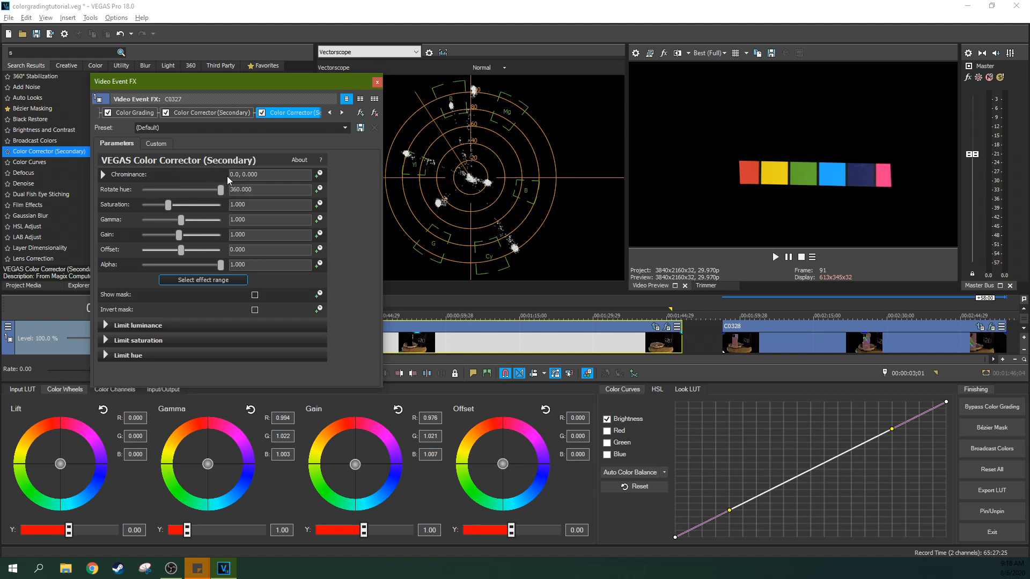
{"action": "left_click_drag", "start_coordinate": [220, 190], "coordinate": [217, 189]}
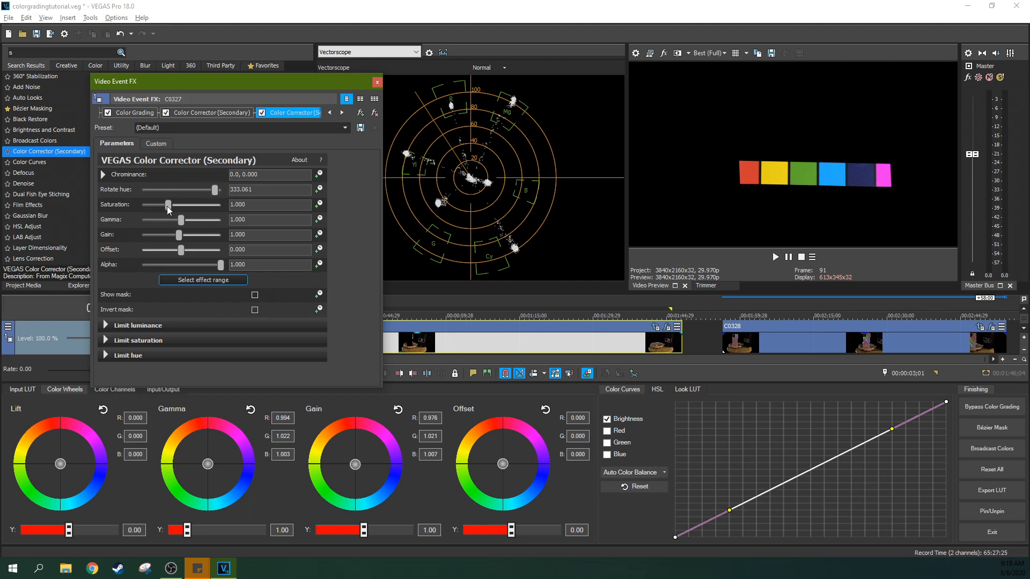
- Sweep saturation between maximum and 2.5, then settle it at 0.776
{"action": "left_click_drag", "start_coordinate": [168, 205], "coordinate": [163, 205]}
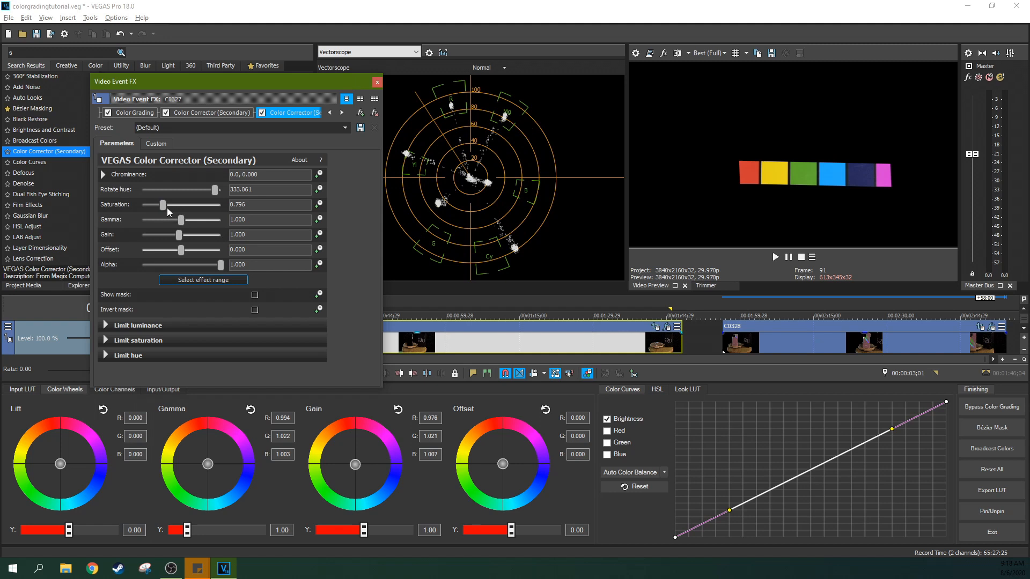
{"action": "left_click_drag", "start_coordinate": [163, 204], "coordinate": [219, 189]}
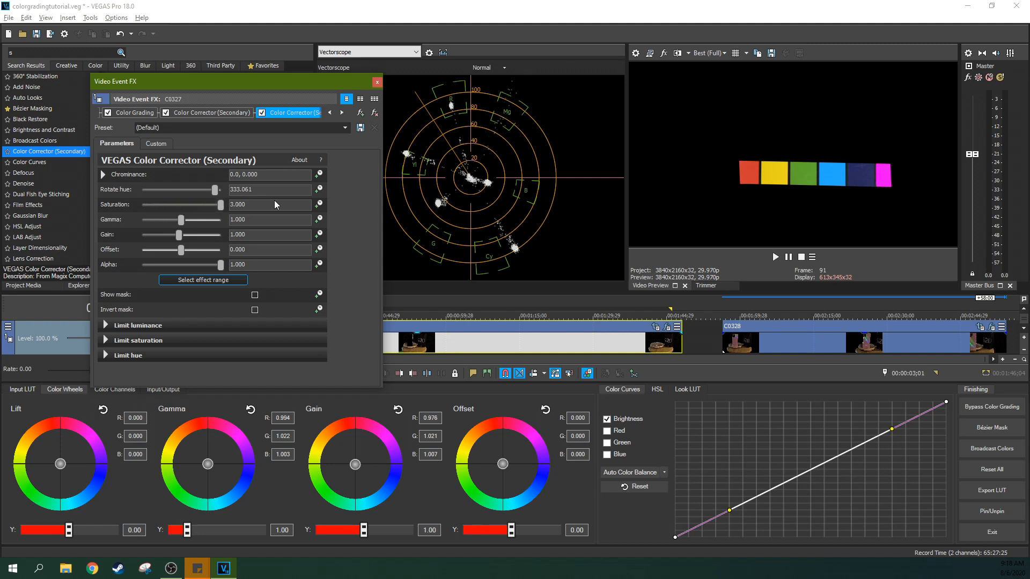
{"action": "left_click_drag", "start_coordinate": [218, 205], "coordinate": [210, 204]}
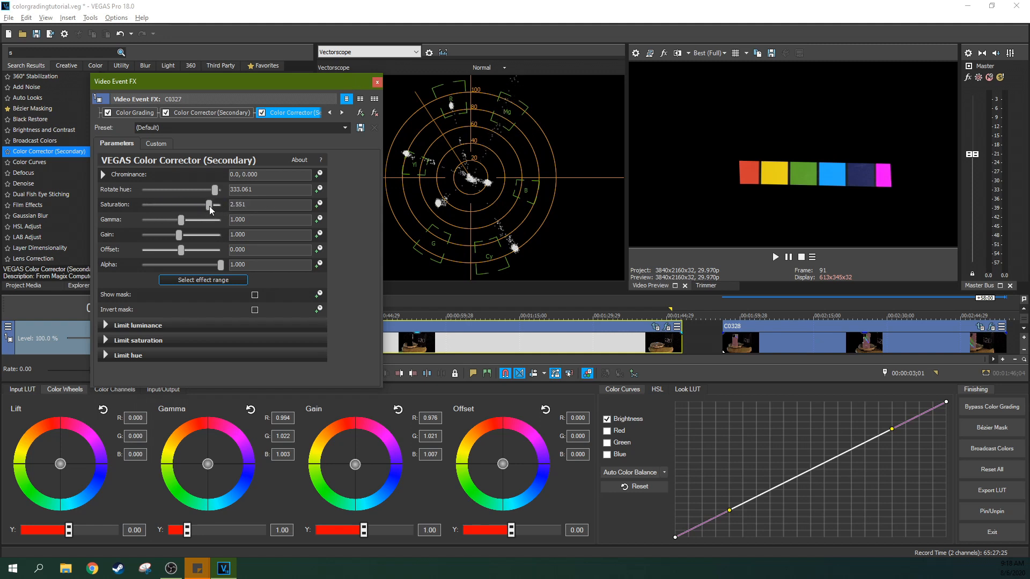
{"action": "left_click_drag", "start_coordinate": [208, 204], "coordinate": [163, 204]}
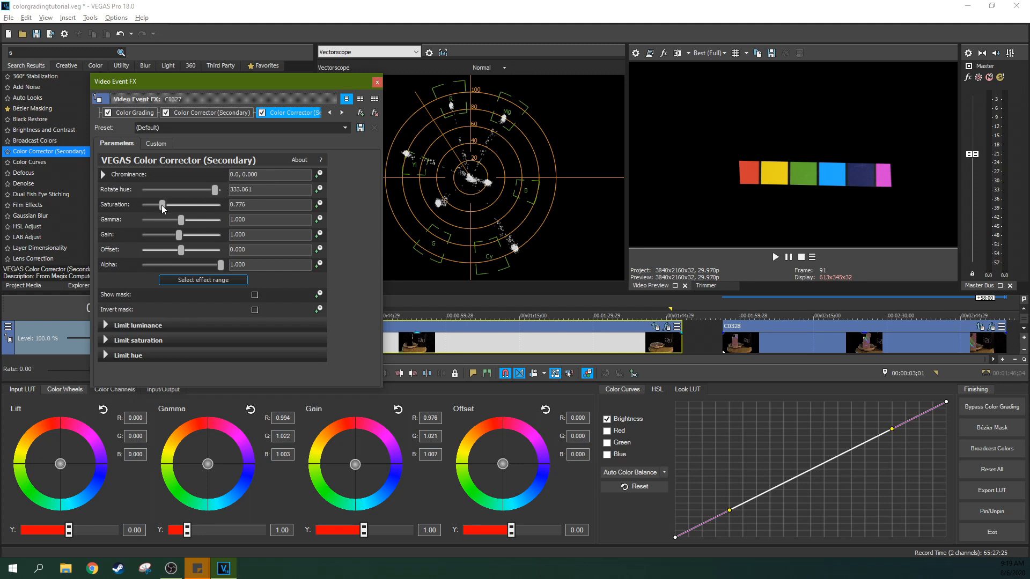
{"action": "left_click_drag", "start_coordinate": [163, 204], "coordinate": [164, 204]}
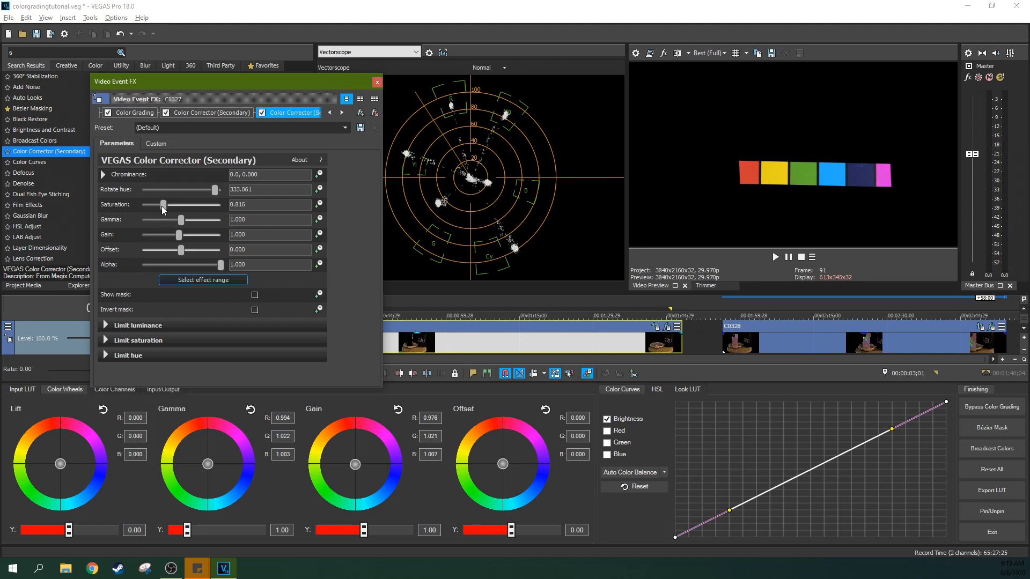
{"action": "left_click_drag", "start_coordinate": [164, 205], "coordinate": [162, 205]}
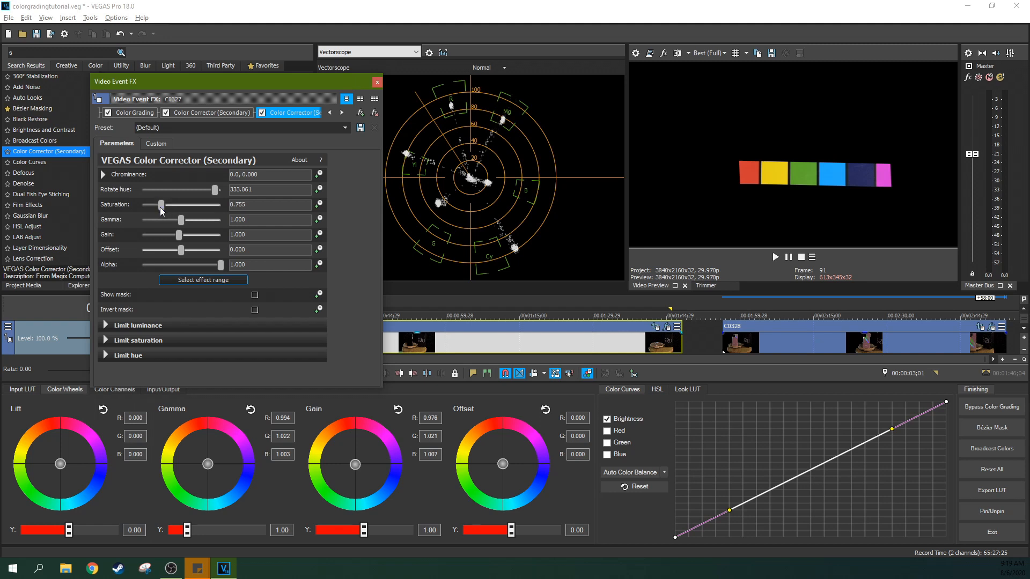
{"action": "left_click_drag", "start_coordinate": [160, 205], "coordinate": [165, 205]}
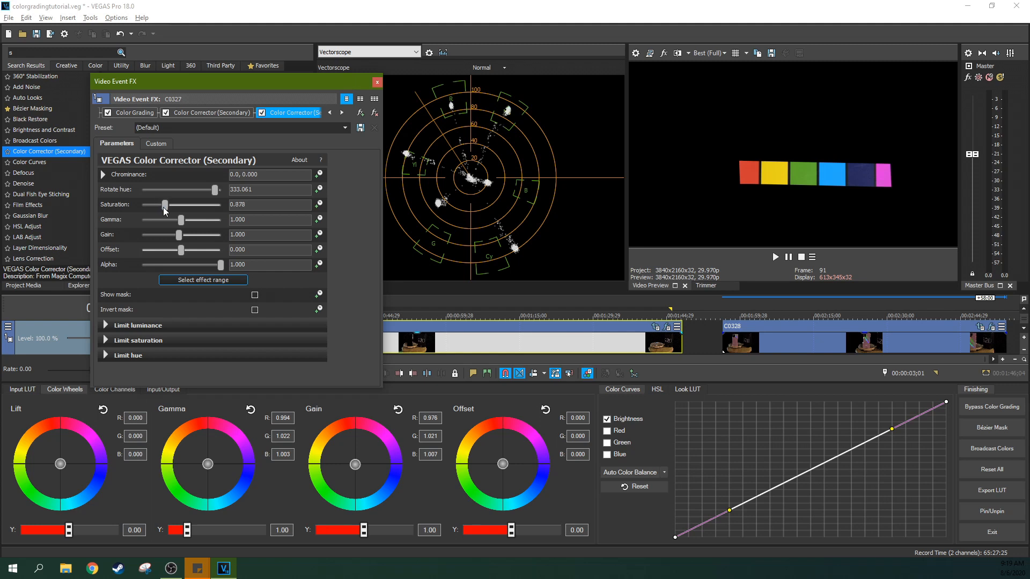
{"action": "left_click_drag", "start_coordinate": [164, 204], "coordinate": [163, 204]}
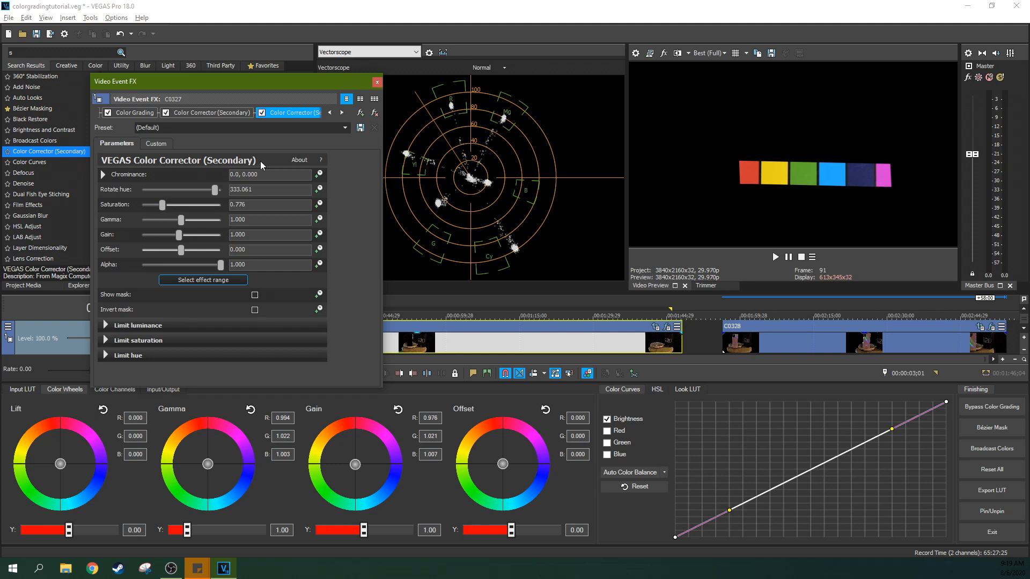
{"action": "mouse_move", "coordinate": [307, 109]}
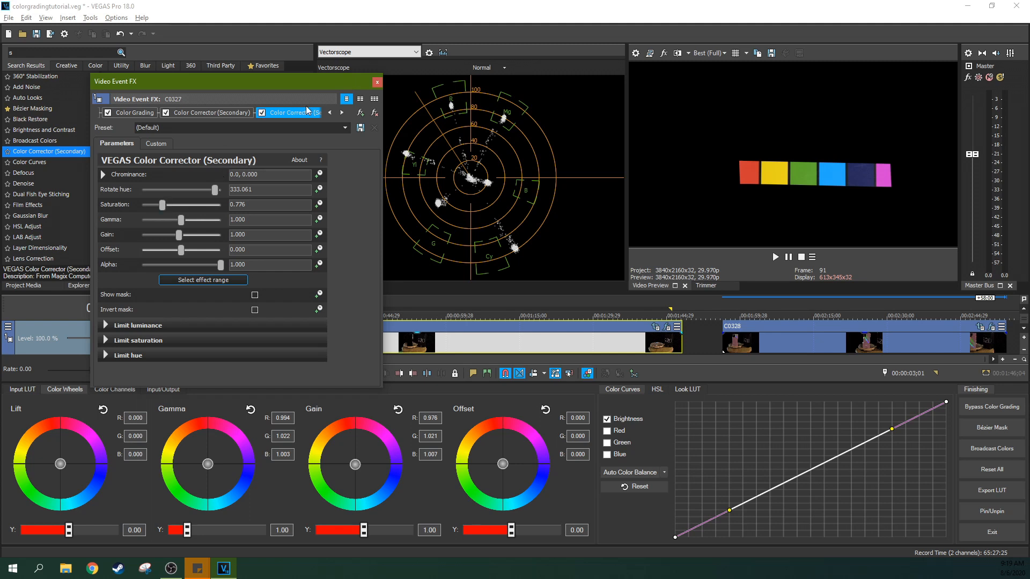
- Pick the corrector's colour range, test hue rotation, and open and close the limit settings
{"action": "left_click", "coordinate": [376, 82]}
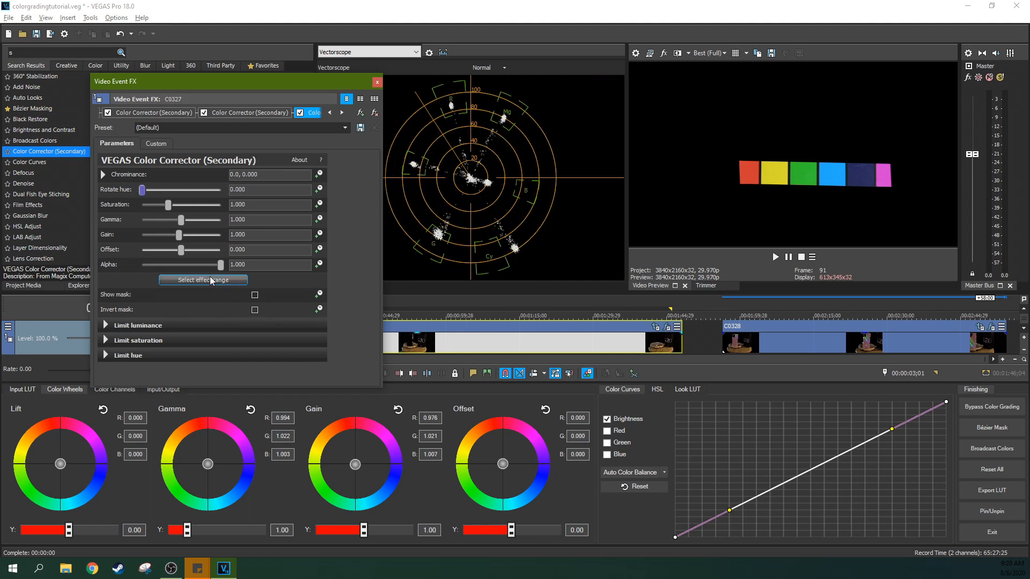
{"action": "left_click", "coordinate": [203, 280]}
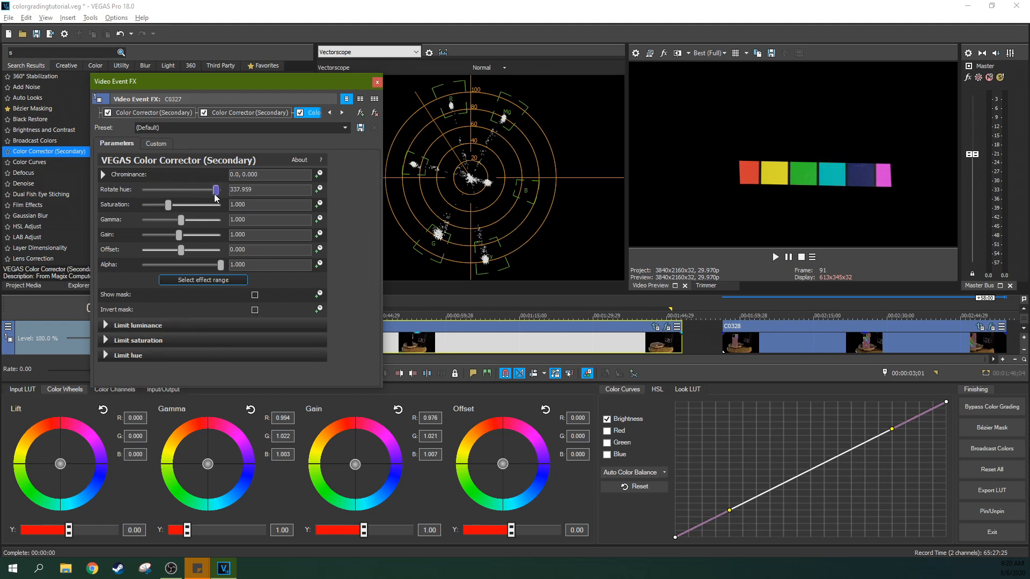
{"action": "left_click_drag", "start_coordinate": [215, 190], "coordinate": [142, 190]}
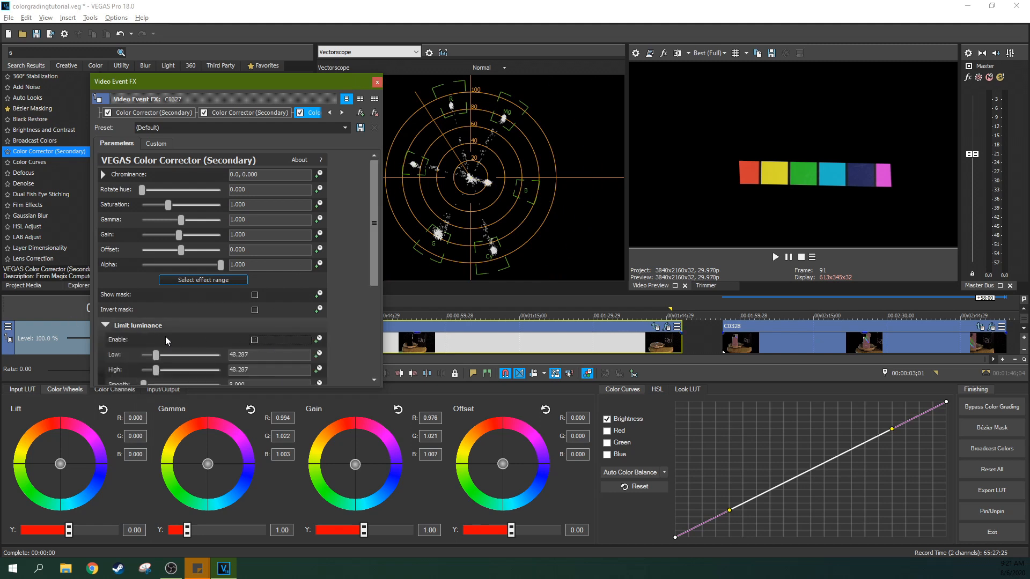
{"action": "left_click", "coordinate": [254, 355]}
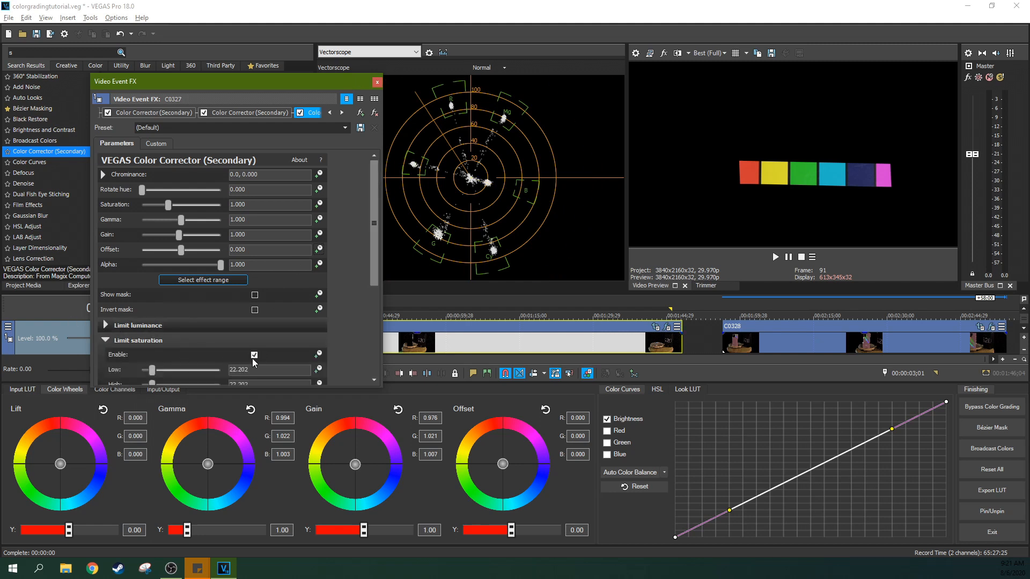
{"action": "left_click", "coordinate": [106, 340]}
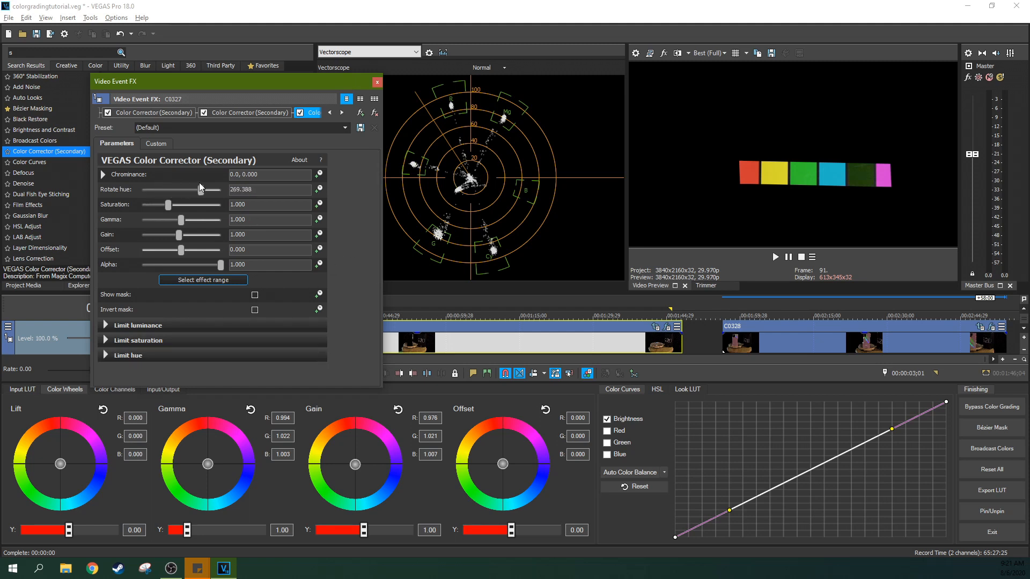
{"action": "left_click_drag", "start_coordinate": [202, 189], "coordinate": [141, 189]}
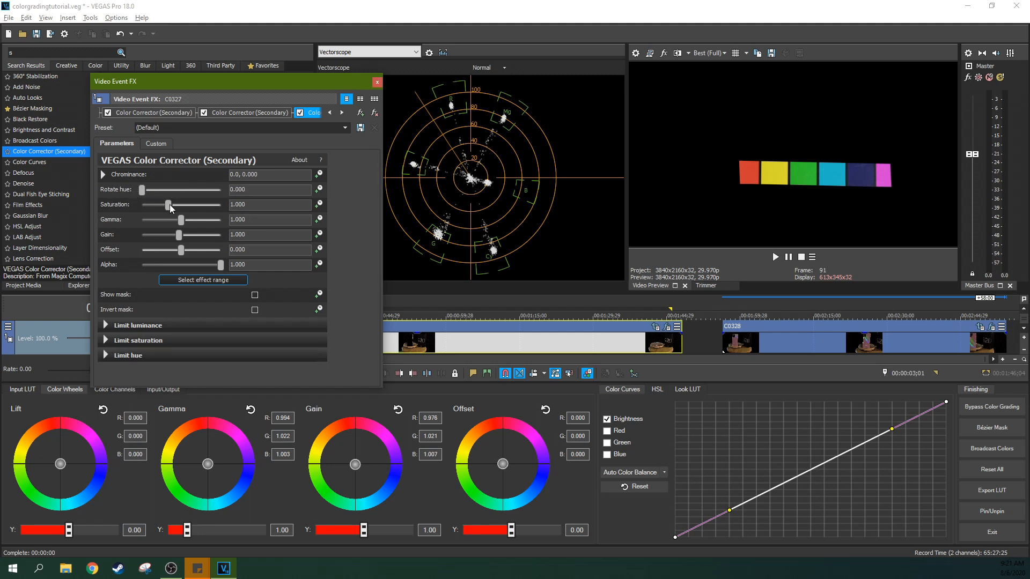
- Sweep the saturation slider from low to maximum, settling the boost around 2.33
{"action": "left_click_drag", "start_coordinate": [167, 205], "coordinate": [201, 205]}
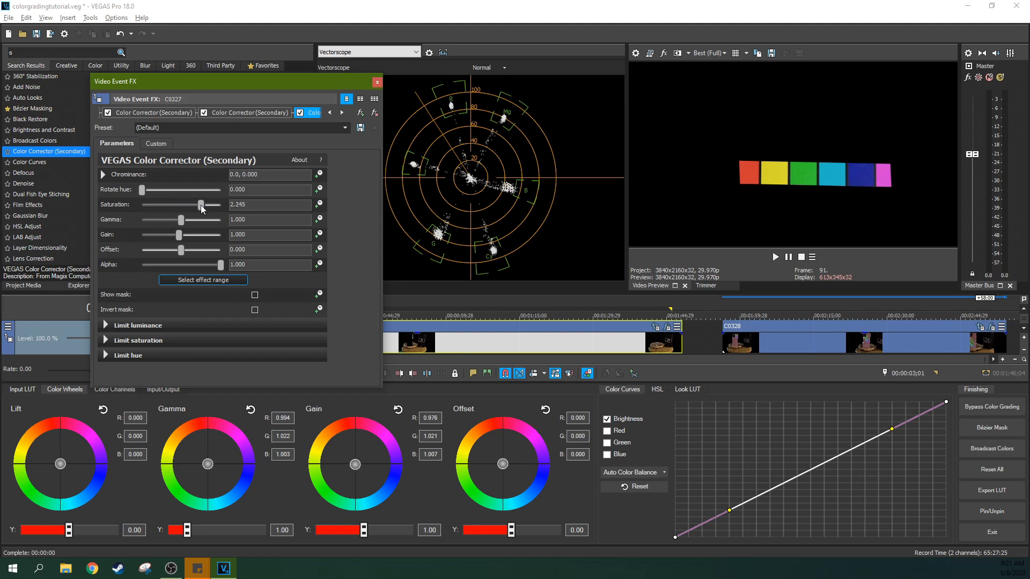
{"action": "left_click_drag", "start_coordinate": [200, 205], "coordinate": [193, 204]}
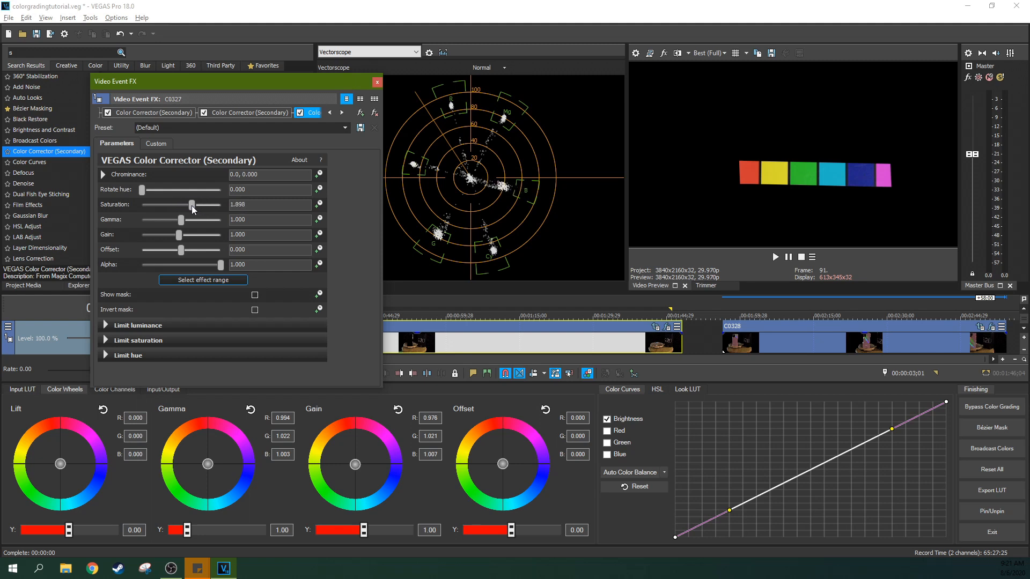
{"action": "left_click_drag", "start_coordinate": [192, 205], "coordinate": [176, 205]}
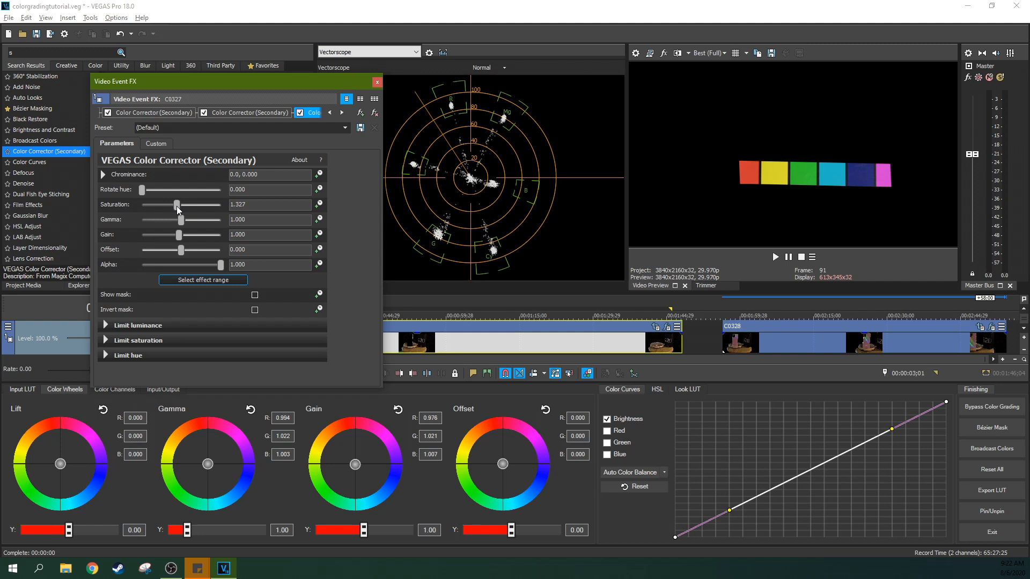
{"action": "left_click_drag", "start_coordinate": [176, 205], "coordinate": [220, 205]}
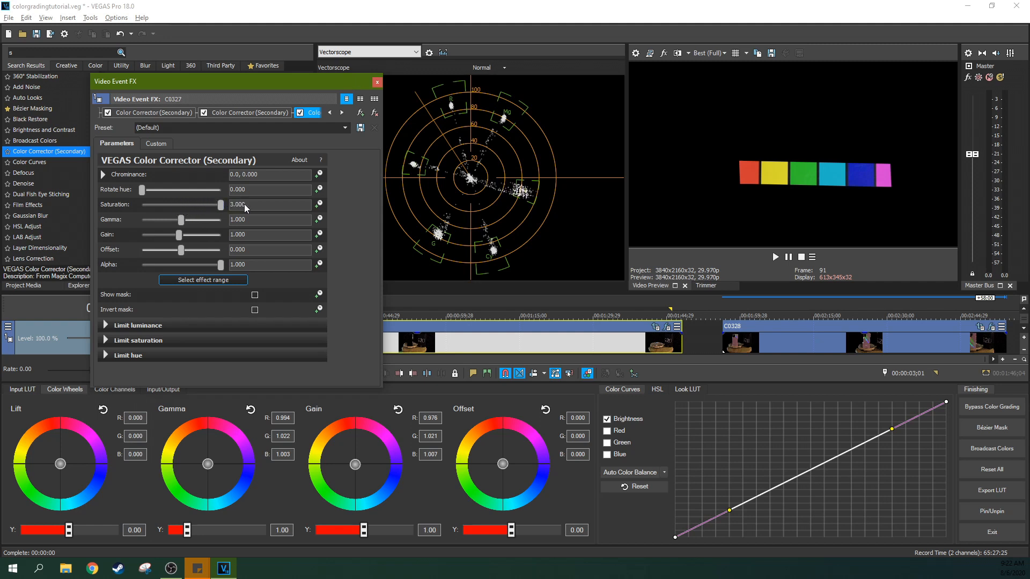
{"action": "left_click_drag", "start_coordinate": [220, 204], "coordinate": [155, 205]}
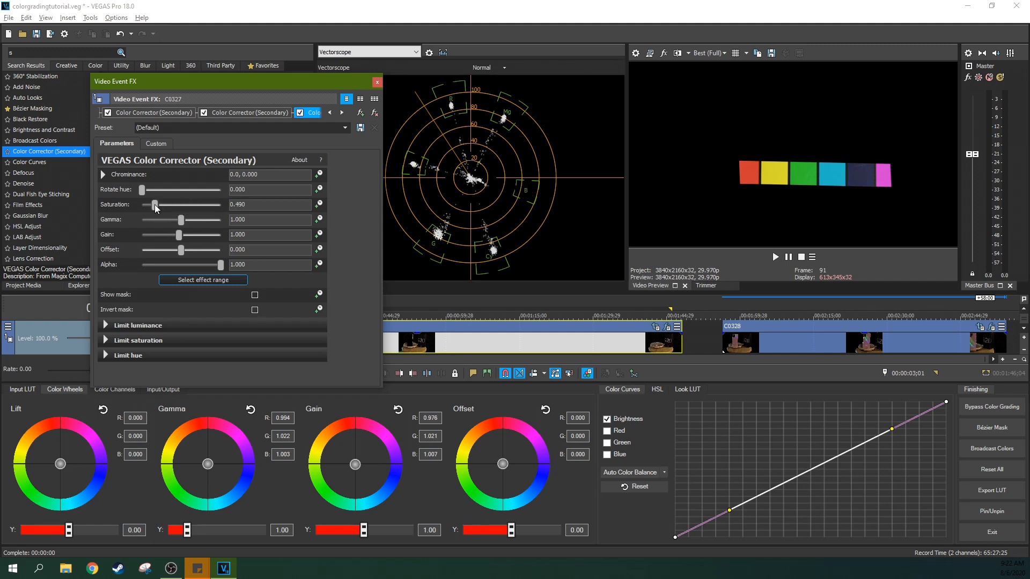
{"action": "left_click_drag", "start_coordinate": [156, 204], "coordinate": [222, 205]}
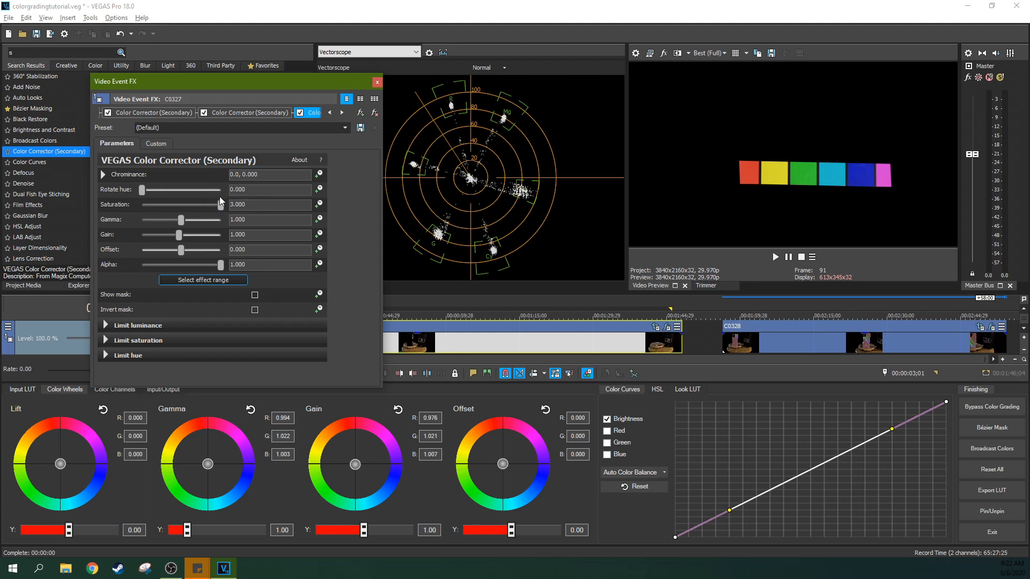
{"action": "left_click_drag", "start_coordinate": [220, 204], "coordinate": [202, 204]}
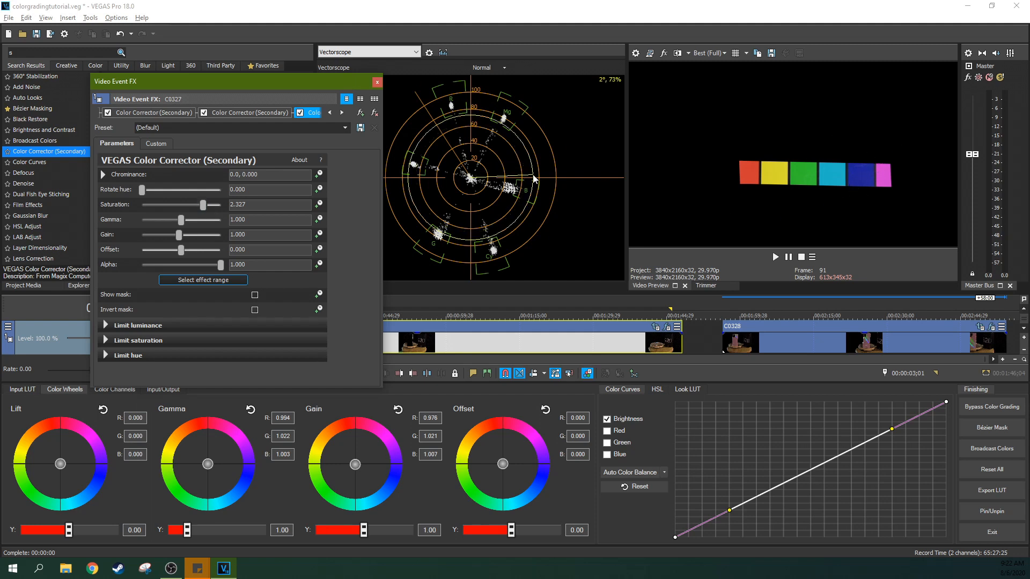
- Enable Limit hue and set the affected hue range width to about 61
{"action": "left_click", "coordinate": [106, 355]}
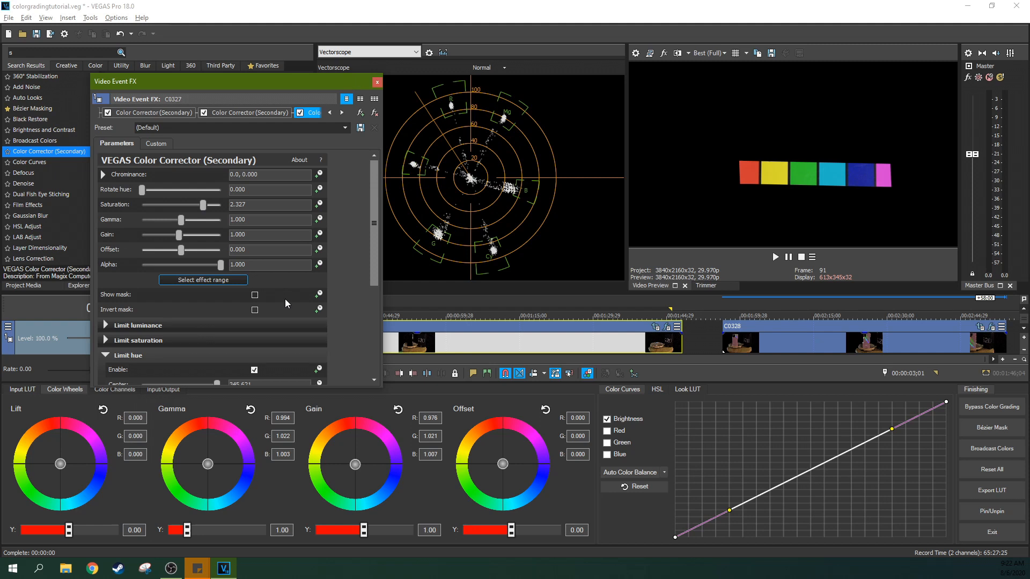
{"action": "scroll", "scroll_direction": "down", "scroll_amount": 3}
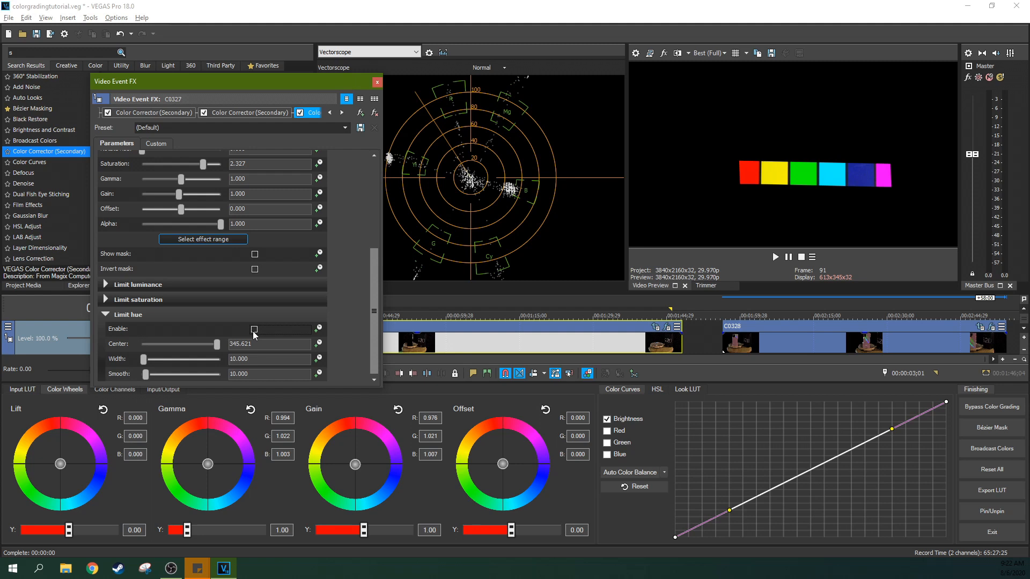
{"action": "left_click", "coordinate": [254, 329]}
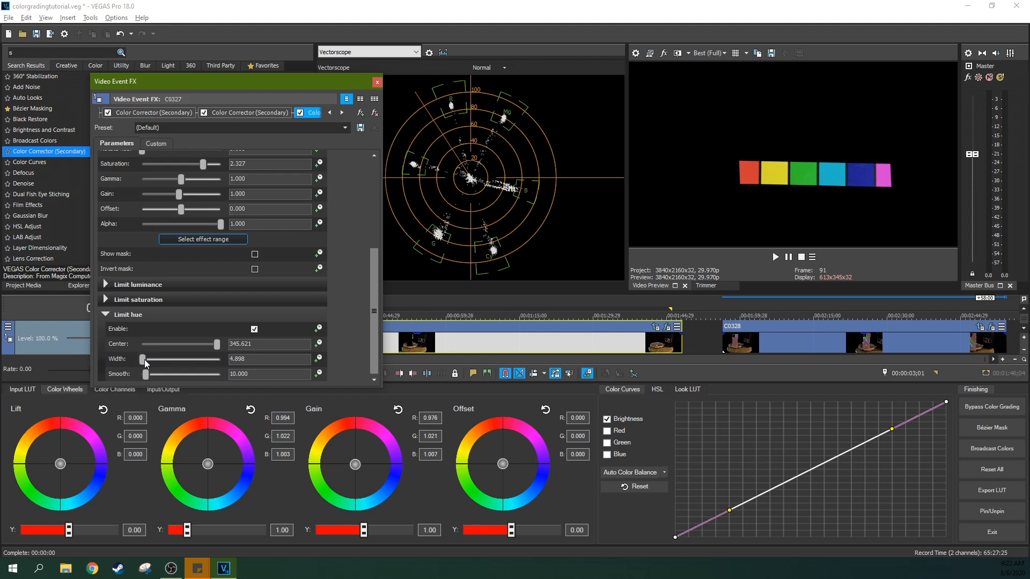
{"action": "left_click_drag", "start_coordinate": [141, 359], "coordinate": [154, 359]}
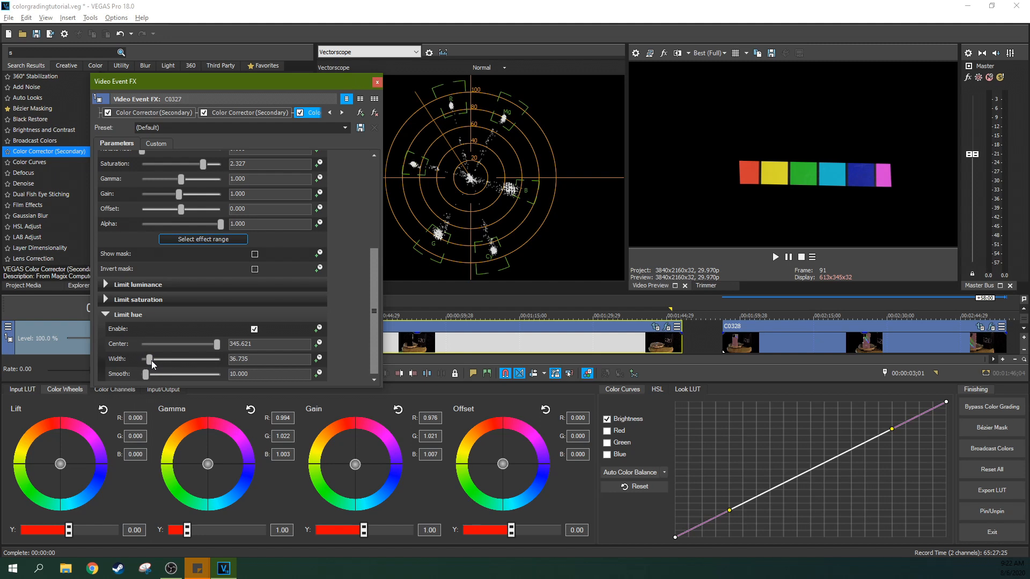
{"action": "left_click_drag", "start_coordinate": [140, 358], "coordinate": [154, 359]}
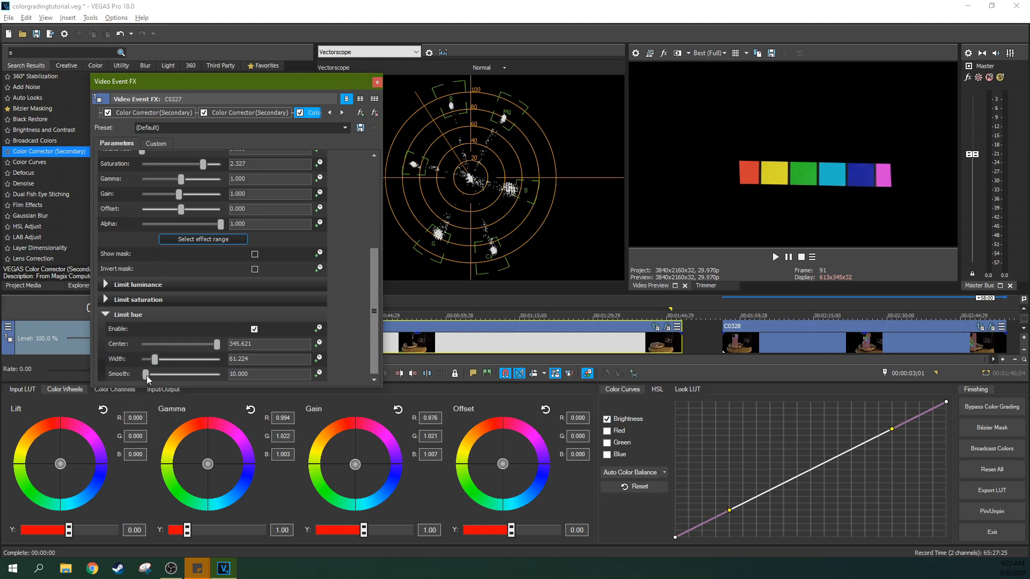
{"action": "left_click_drag", "start_coordinate": [146, 374], "coordinate": [162, 374]}
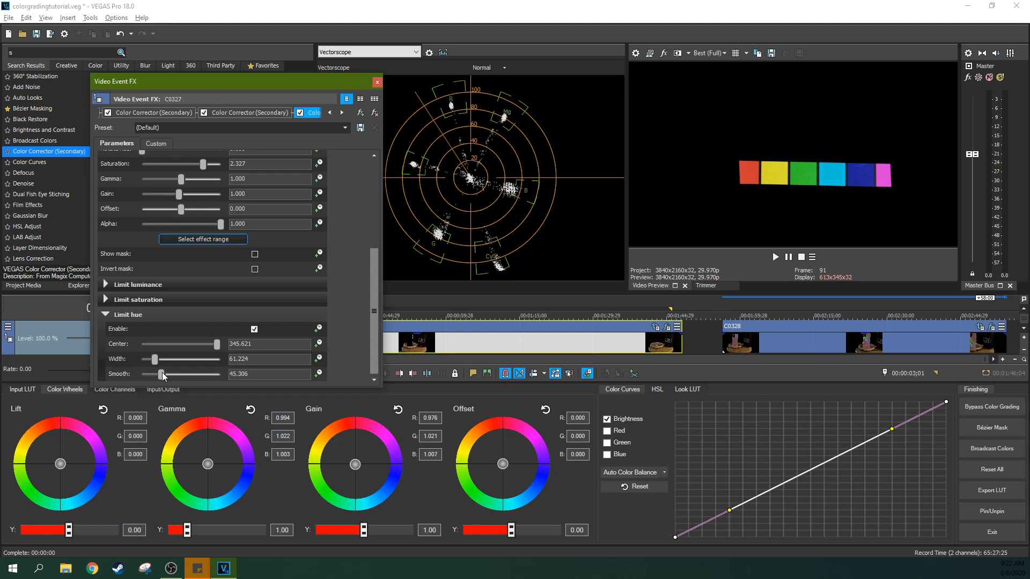
- Adjust the hue range edge smoothing, settling it at about 40
{"action": "left_click_drag", "start_coordinate": [160, 374], "coordinate": [164, 373]}
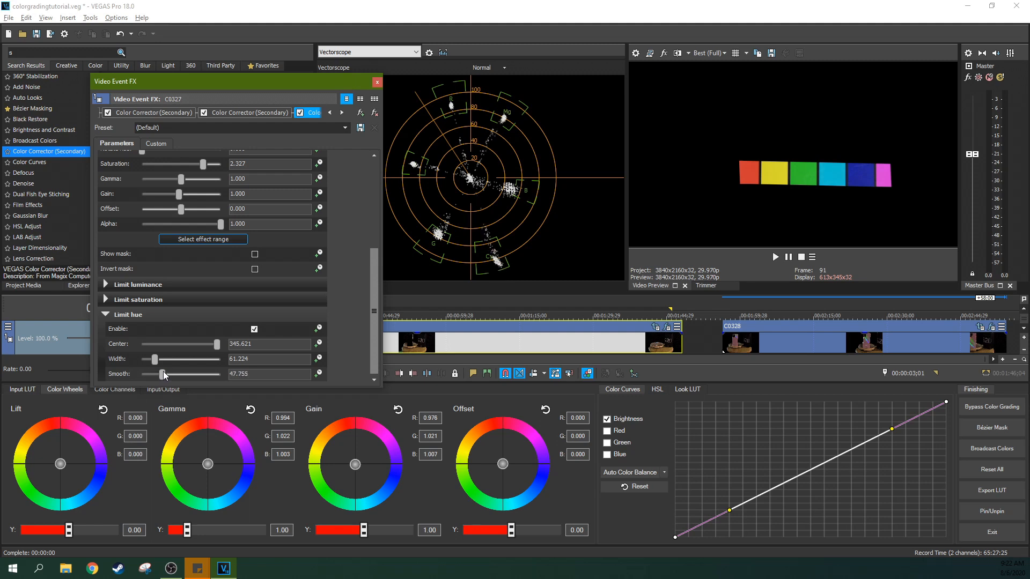
{"action": "left_click_drag", "start_coordinate": [165, 374], "coordinate": [157, 374]}
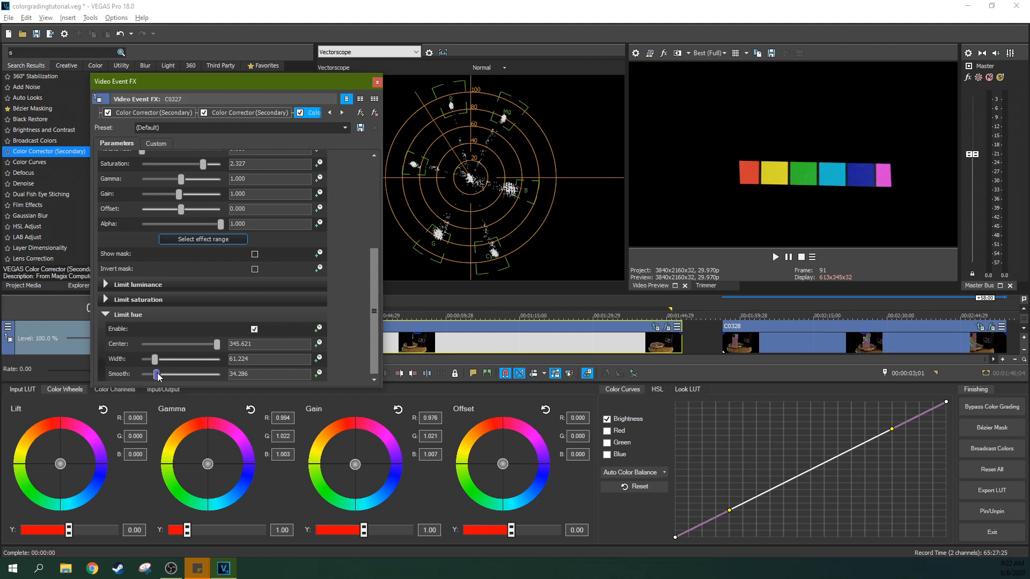
{"action": "mouse_move", "coordinate": [765, 213]}
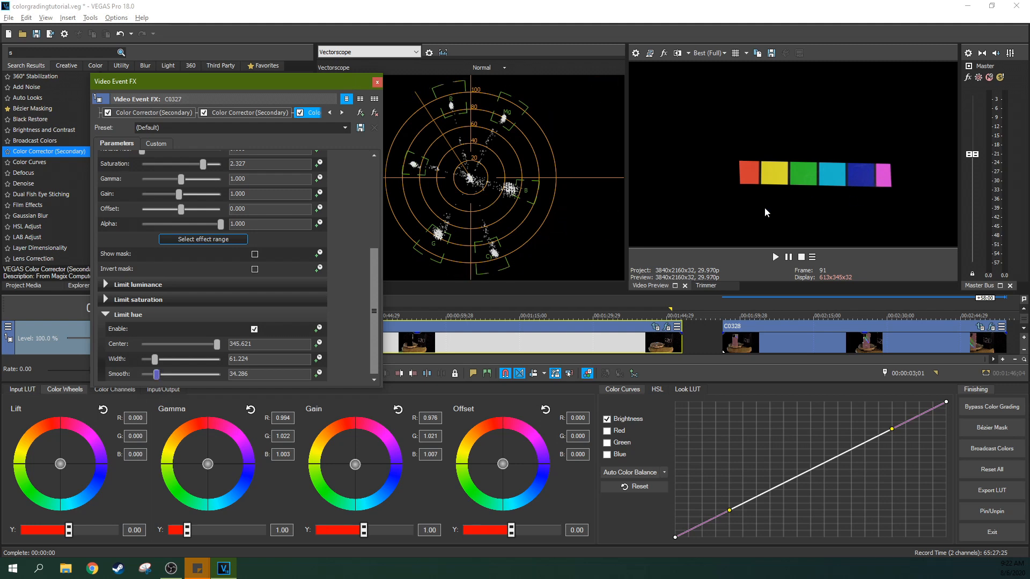
{"action": "mouse_move", "coordinate": [212, 347]}
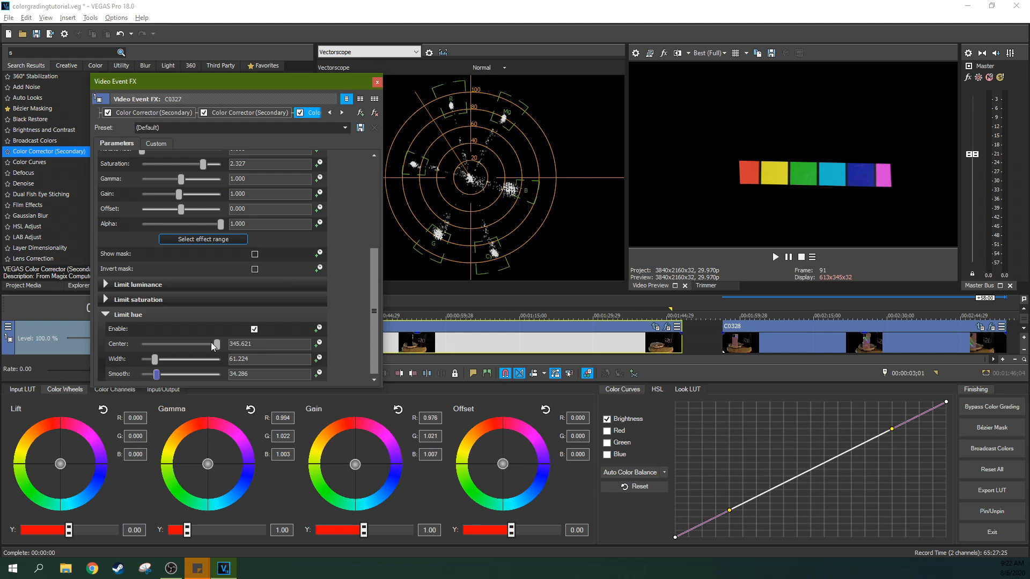
{"action": "left_click_drag", "start_coordinate": [156, 374], "coordinate": [152, 374]}
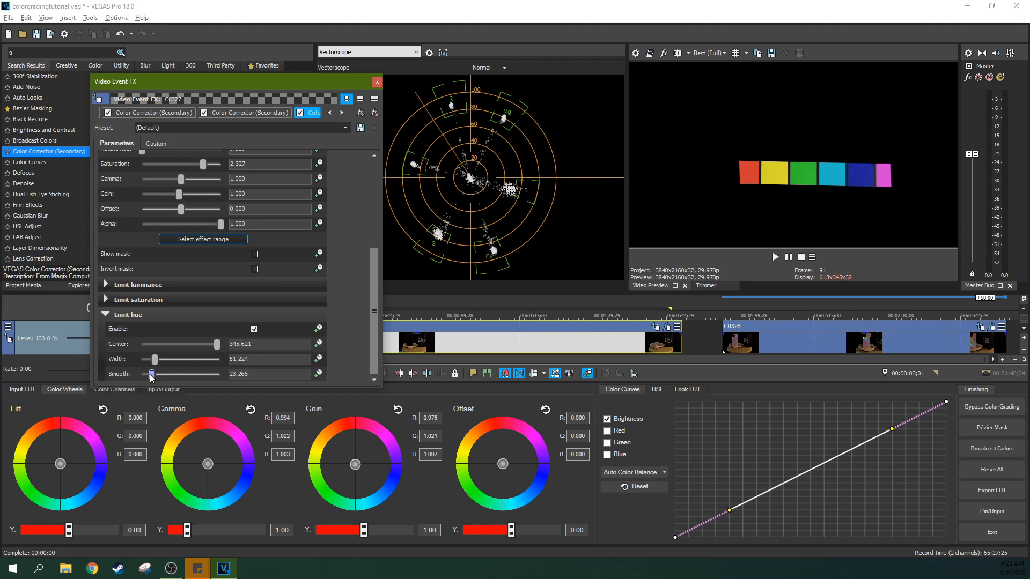
{"action": "left_click_drag", "start_coordinate": [151, 373], "coordinate": [147, 374]}
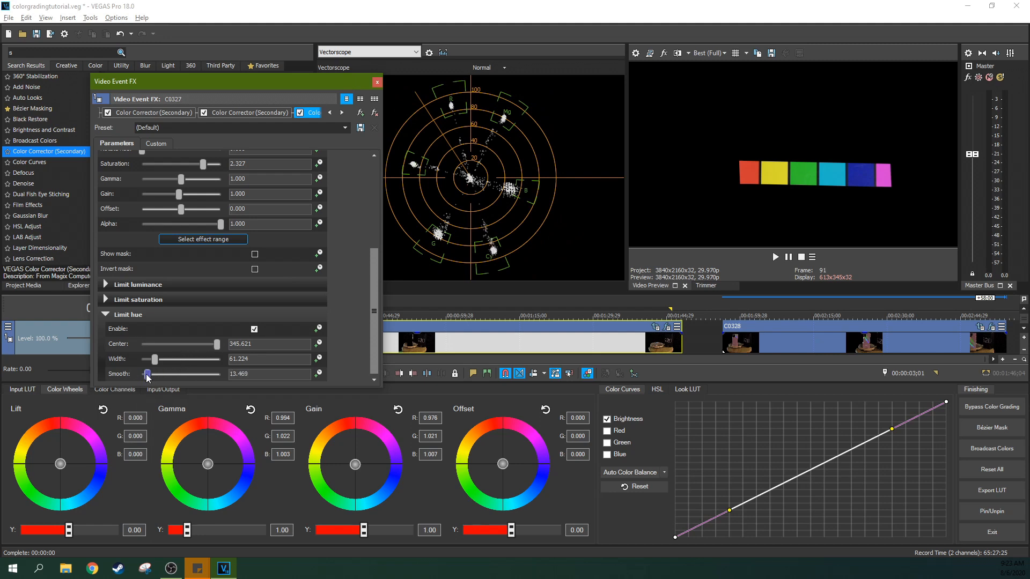
{"action": "left_click_drag", "start_coordinate": [146, 374], "coordinate": [157, 373]}
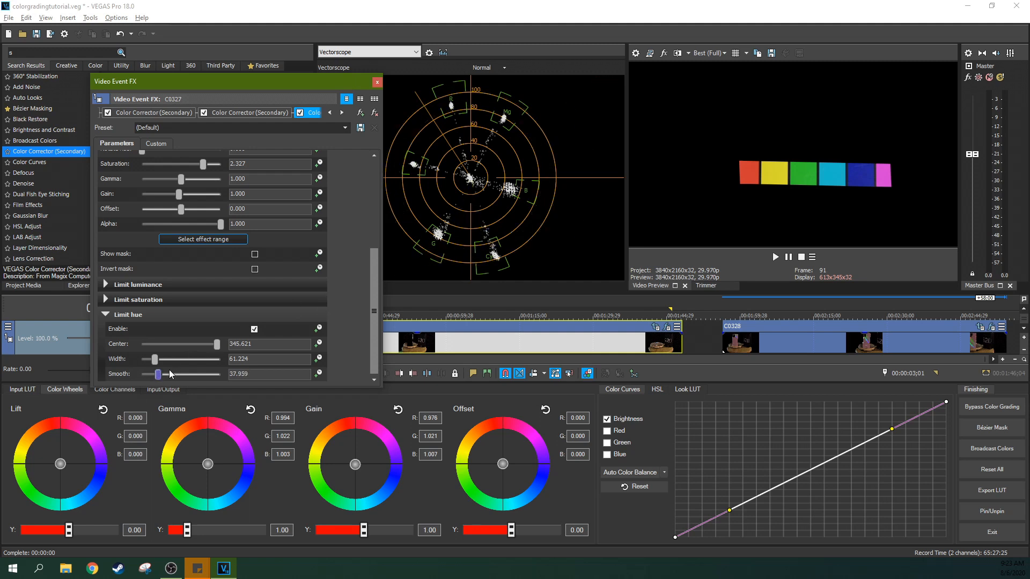
{"action": "left_click_drag", "start_coordinate": [156, 373], "coordinate": [158, 374]}
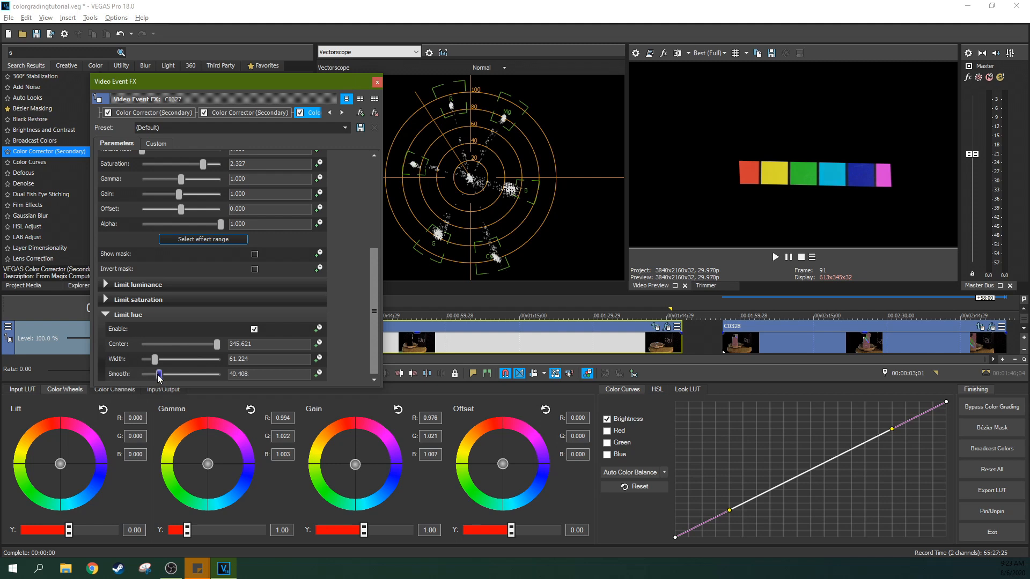
{"action": "left_click_drag", "start_coordinate": [158, 374], "coordinate": [156, 373]}
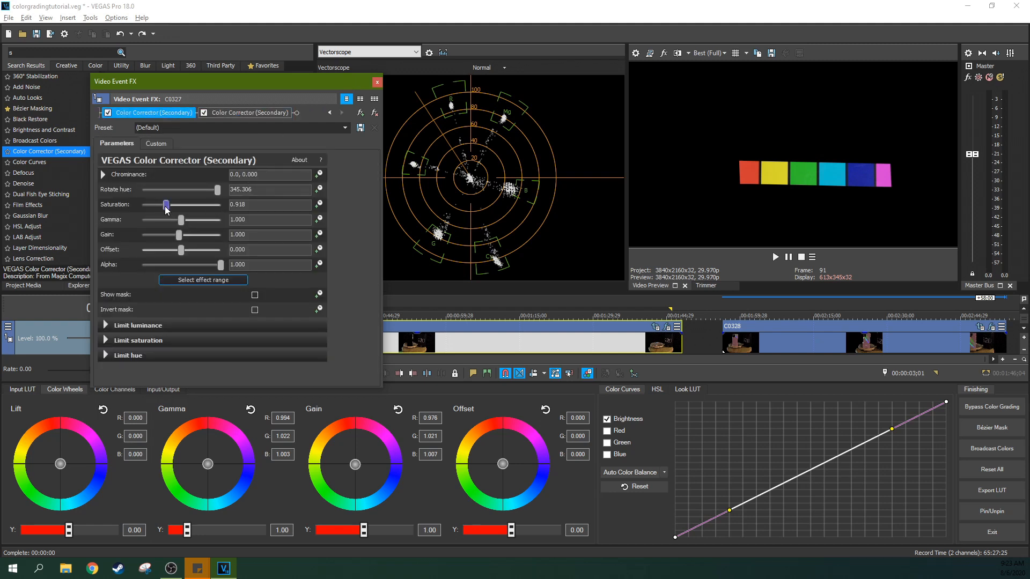
- Lower the first Color Corrector (Secondary) saturation to 0.837 and close Video Event FX
{"action": "left_click_drag", "start_coordinate": [166, 204], "coordinate": [163, 205]}
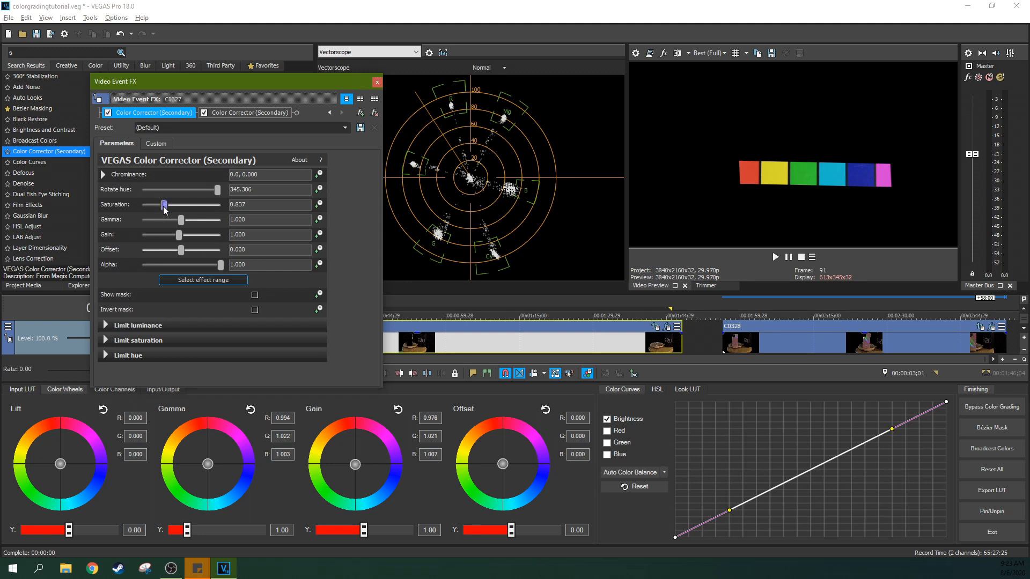
{"action": "left_click", "coordinate": [376, 82]}
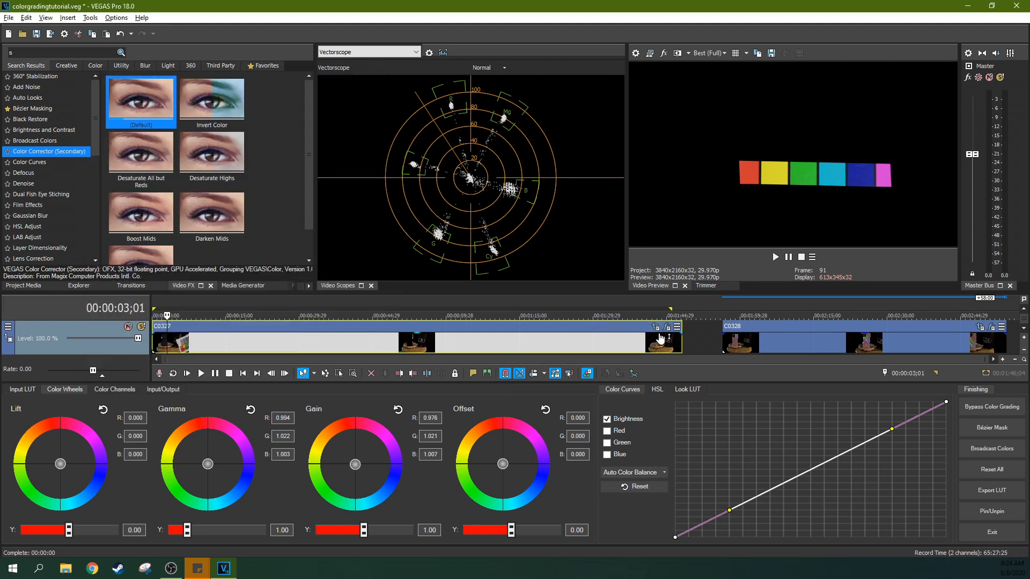
- Narrow C0327's Pan/Crop mask to two tan chart patches and fine-tune the Offset wheel balance
{"action": "left_click", "coordinate": [656, 327]}
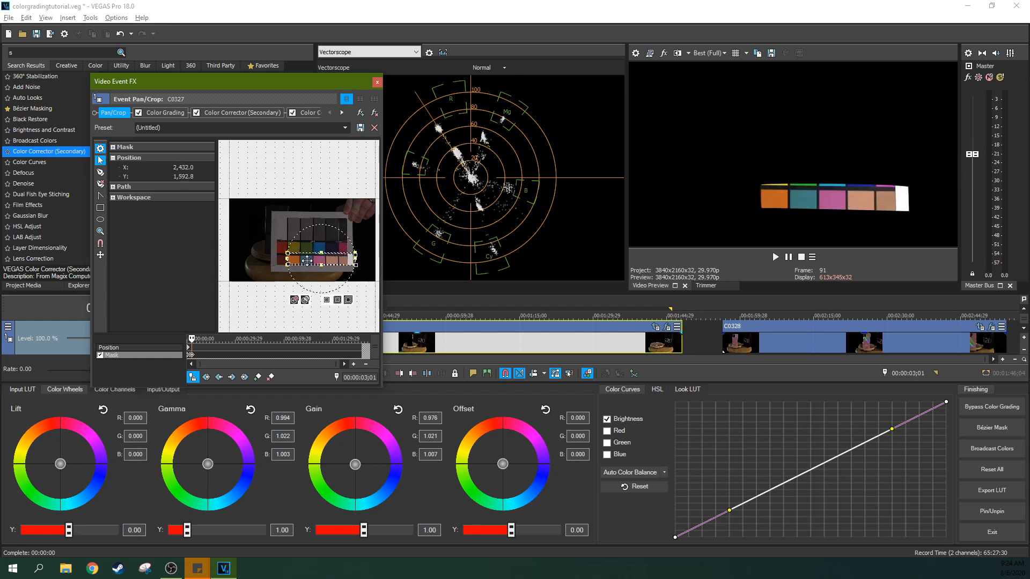
{"action": "left_click_drag", "start_coordinate": [315, 256], "coordinate": [338, 257]}
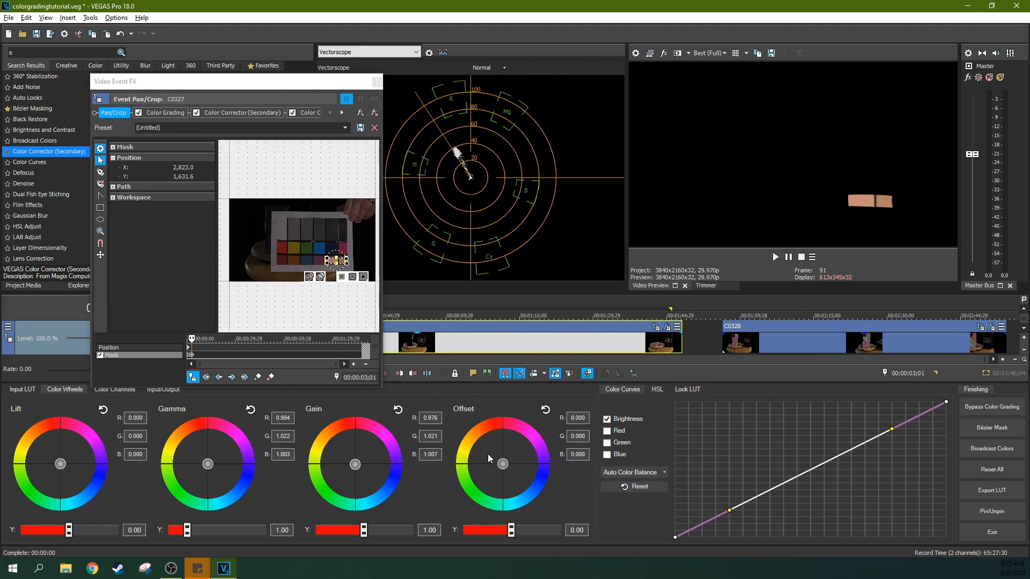
{"action": "mouse_move", "coordinate": [501, 468]}
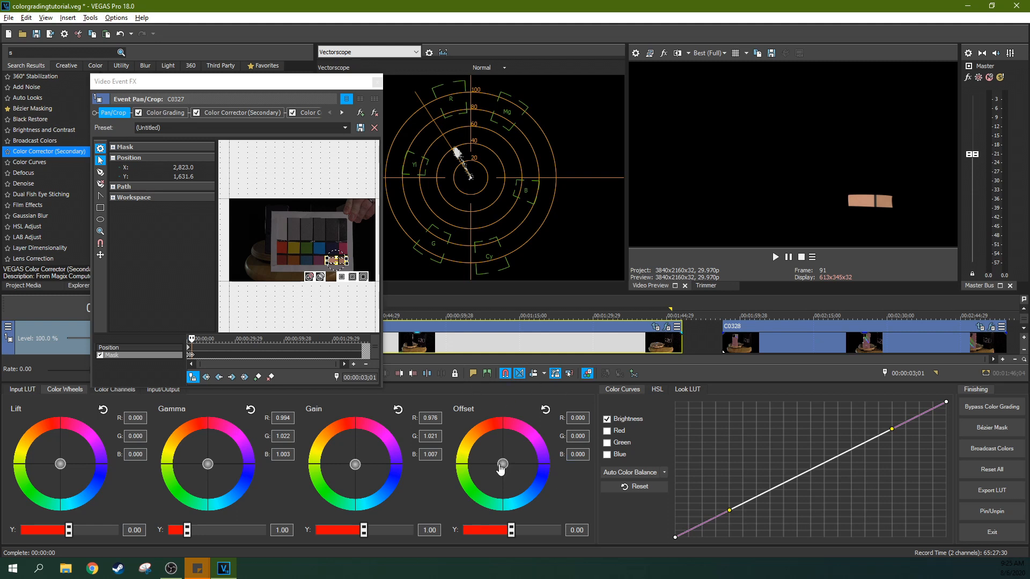
{"action": "left_click_drag", "start_coordinate": [502, 464], "coordinate": [503, 466]}
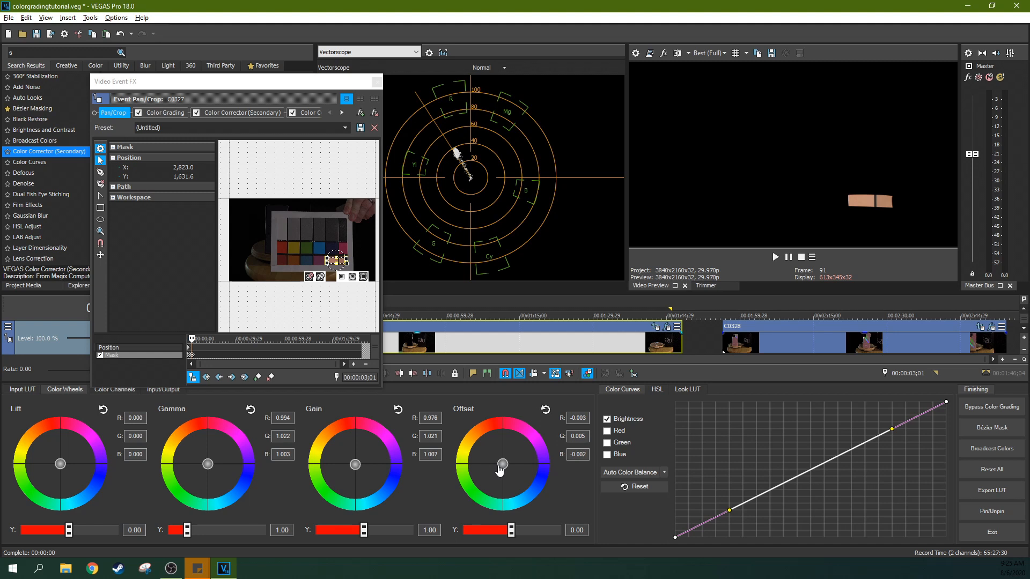
{"action": "left_click_drag", "start_coordinate": [501, 470], "coordinate": [500, 465]}
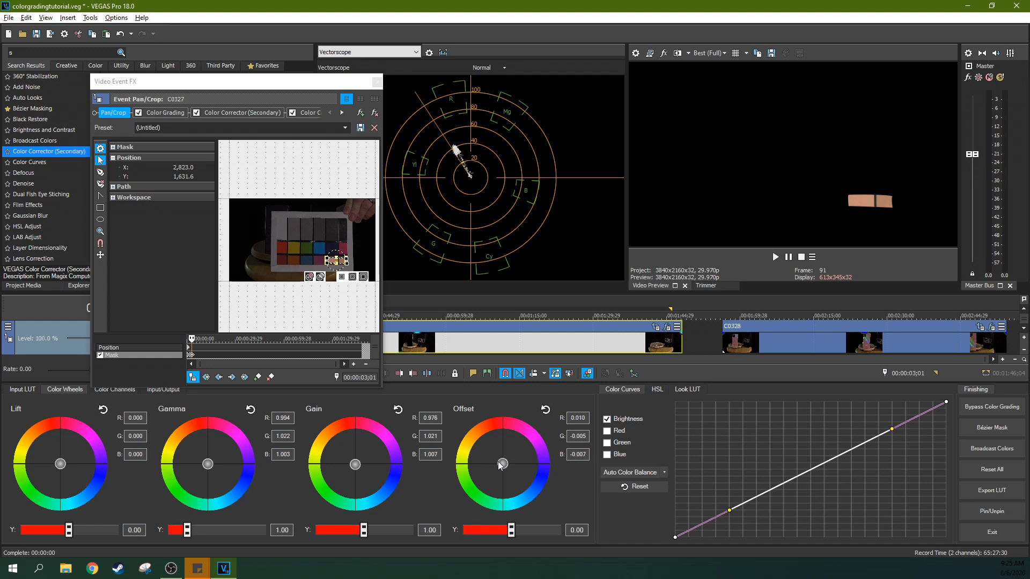
{"action": "left_click_drag", "start_coordinate": [503, 464], "coordinate": [501, 466]}
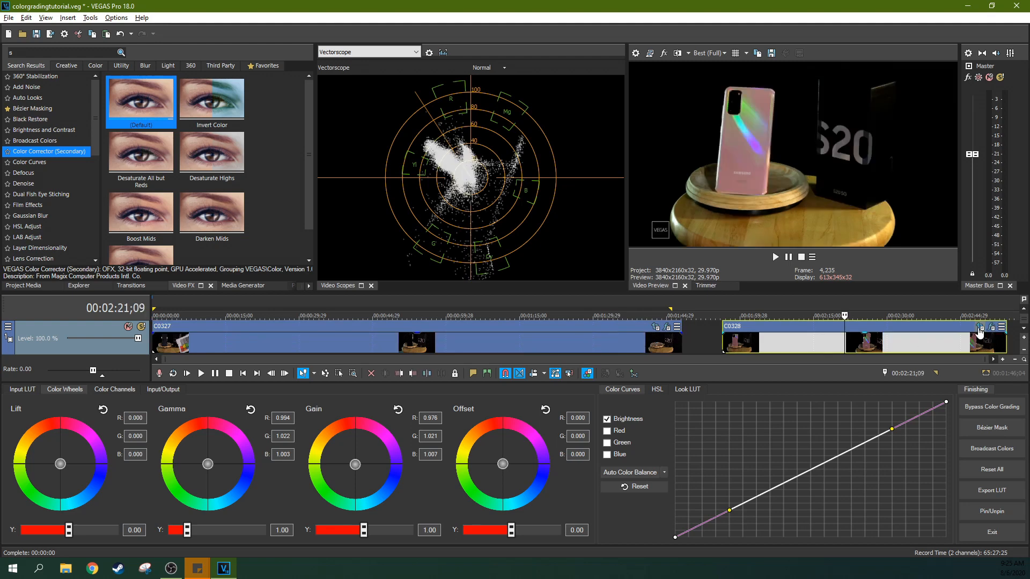
- Inspect C0328's effect chain (Pan/Crop and Color Grading), then return to clip C0327
{"action": "left_click", "coordinate": [1003, 326]}
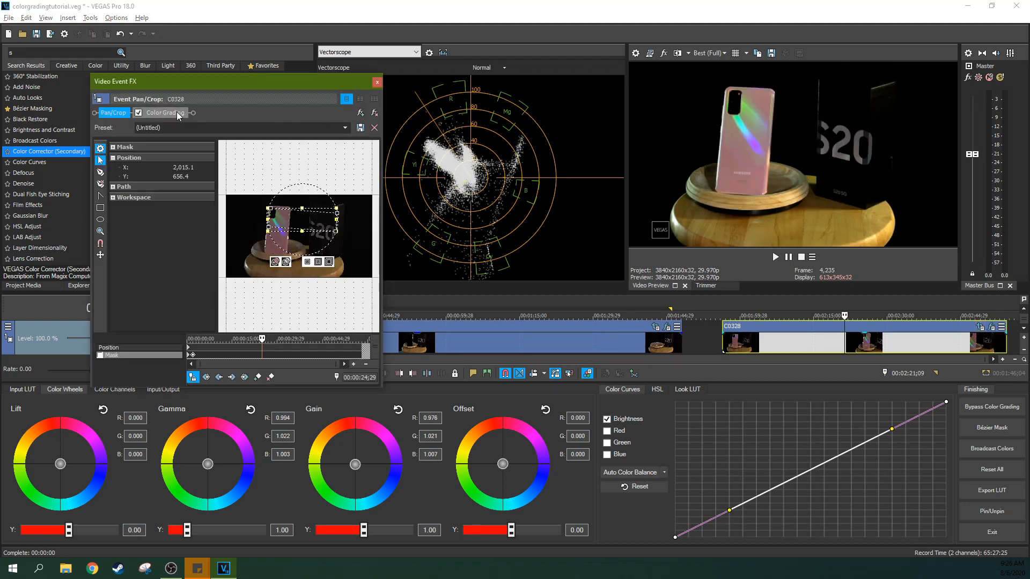
{"action": "left_click", "coordinate": [163, 112]}
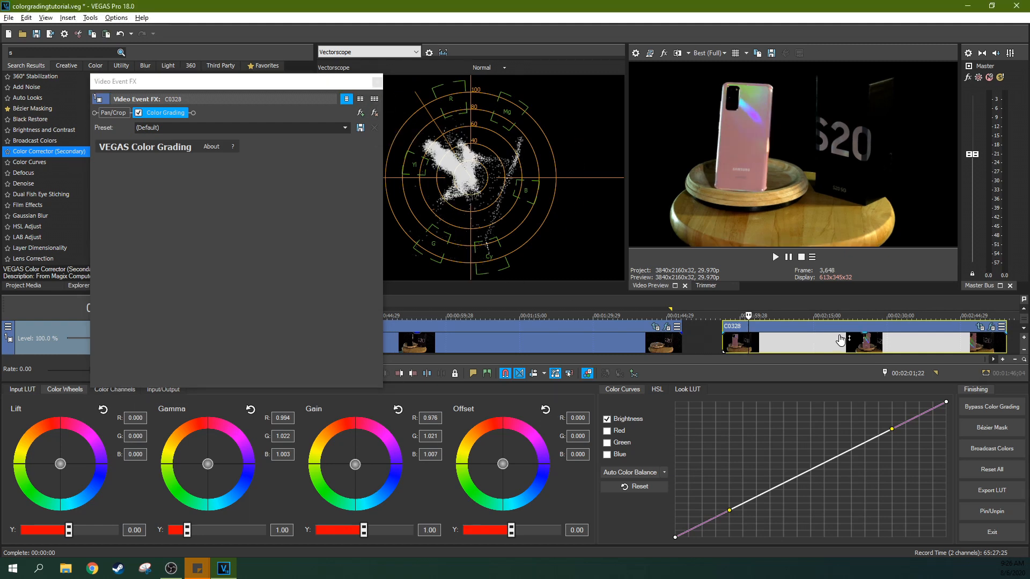
{"action": "left_click", "coordinate": [113, 112]}
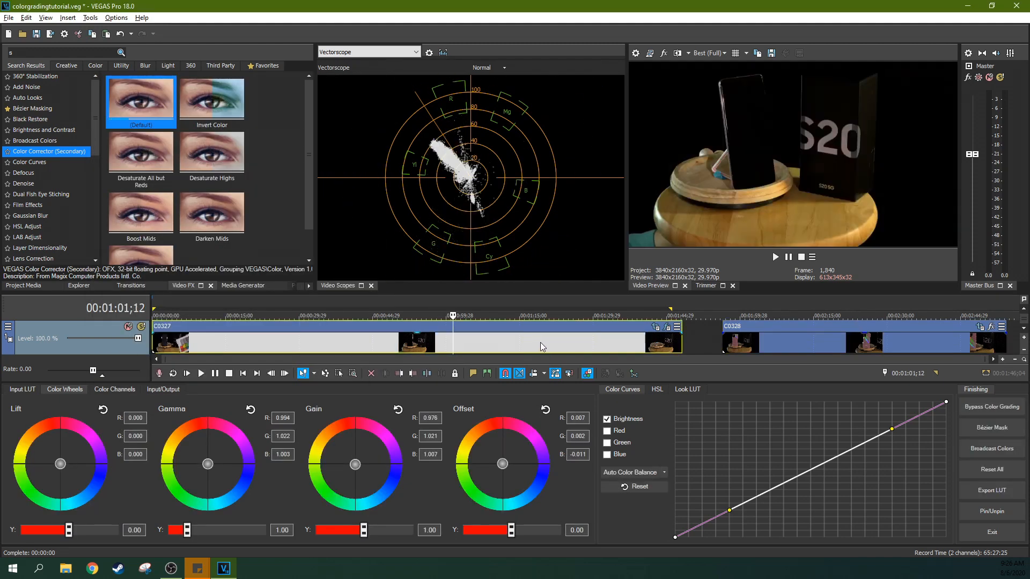
- Move the playhead to the pink phone close-up near 2:25 in clip C0328
{"action": "right_click", "coordinate": [541, 344]}
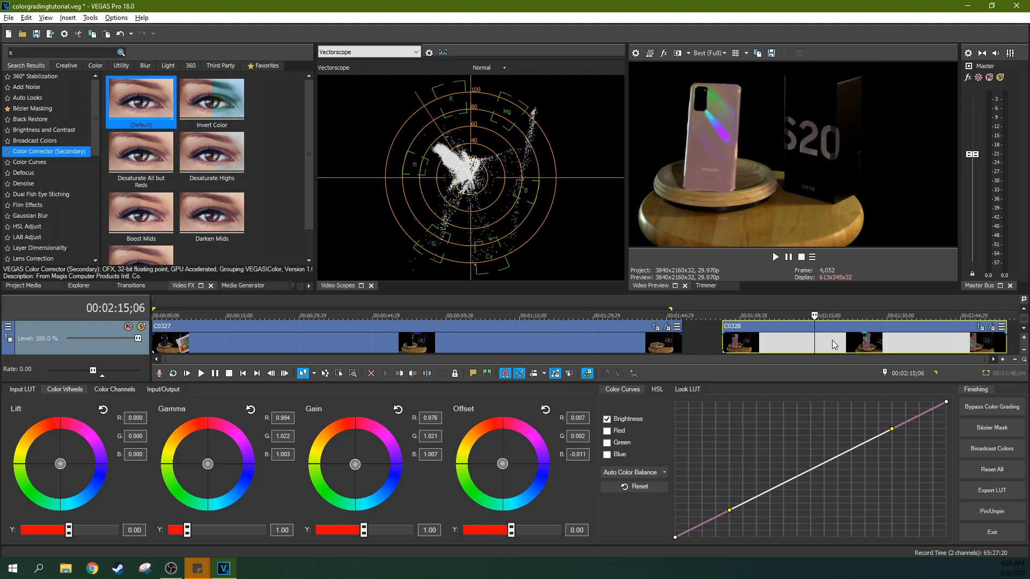
{"action": "left_click", "coordinate": [867, 315]}
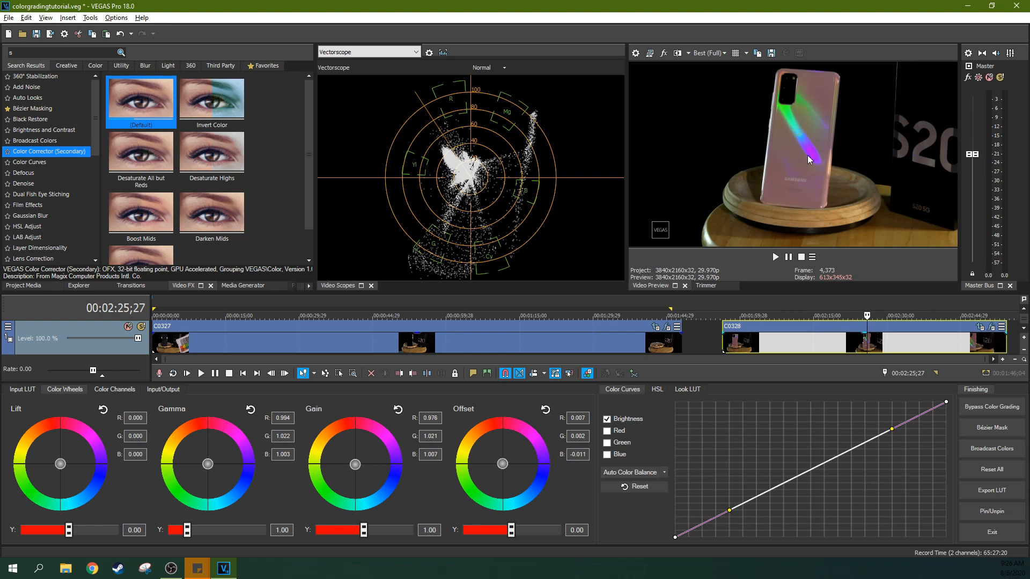
{"action": "mouse_move", "coordinate": [839, 156]}
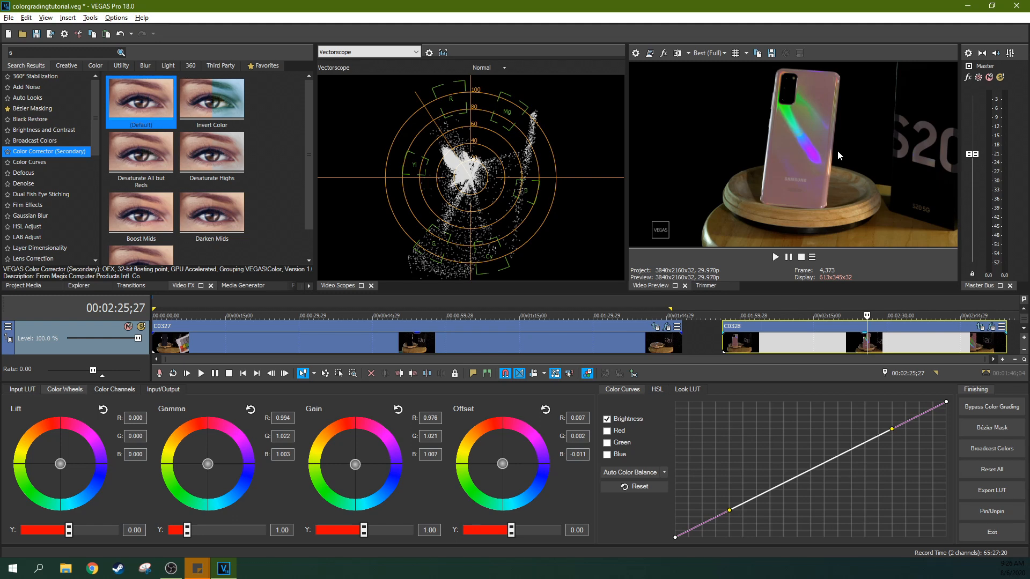
{"action": "mouse_move", "coordinate": [787, 121]}
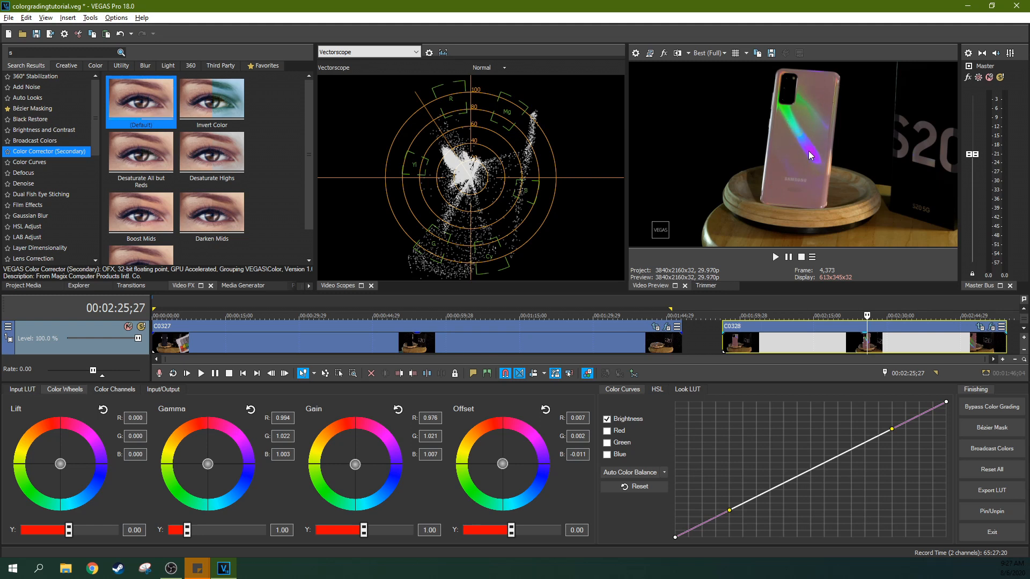
{"action": "mouse_move", "coordinate": [825, 180]}
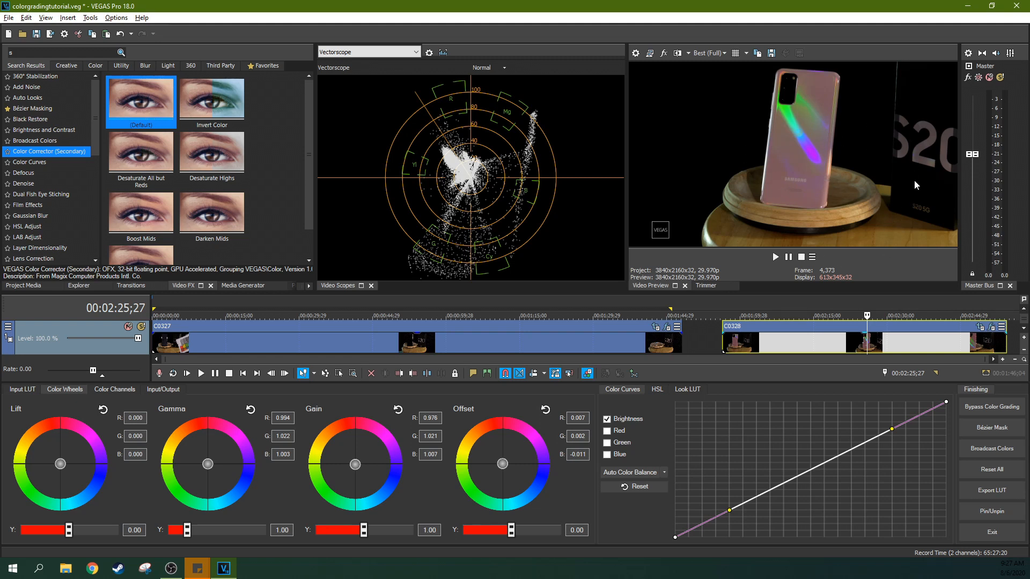
{"action": "mouse_move", "coordinate": [860, 212]}
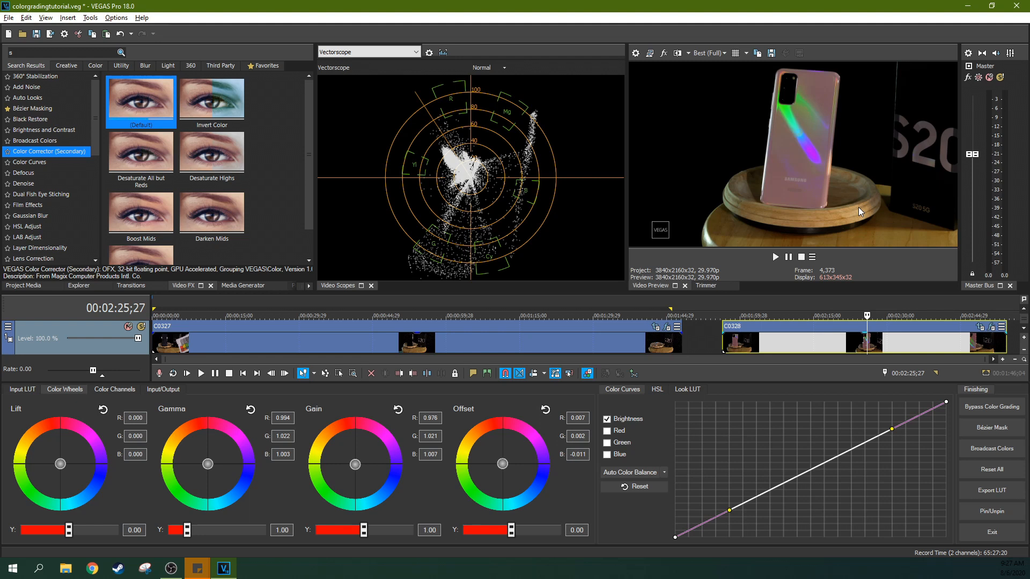
{"action": "mouse_move", "coordinate": [817, 300]}
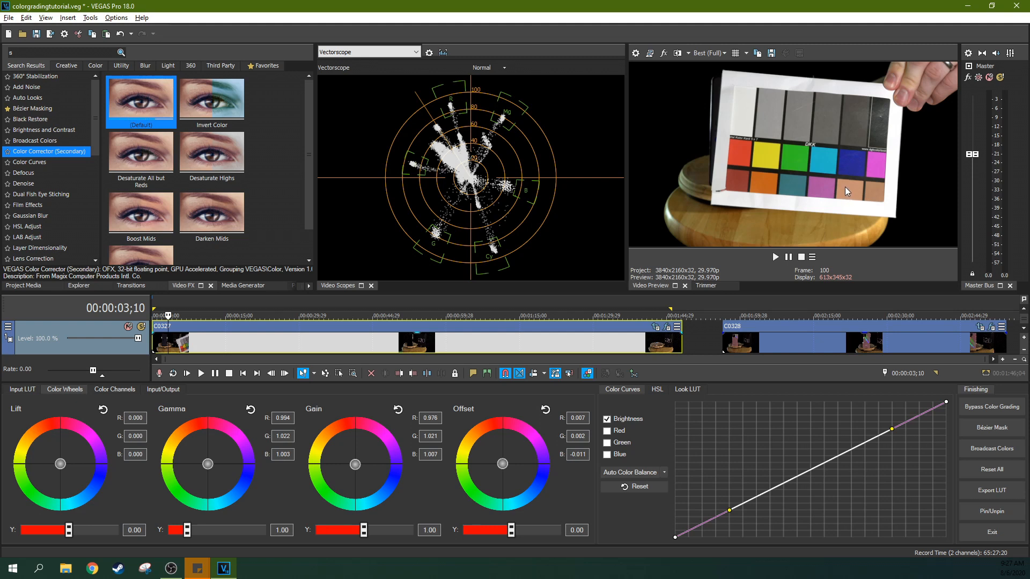
{"action": "mouse_move", "coordinate": [796, 181]}
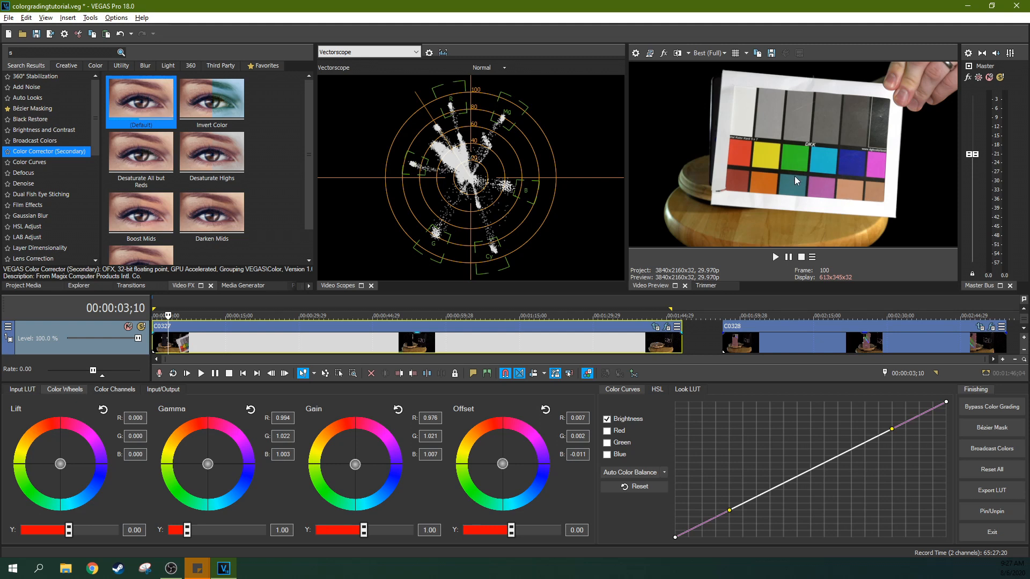
{"action": "mouse_move", "coordinate": [795, 176]}
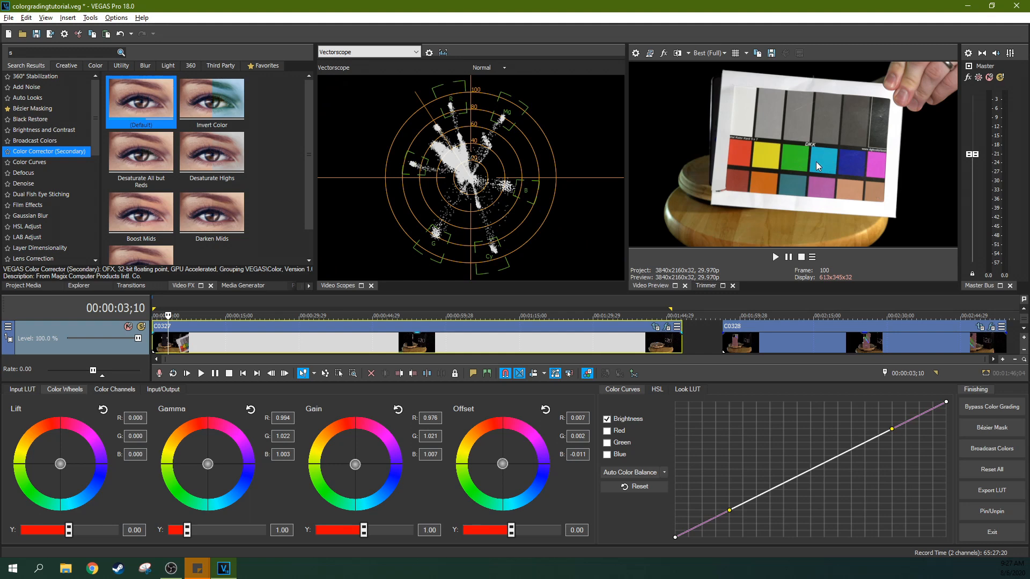
- Move the playhead to a dark phone shot near 1:03 in clip C0327
{"action": "left_click", "coordinate": [814, 341]}
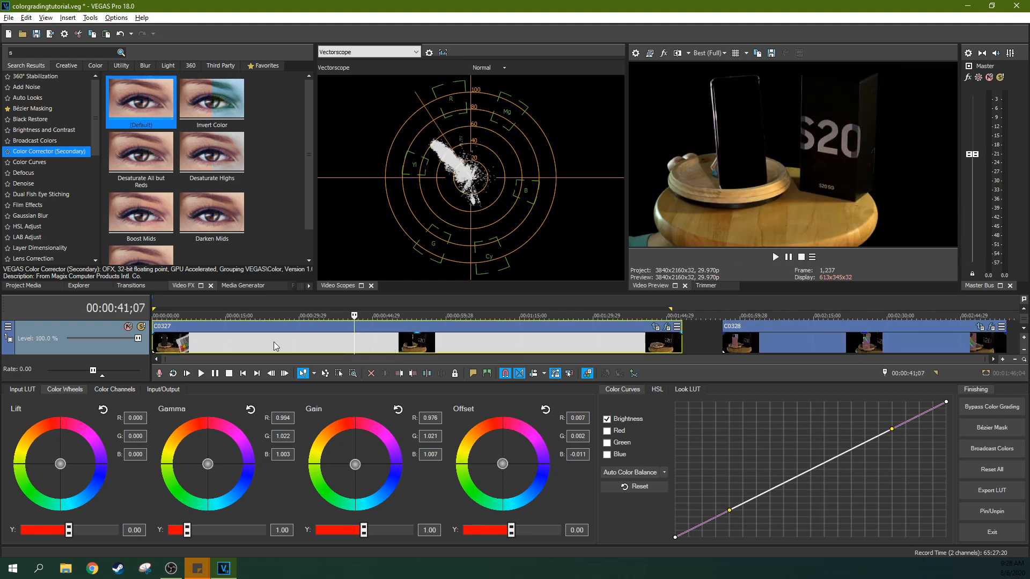
{"action": "left_click", "coordinate": [295, 326]}
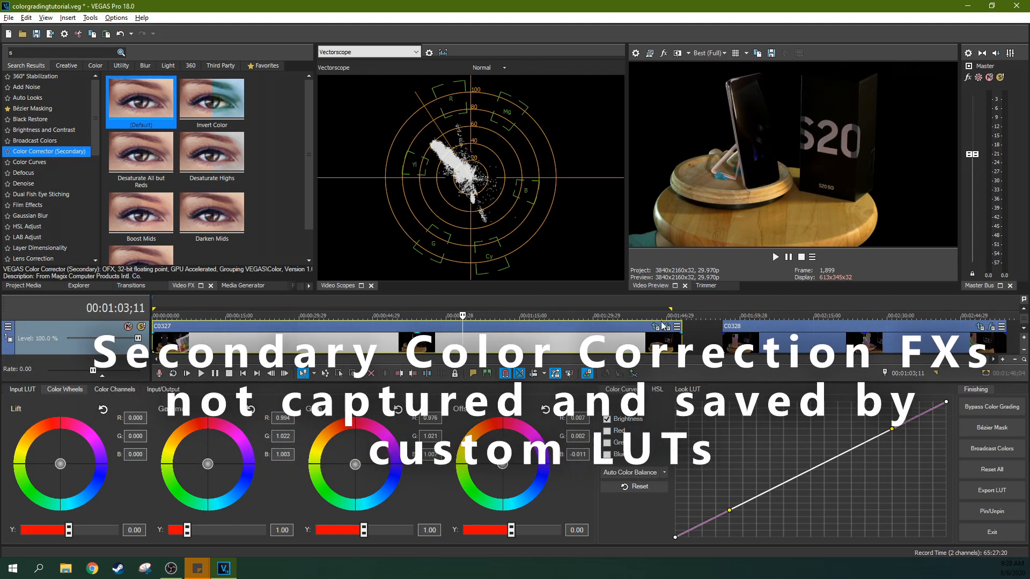
- Export C0327's grade as the LUT file 'donelut', then briefly check its Event FX
{"action": "left_click", "coordinate": [655, 327]}
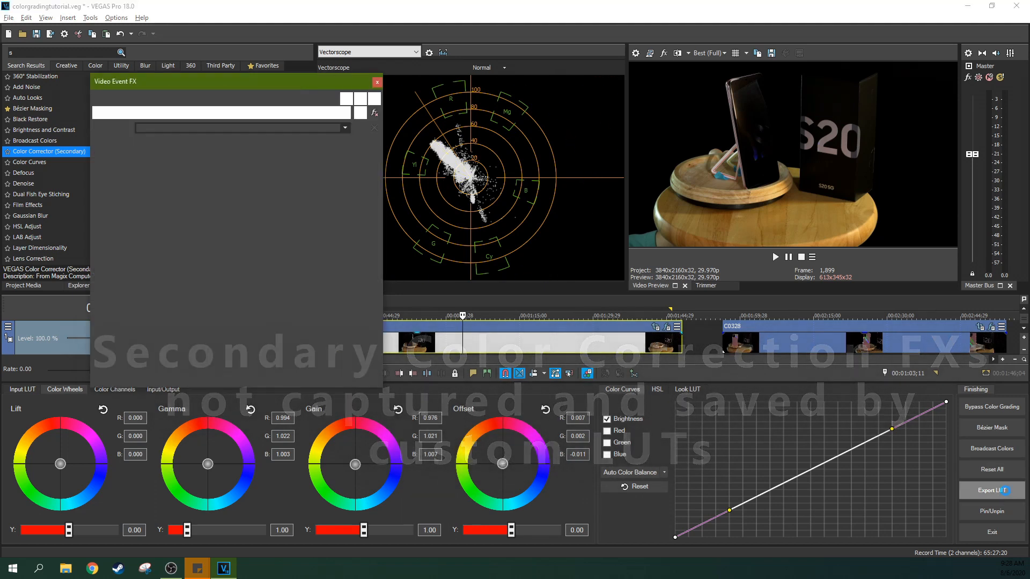
{"action": "left_click", "coordinate": [991, 490]}
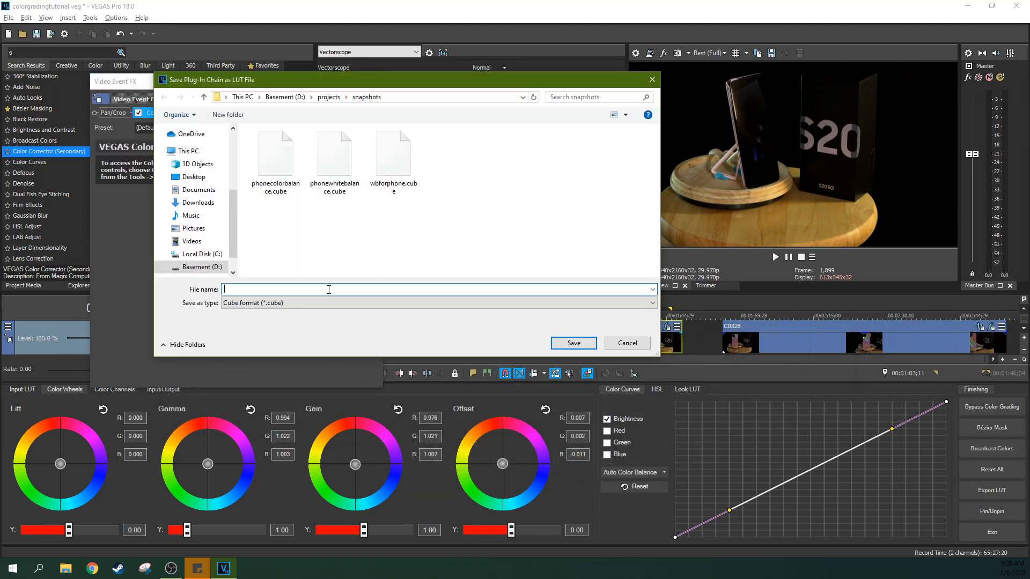
{"action": "type", "text": "donelut"}
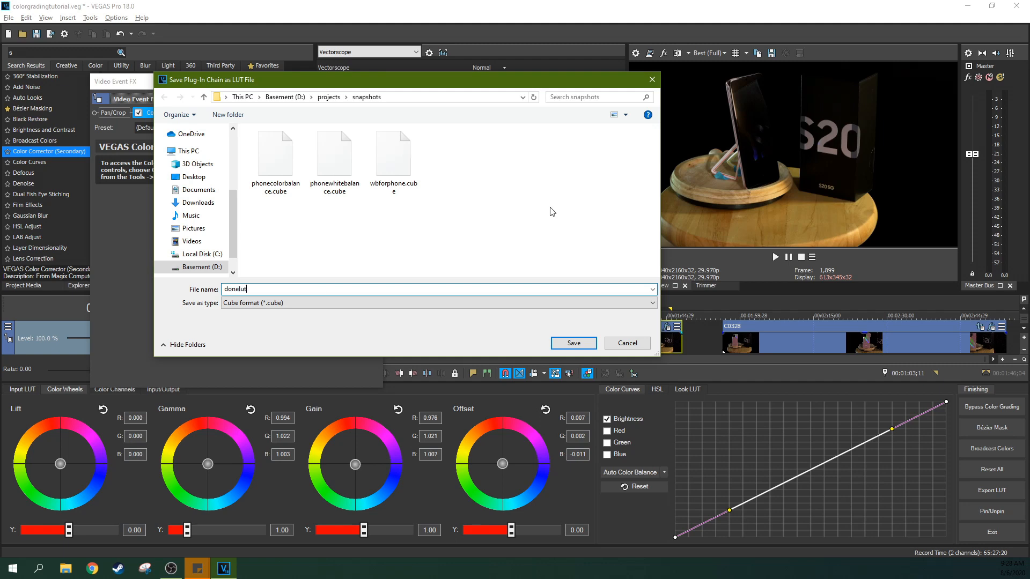
{"action": "left_click", "coordinate": [572, 343]}
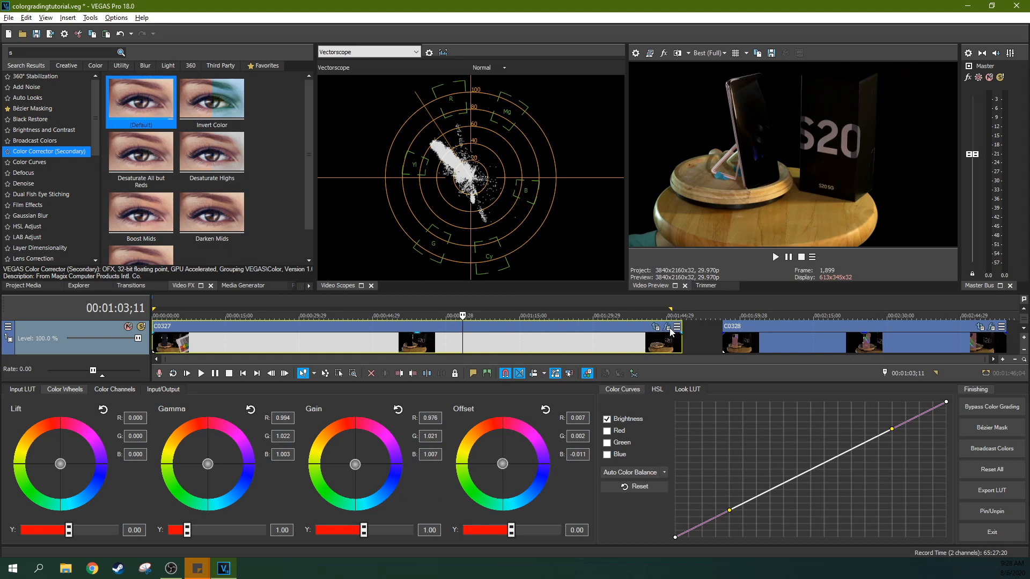
{"action": "left_click", "coordinate": [673, 327]}
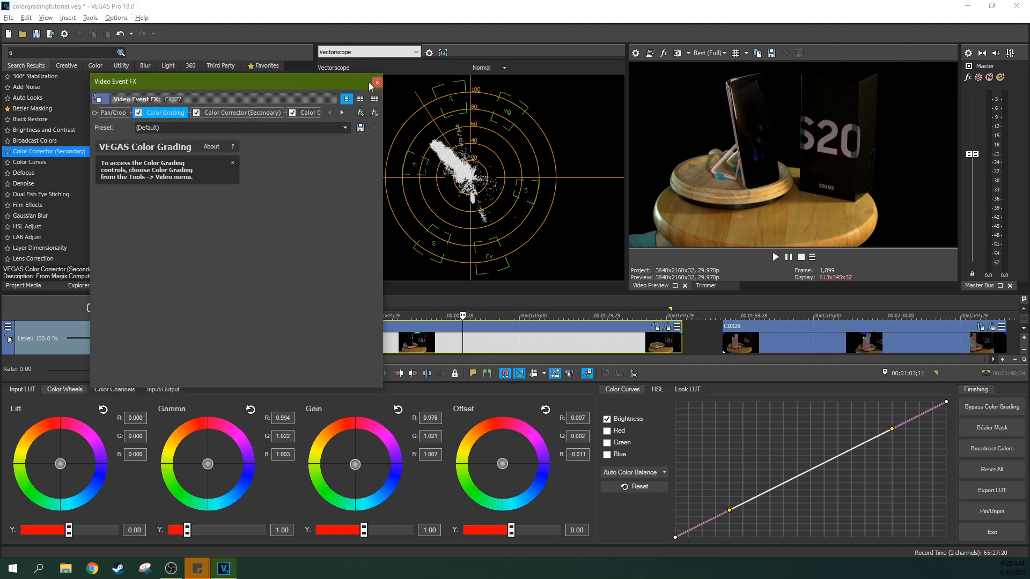
{"action": "left_click", "coordinate": [377, 81]}
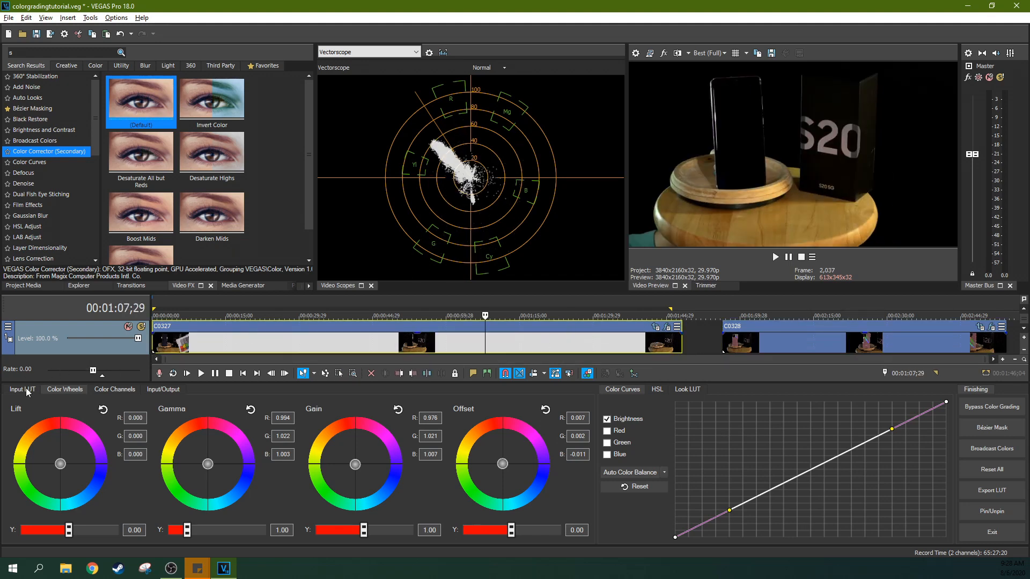
- Load donelut.cube as clip C0327's camera LUT in the Input LUT settings
{"action": "left_click", "coordinate": [115, 389]}
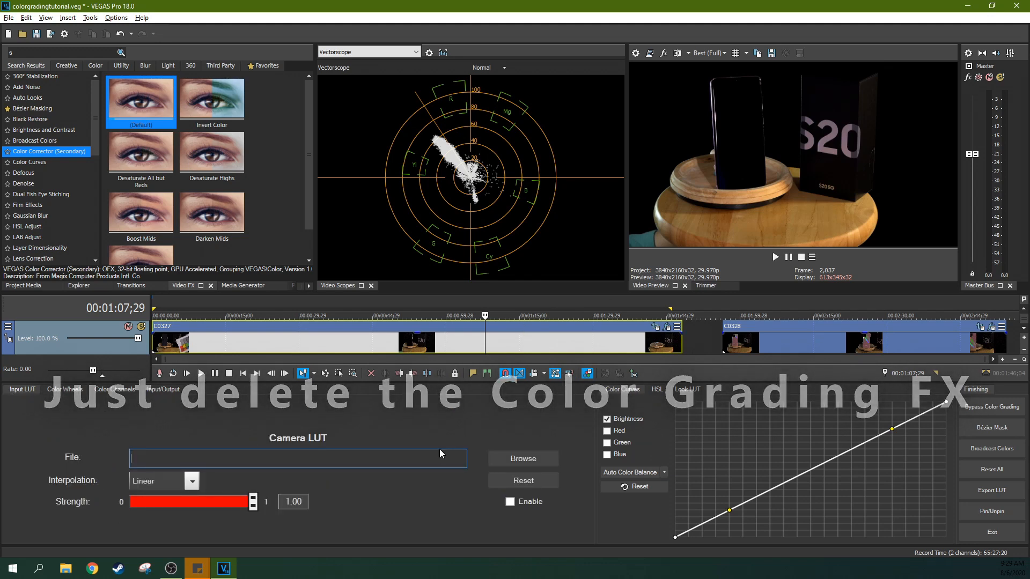
{"action": "left_click", "coordinate": [522, 458]}
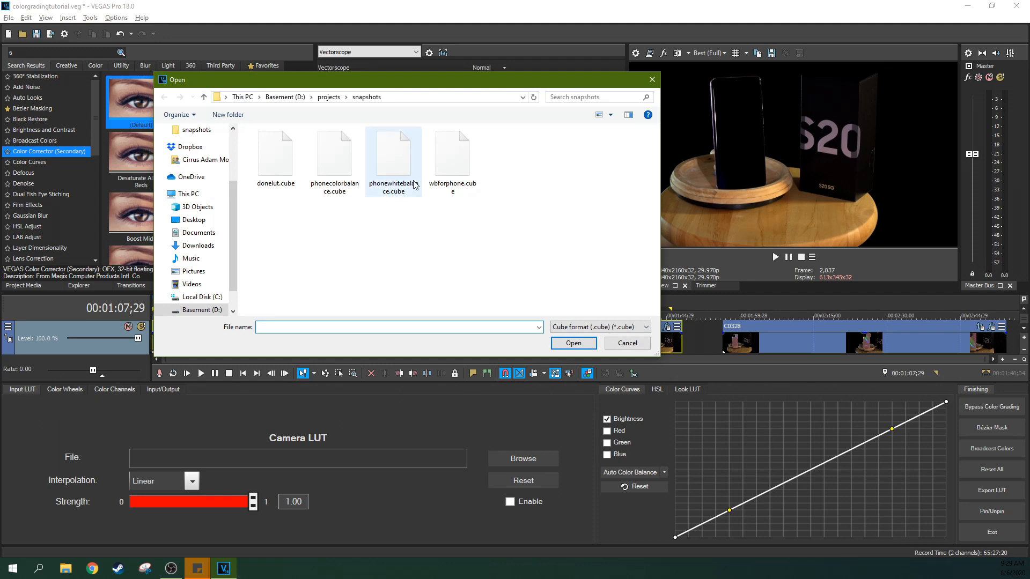
{"action": "left_click", "coordinate": [275, 154]}
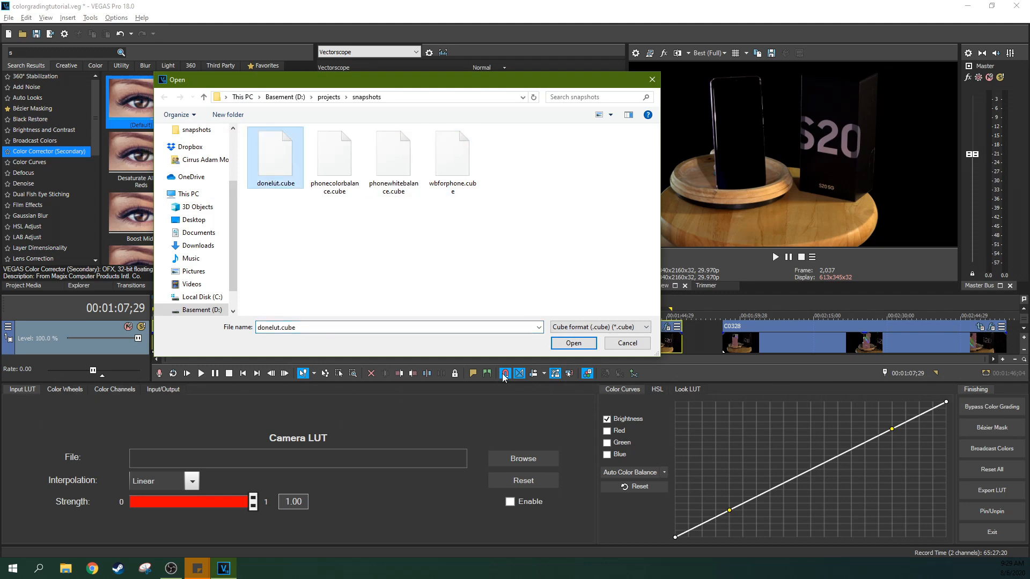
{"action": "left_click", "coordinate": [572, 342]}
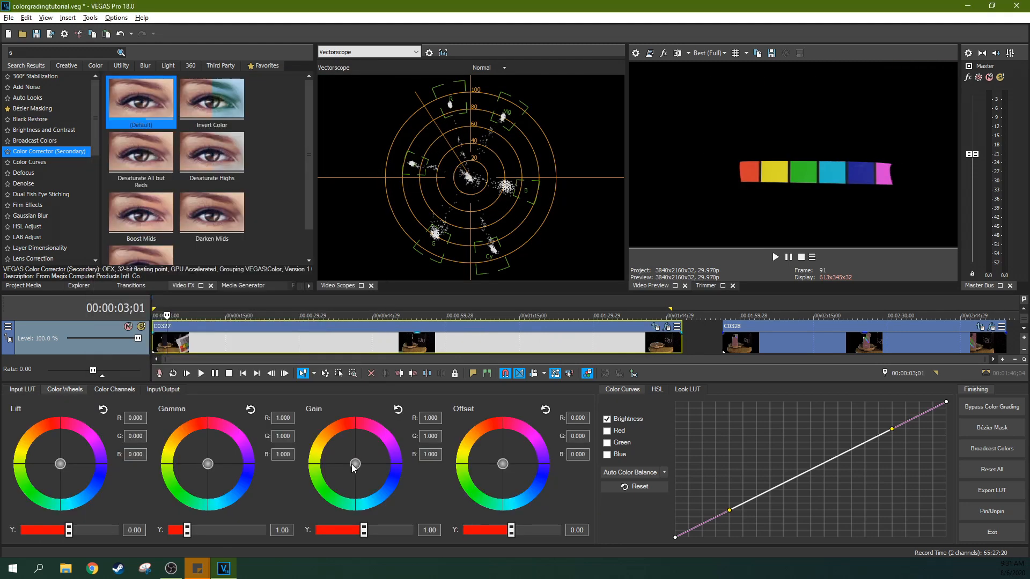
- Shift C0327's Gain wheel toward blue, Gamma toward red, and Lift toward teal
{"action": "left_click_drag", "start_coordinate": [354, 463], "coordinate": [357, 465]}
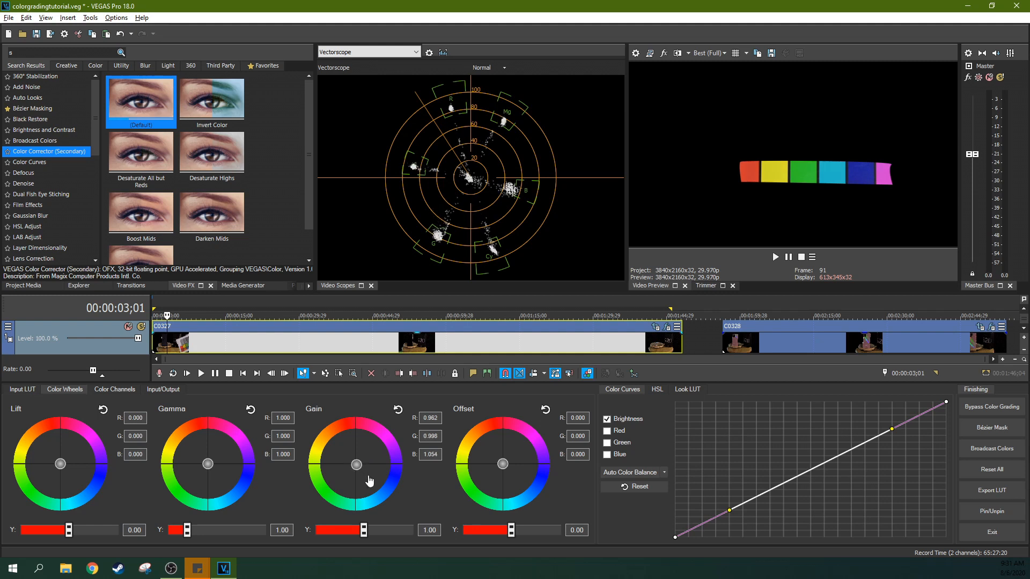
{"action": "left_click_drag", "start_coordinate": [356, 465], "coordinate": [356, 470]}
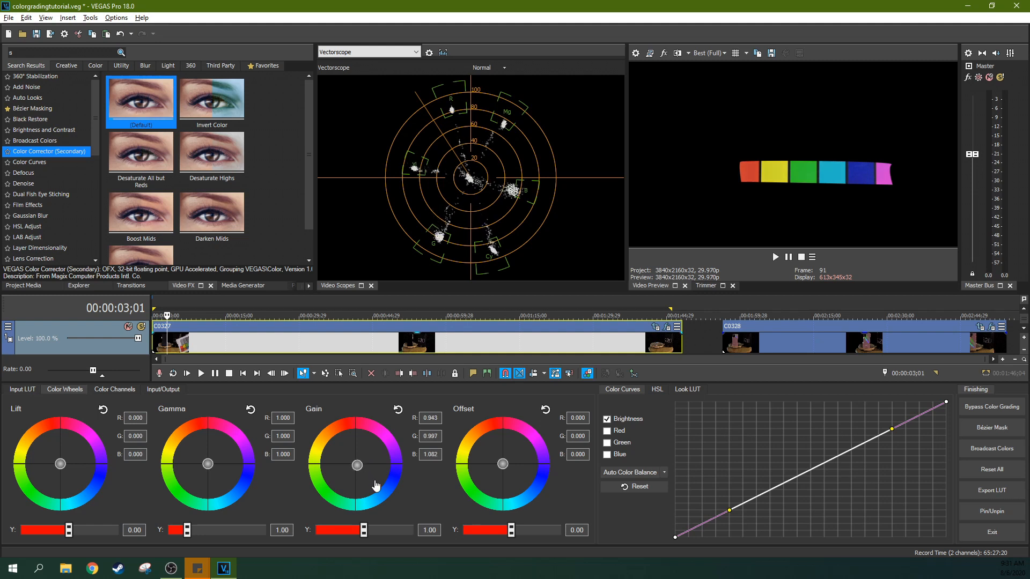
{"action": "left_click_drag", "start_coordinate": [357, 465], "coordinate": [358, 467]}
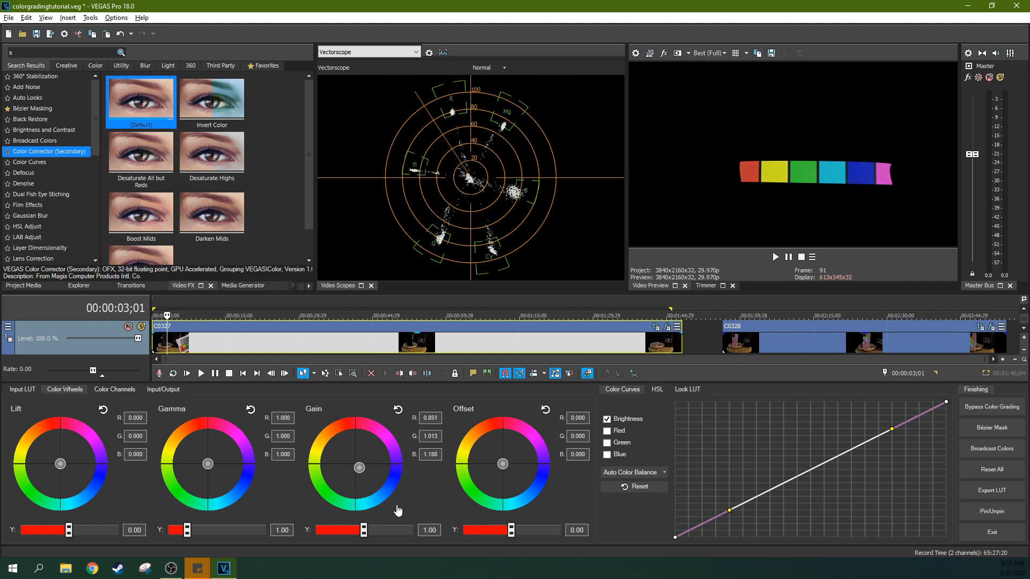
{"action": "left_click_drag", "start_coordinate": [359, 466], "coordinate": [208, 466]}
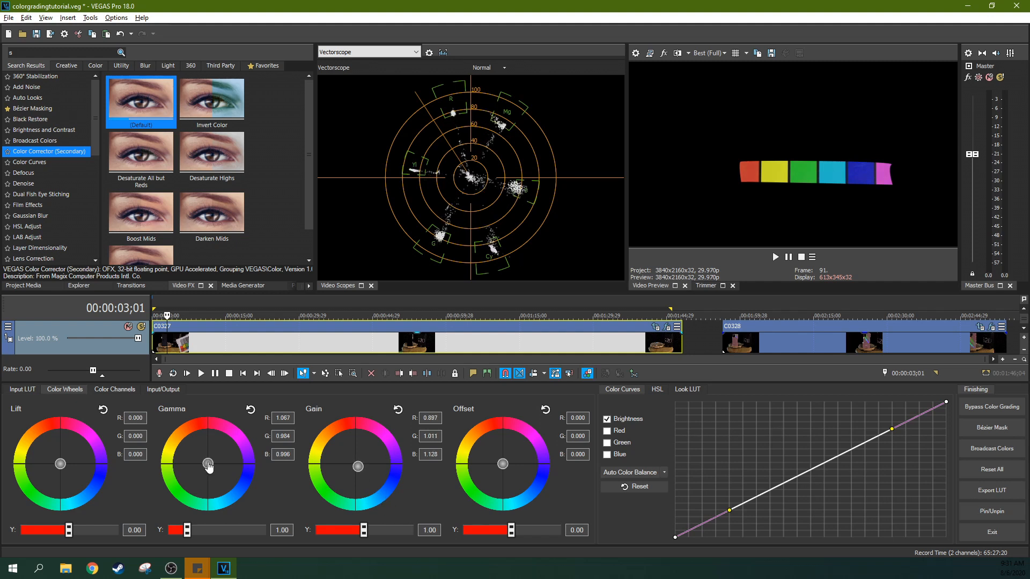
{"action": "left_click_drag", "start_coordinate": [208, 466], "coordinate": [205, 458]}
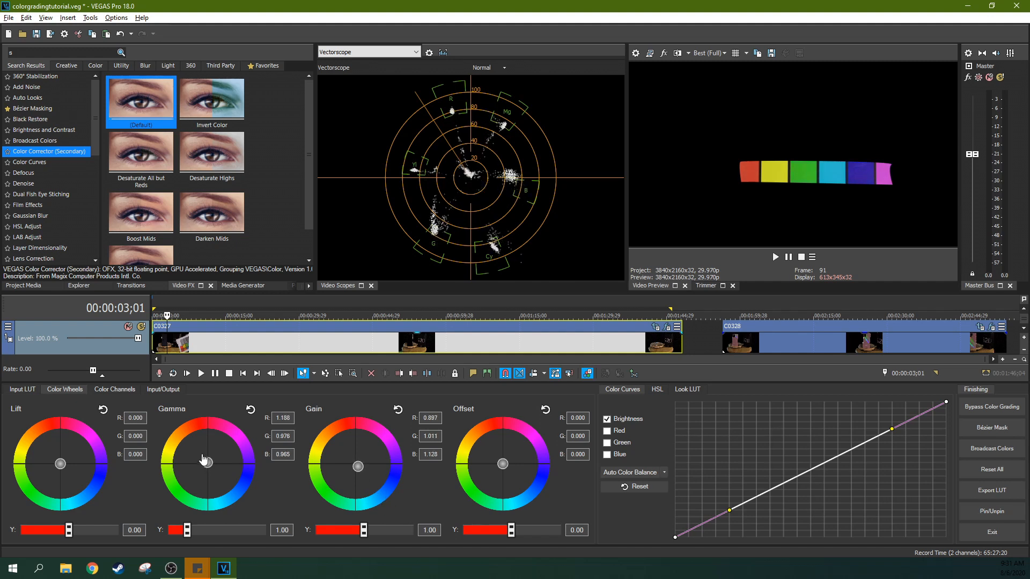
{"action": "left_click_drag", "start_coordinate": [208, 459], "coordinate": [198, 468]}
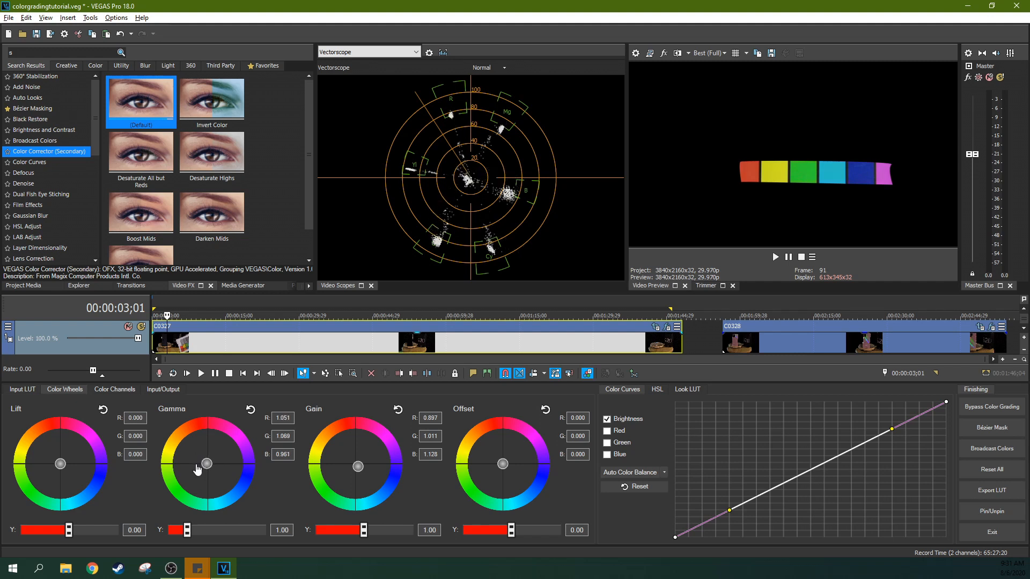
{"action": "left_click_drag", "start_coordinate": [205, 464], "coordinate": [206, 461]}
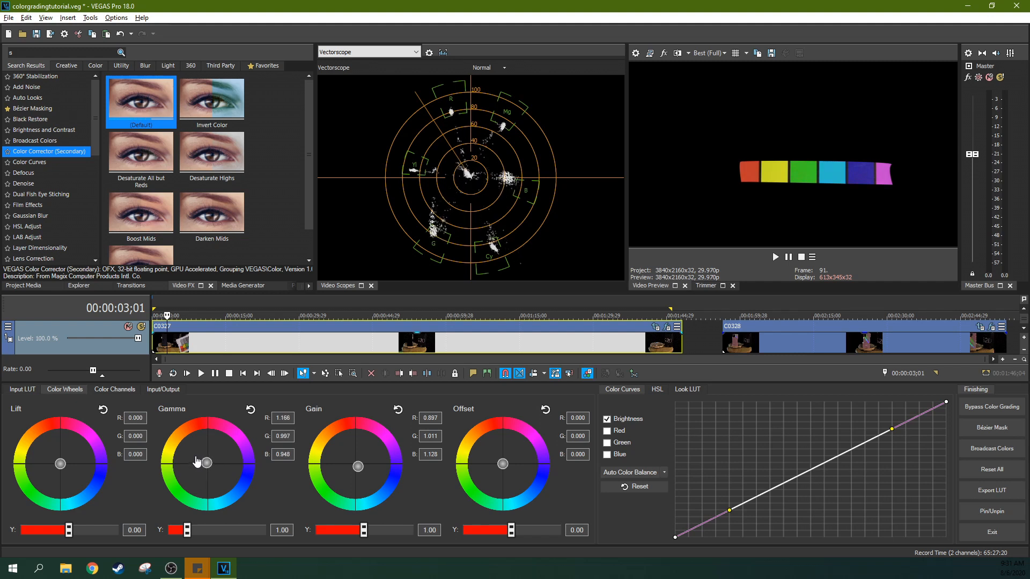
{"action": "left_click_drag", "start_coordinate": [206, 462], "coordinate": [210, 459]}
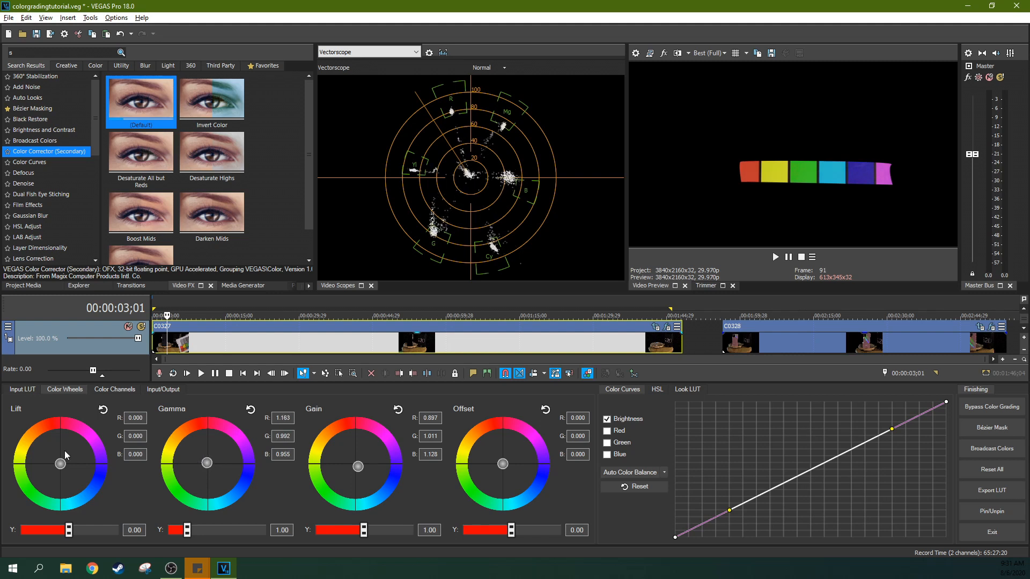
{"action": "left_click_drag", "start_coordinate": [60, 462], "coordinate": [65, 488]}
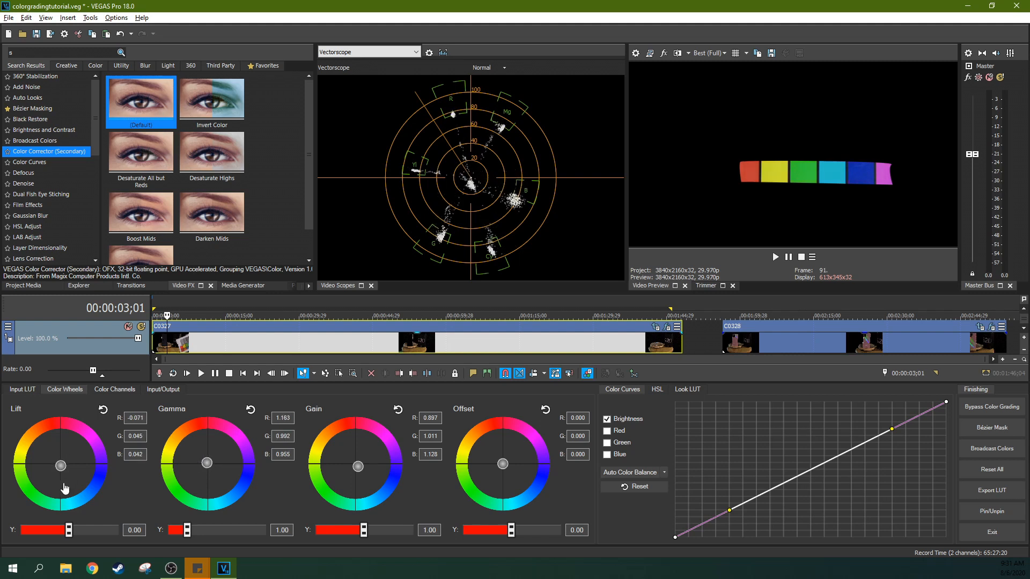
{"action": "left_click_drag", "start_coordinate": [61, 465], "coordinate": [58, 477]}
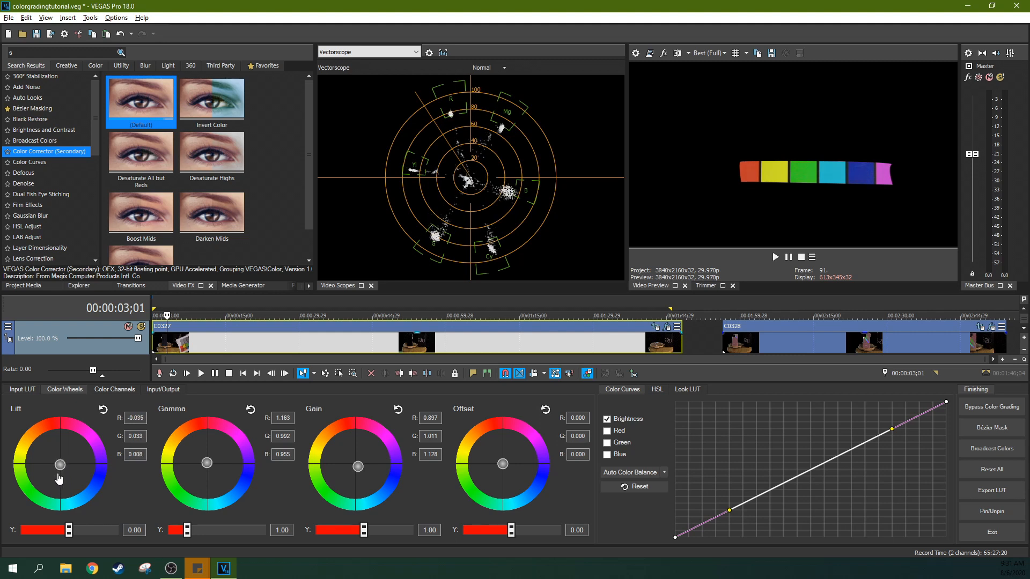
{"action": "left_click_drag", "start_coordinate": [59, 476], "coordinate": [60, 479]}
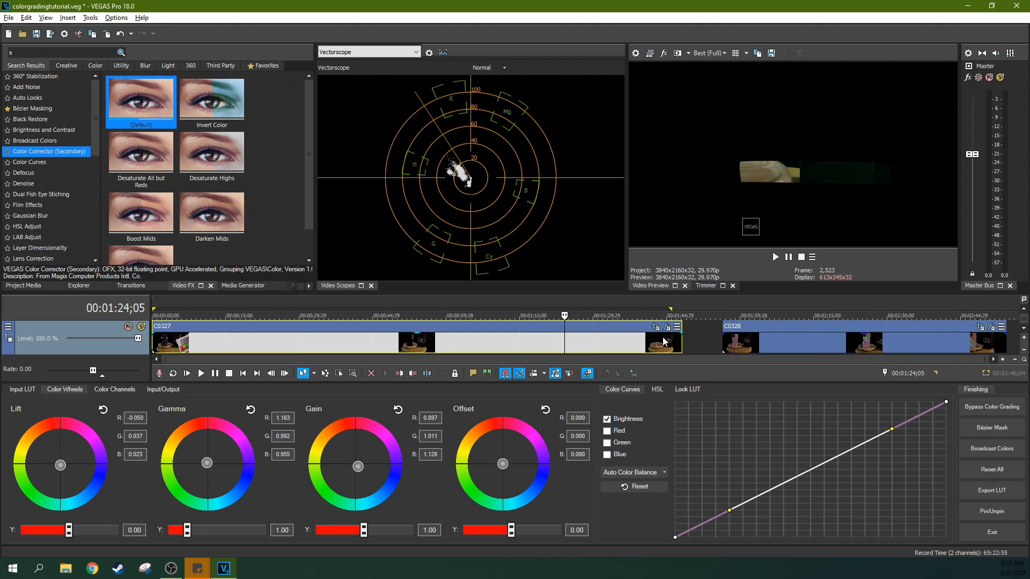
- Export C0327's new look as the LUT file 'phonelooklut'
{"action": "left_click", "coordinate": [655, 327]}
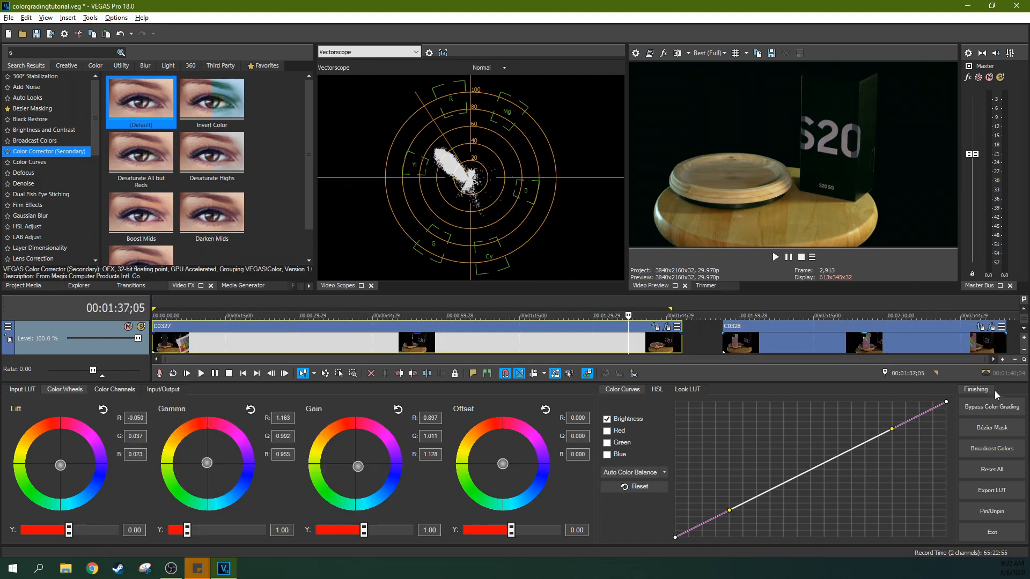
{"action": "left_click", "coordinate": [992, 490]}
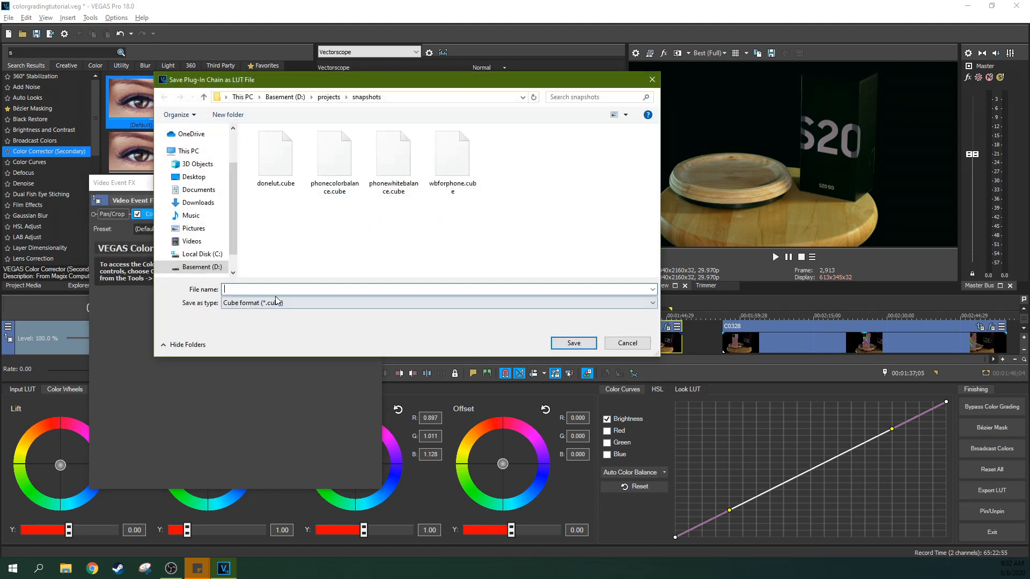
{"action": "type", "text": "phone"}
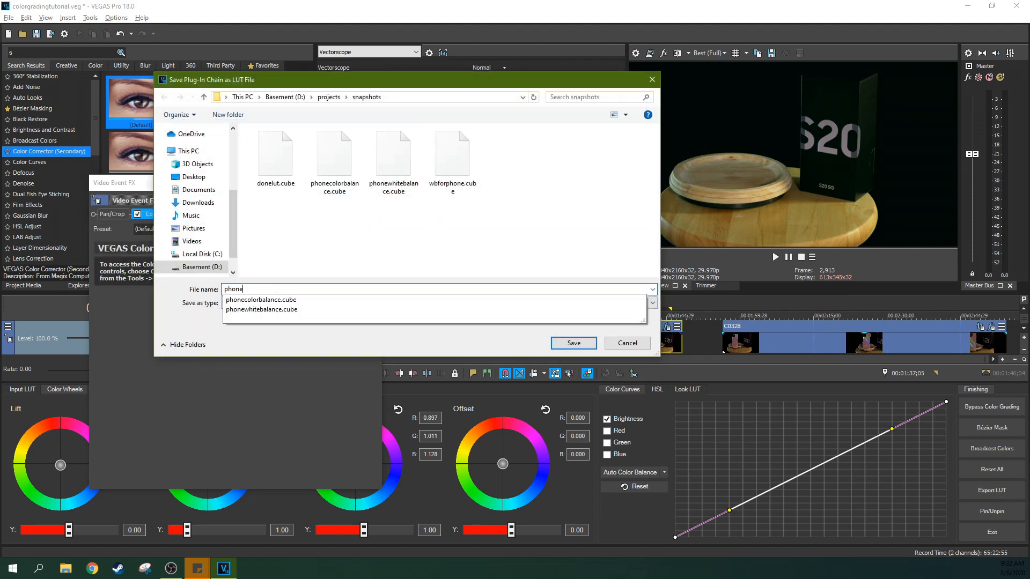
{"action": "type", "text": "looklut"}
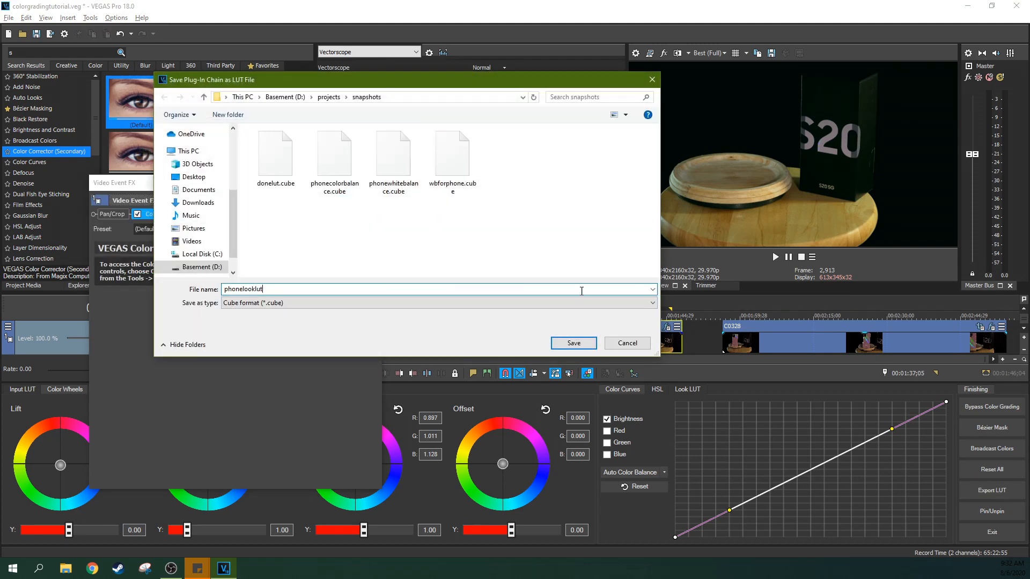
{"action": "left_click", "coordinate": [572, 342]}
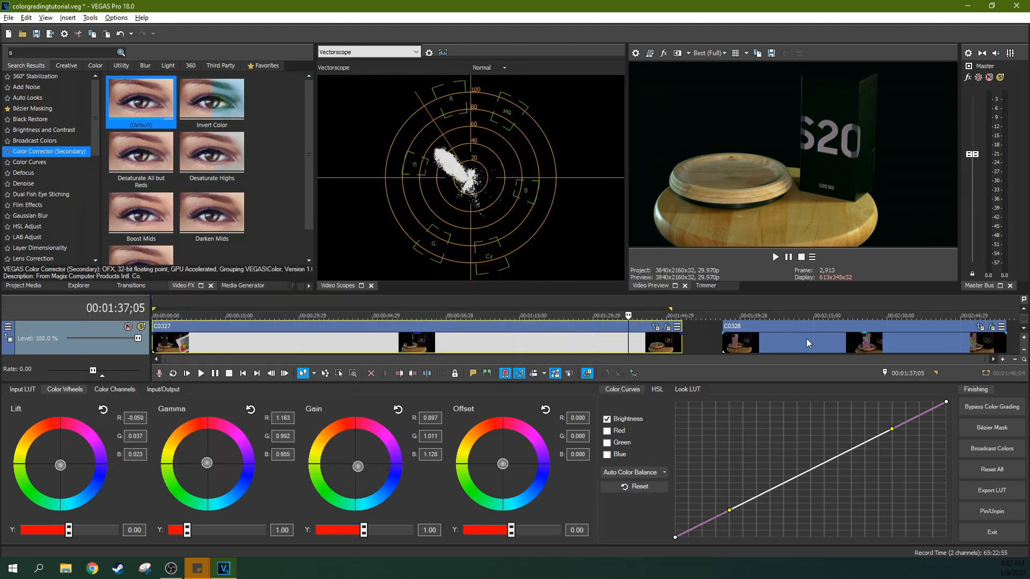
- Review C0328's two Color Corrector (Secondary) effects, then scrub back through the clip
{"action": "left_click", "coordinate": [807, 315]}
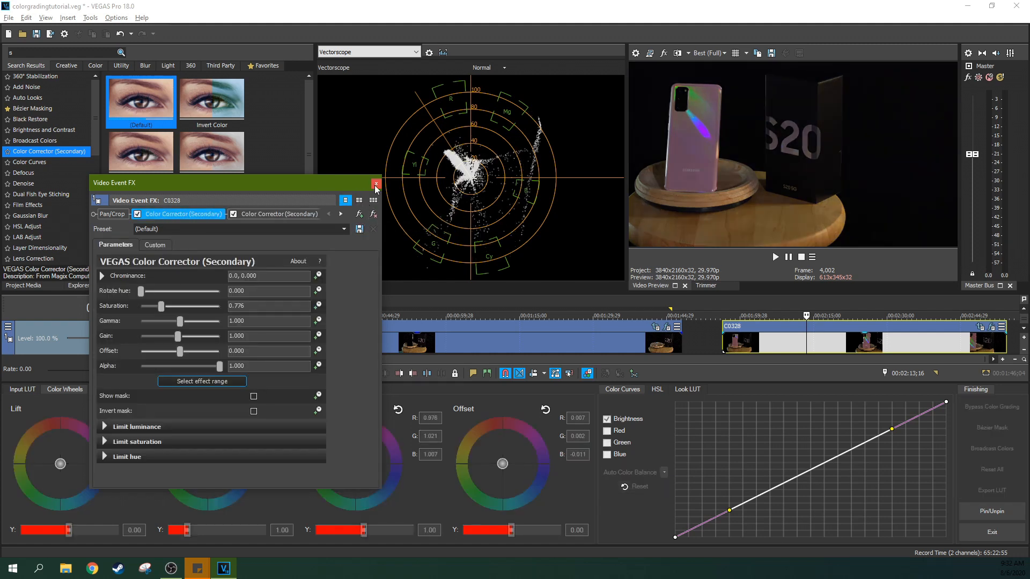
{"action": "left_click", "coordinate": [376, 184]}
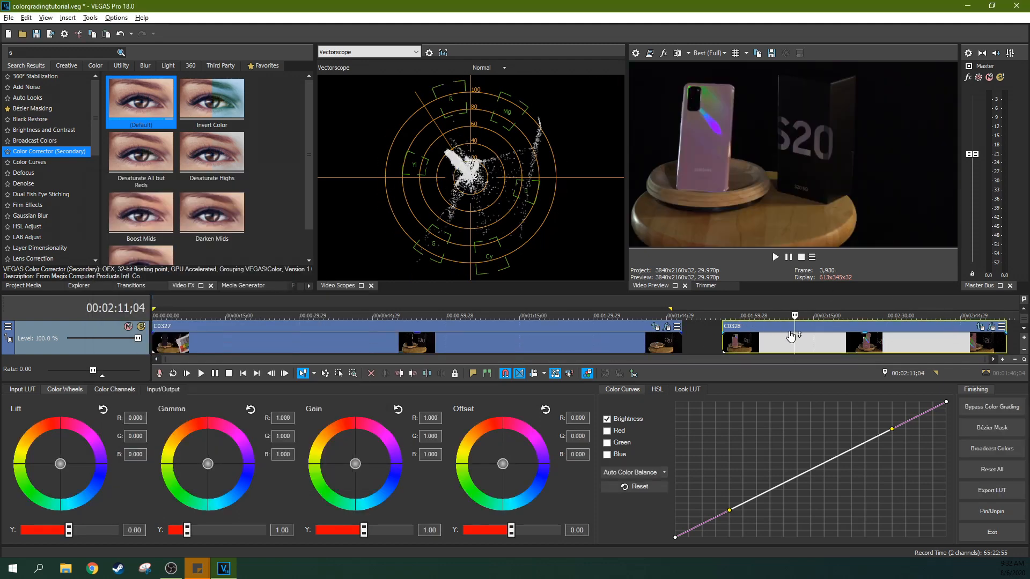
{"action": "left_click_drag", "start_coordinate": [793, 316], "coordinate": [755, 315]}
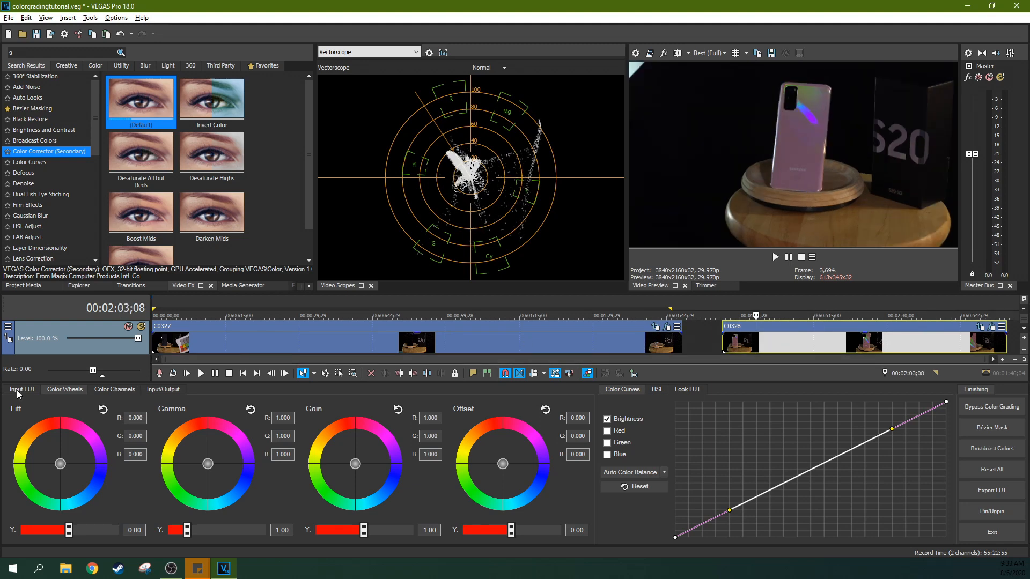
- Load donelut.cube as clip C0328's camera LUT
{"action": "left_click", "coordinate": [523, 457]}
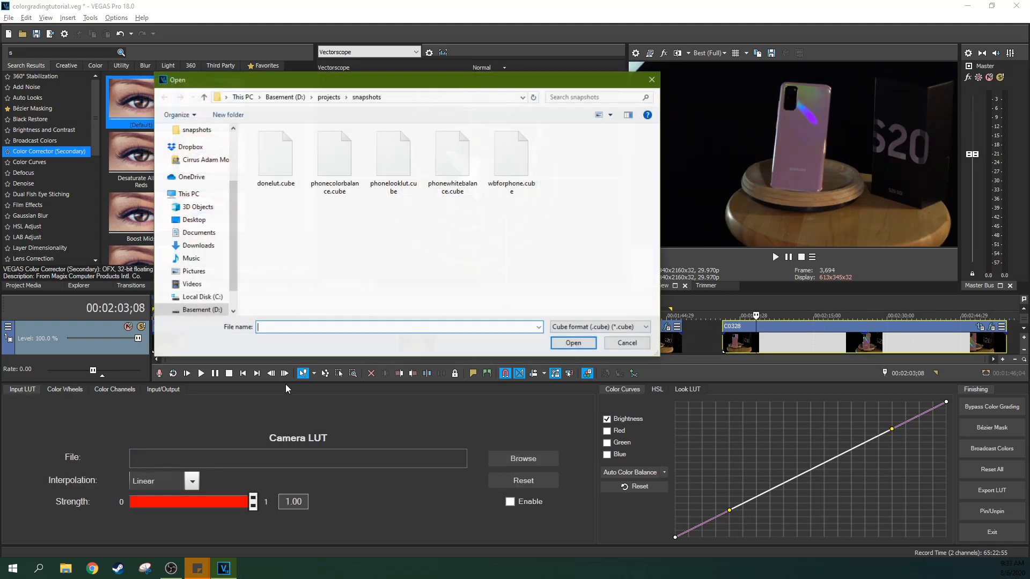
{"action": "left_click", "coordinate": [275, 155]}
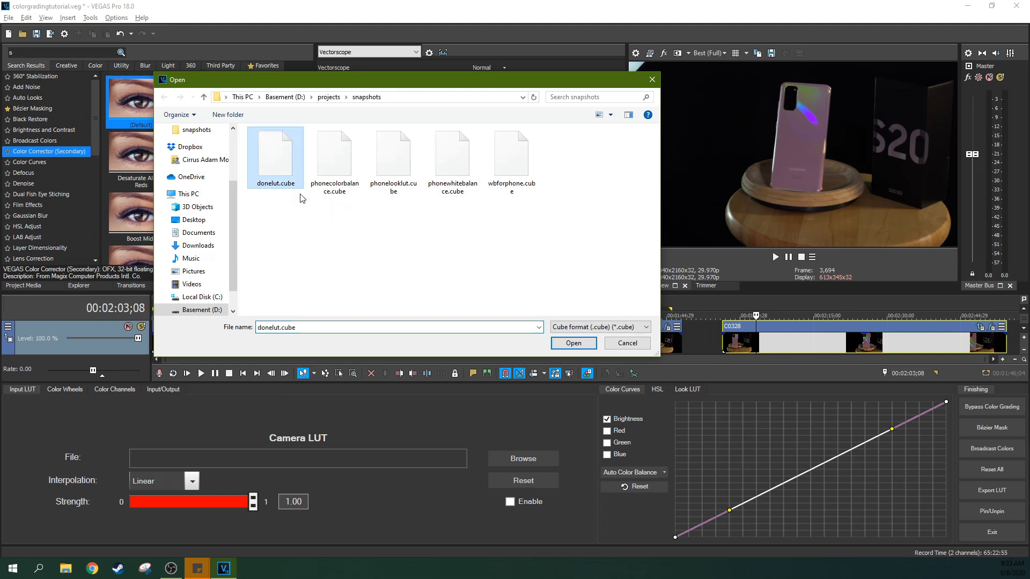
{"action": "left_click", "coordinate": [573, 343]}
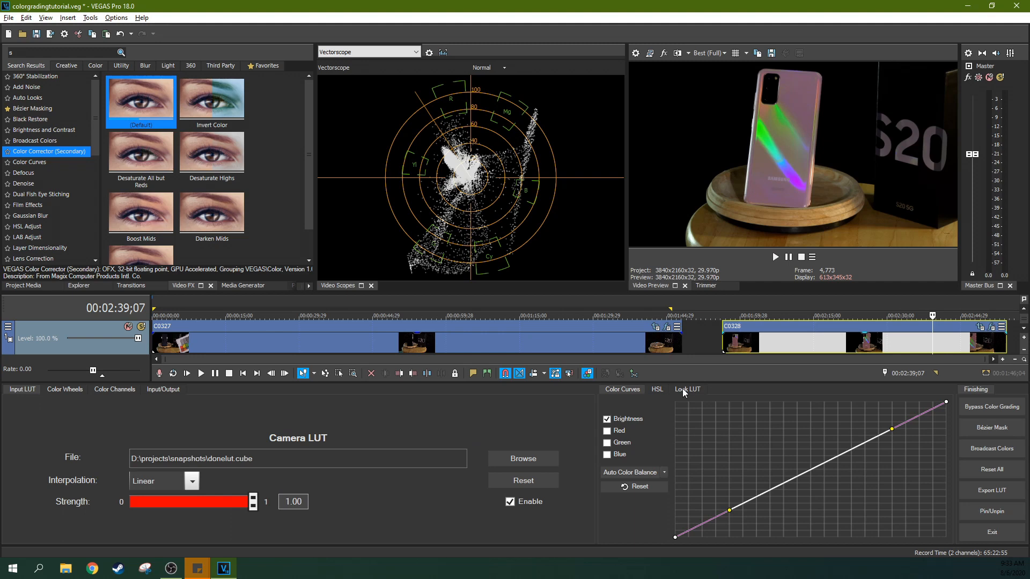
- Load phonelooklut.cube as clip C0328's look LUT
{"action": "left_click", "coordinate": [687, 389]}
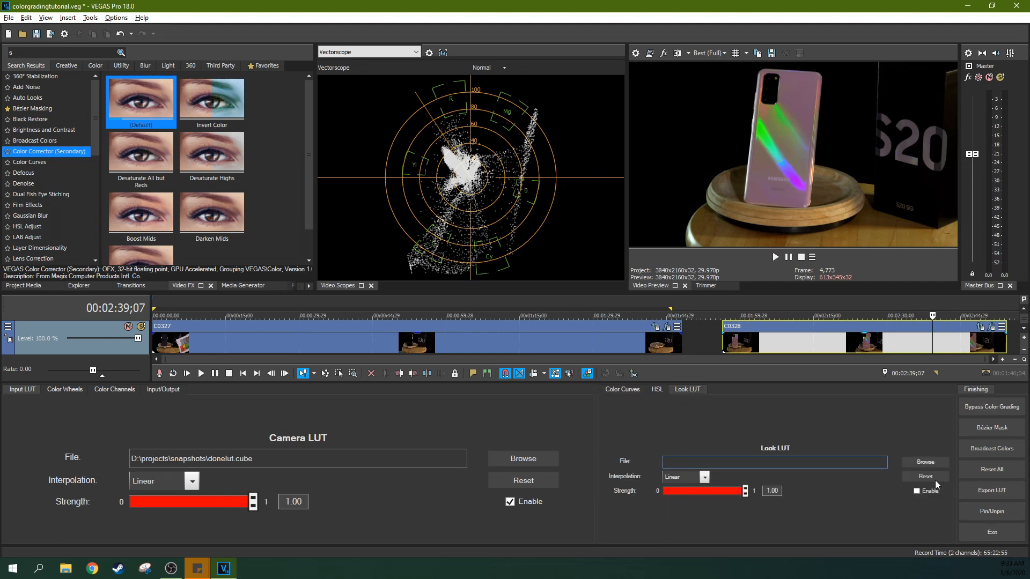
{"action": "left_click", "coordinate": [924, 461]}
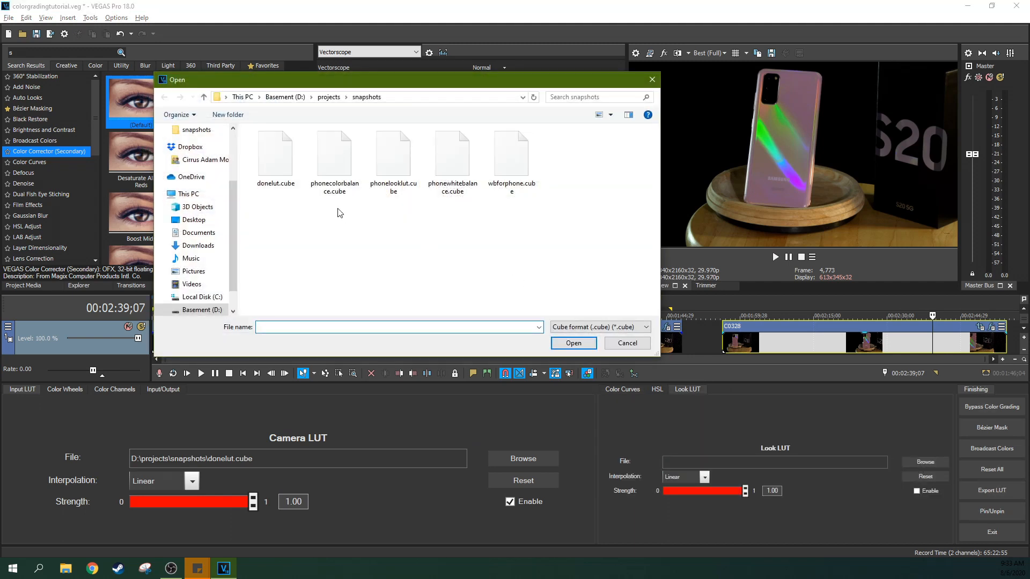
{"action": "left_click", "coordinate": [572, 343]}
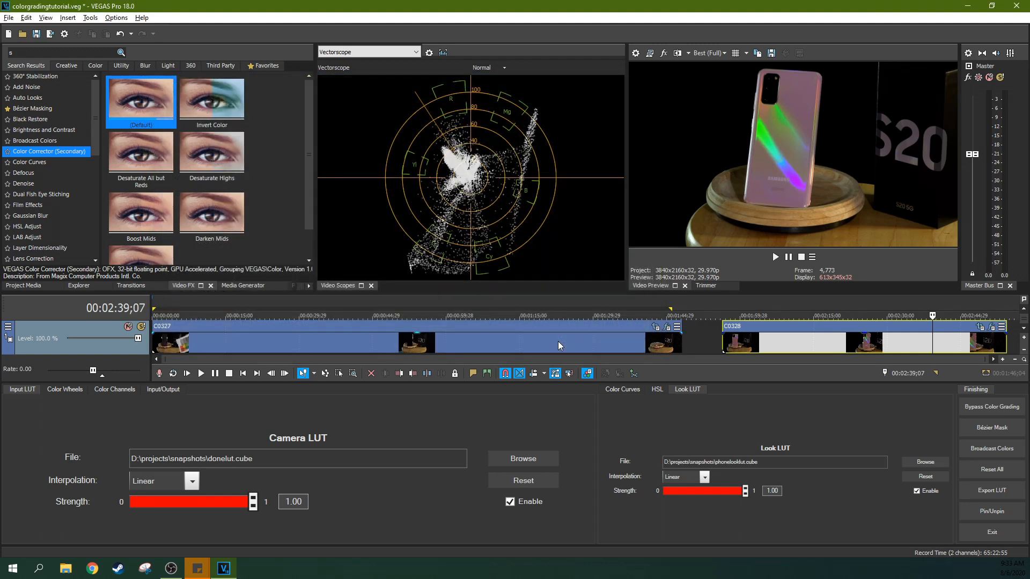